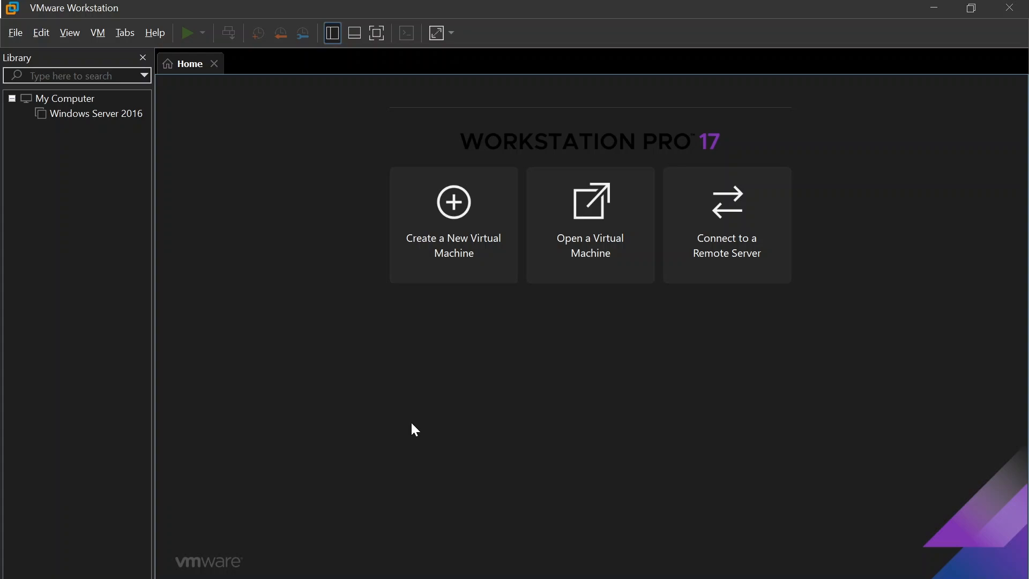
mouse_move(272, 209)
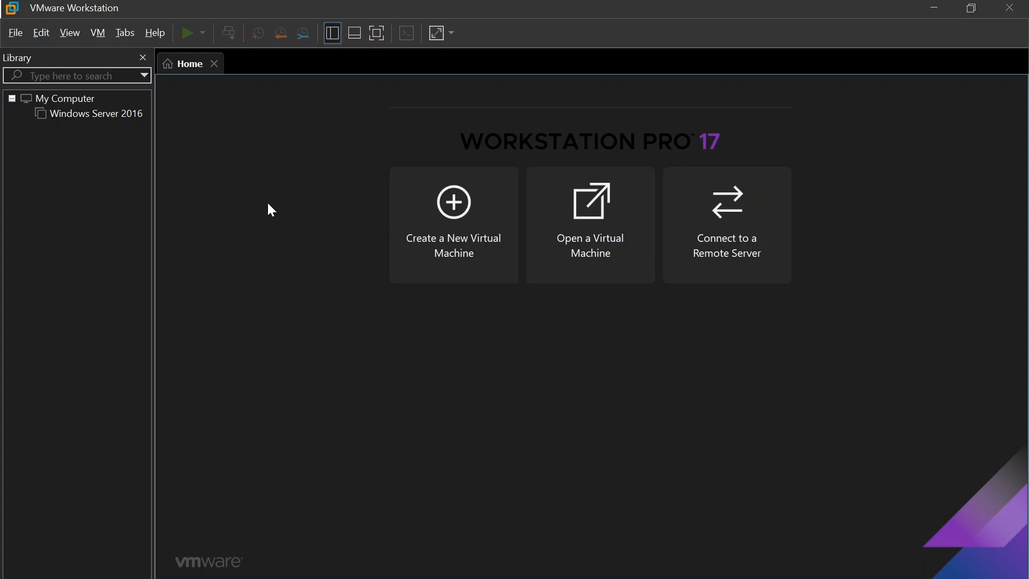
mouse_move(286, 161)
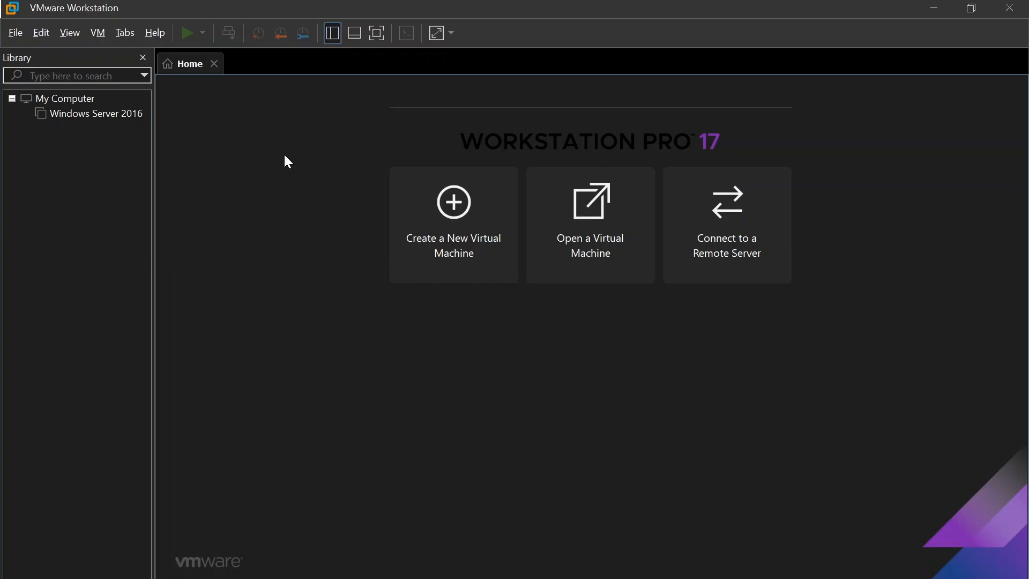
mouse_move(293, 165)
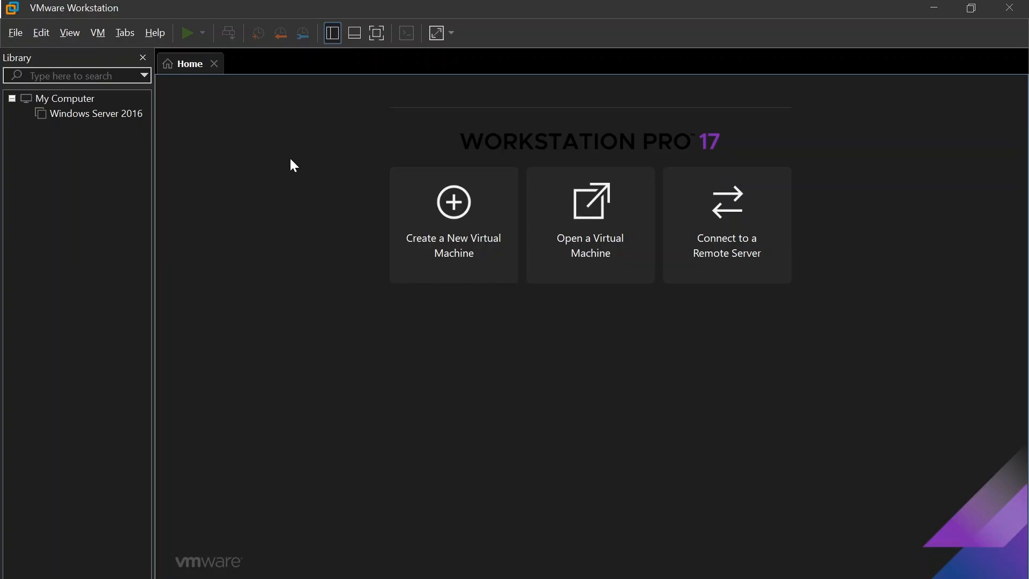
mouse_move(240, 164)
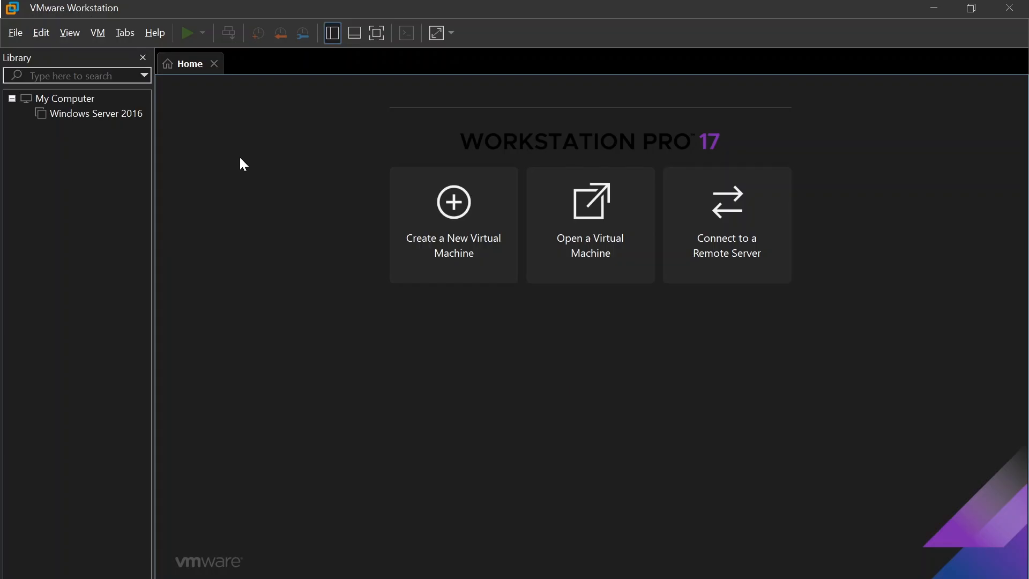
mouse_move(709, 347)
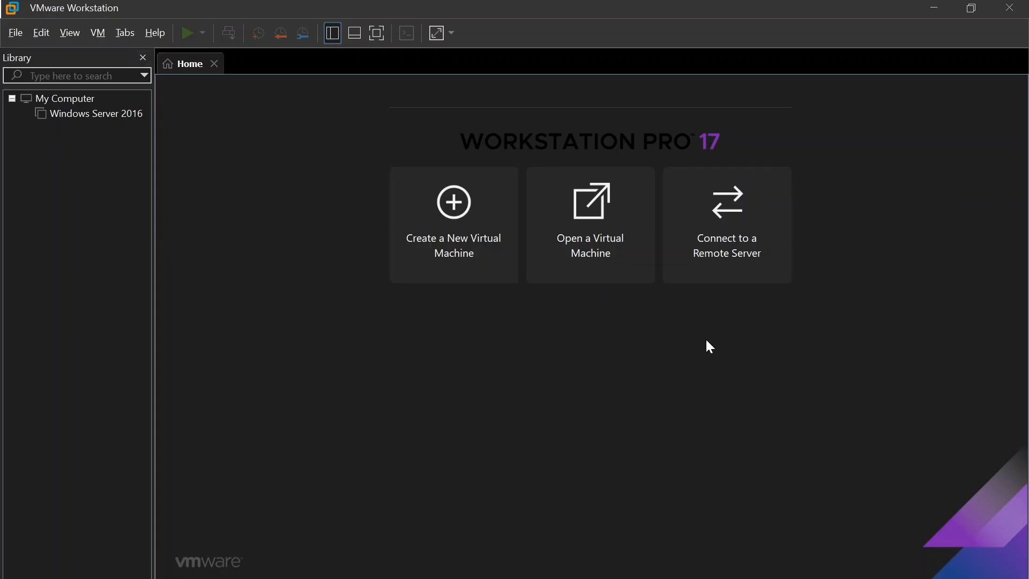
mouse_move(336, 144)
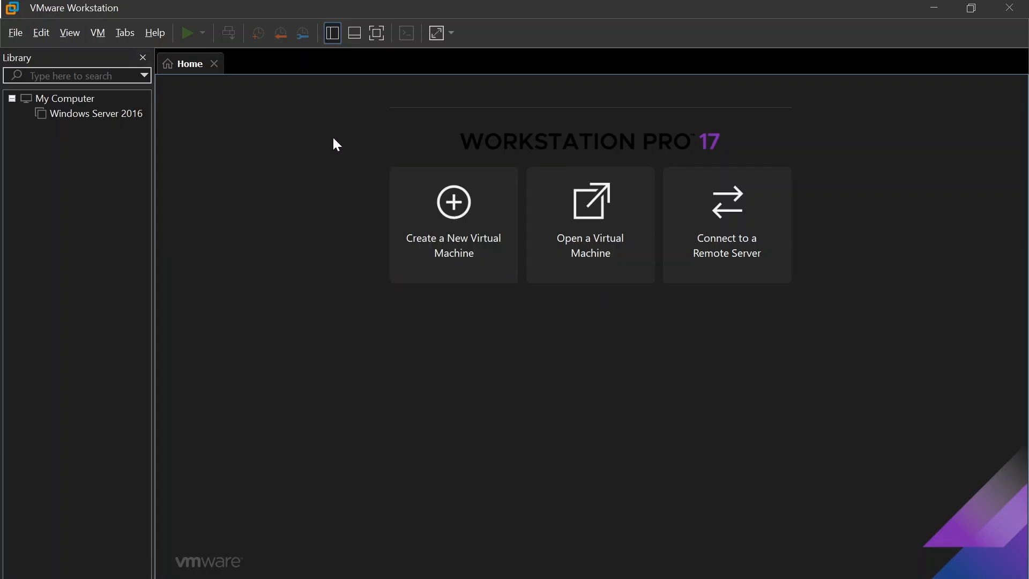
mouse_move(476, 311)
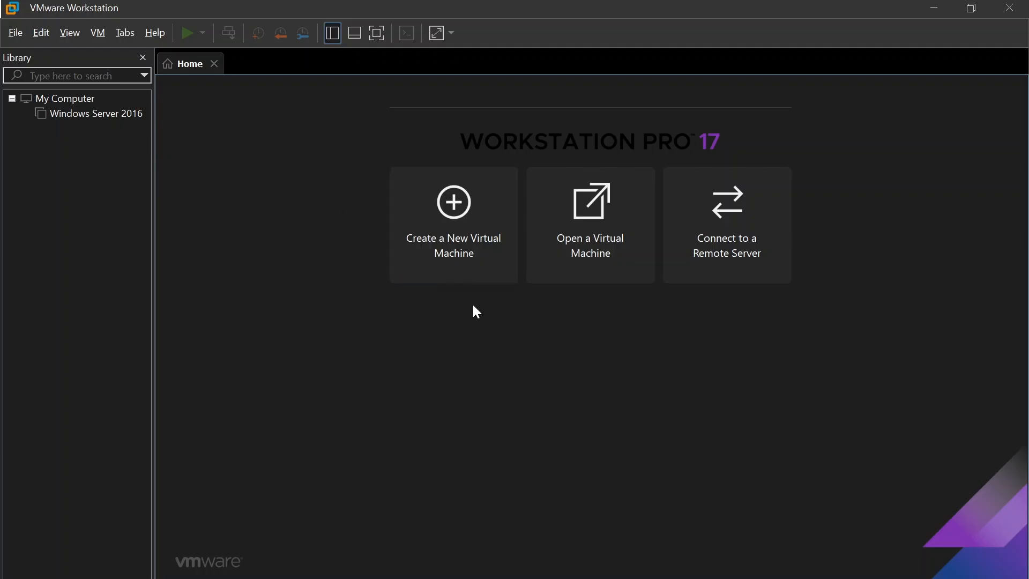
mouse_move(585, 537)
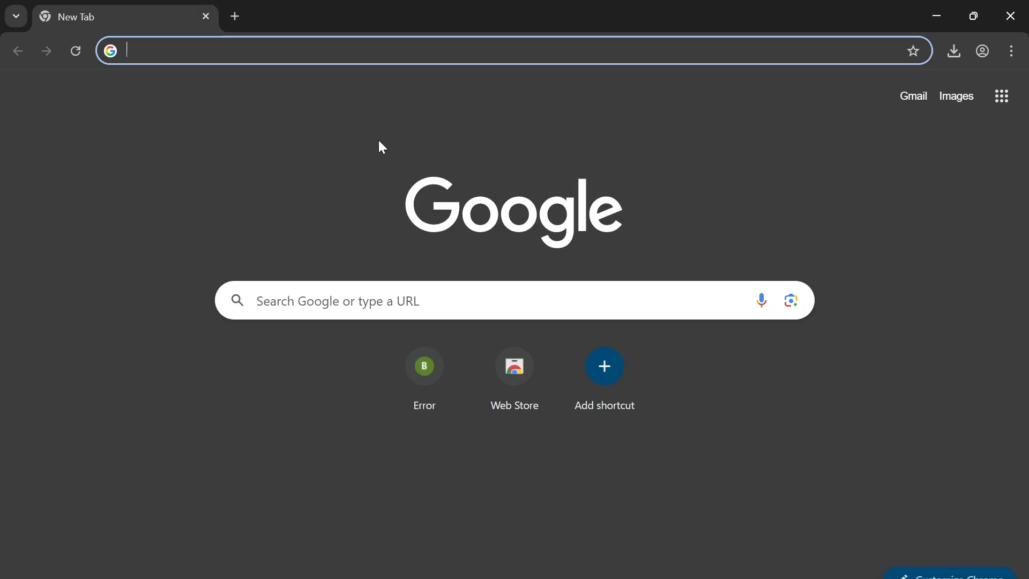
Search Chrome for 'kali linux download' via the address-bar suggestion
type("KALI")
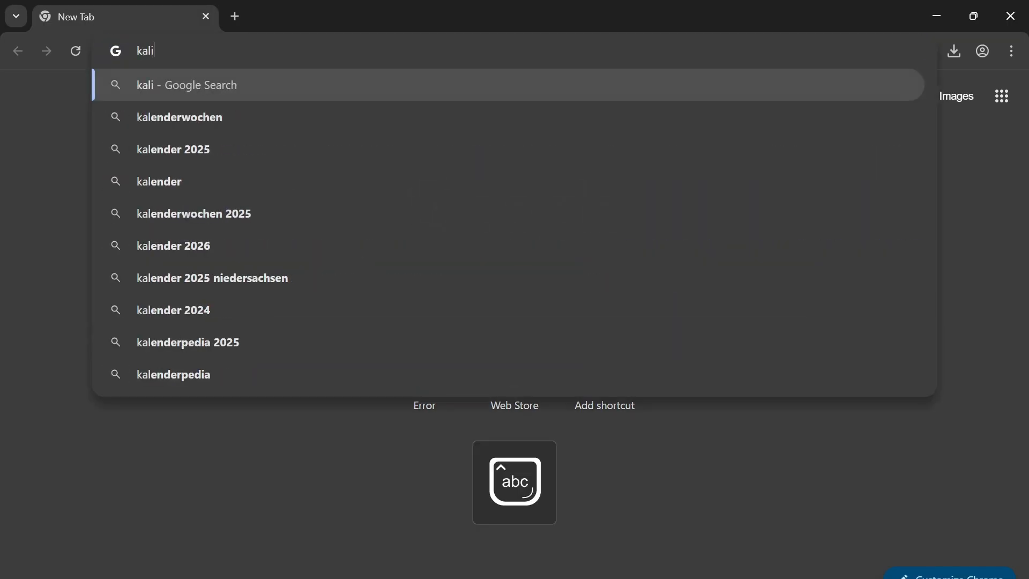
type("linux")
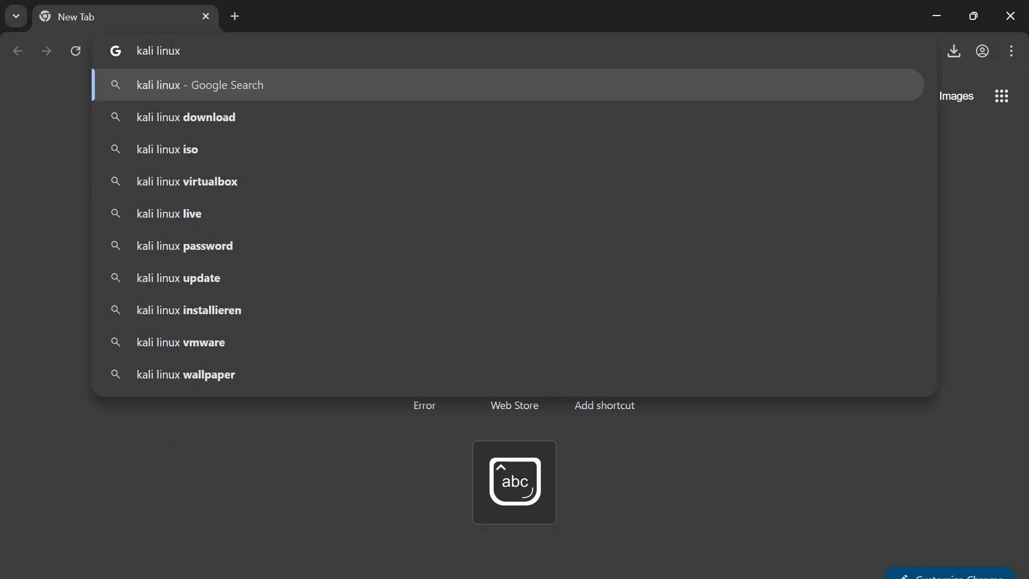
left_click(186, 116)
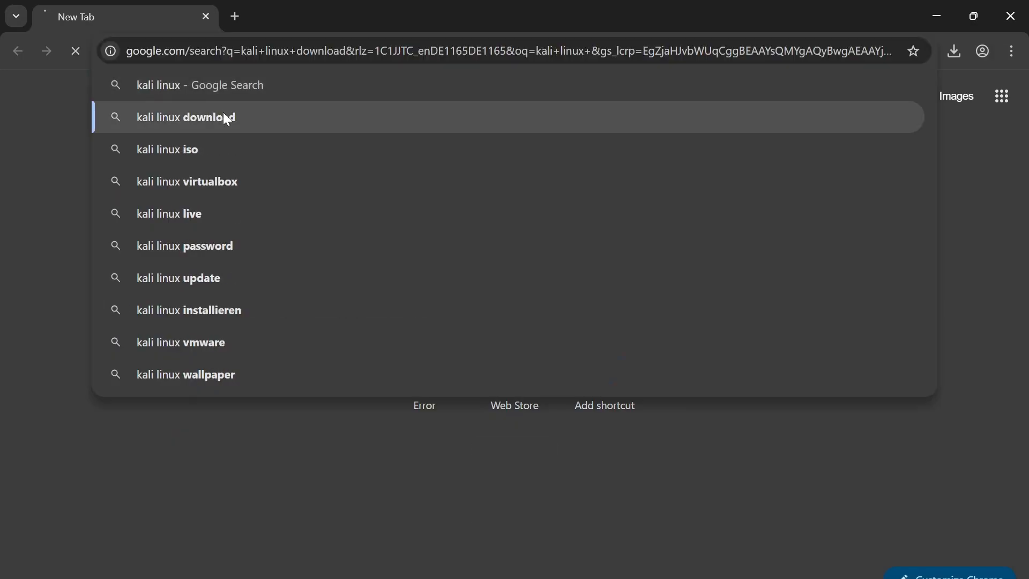
left_click(189, 117)
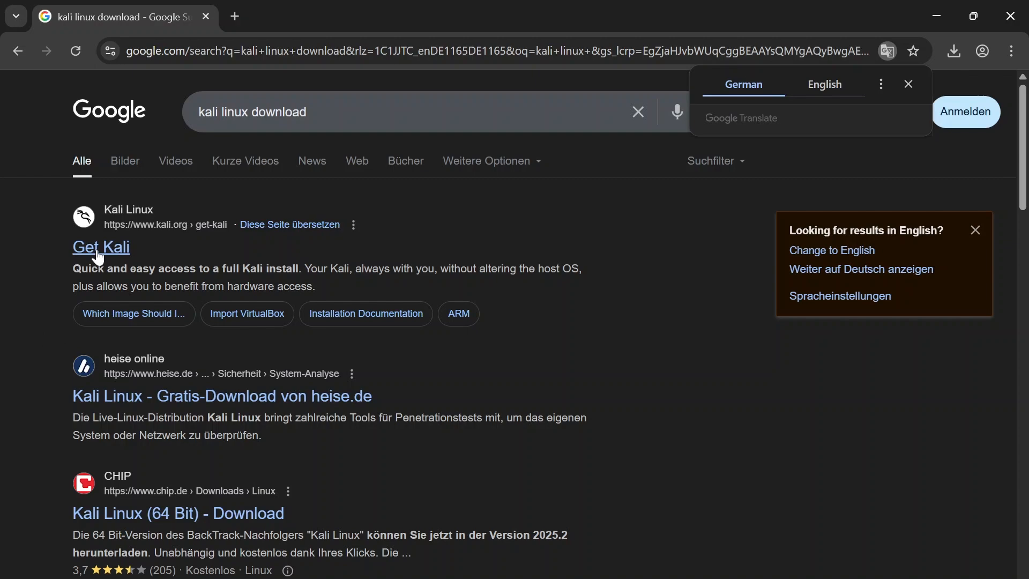
mouse_move(178, 237)
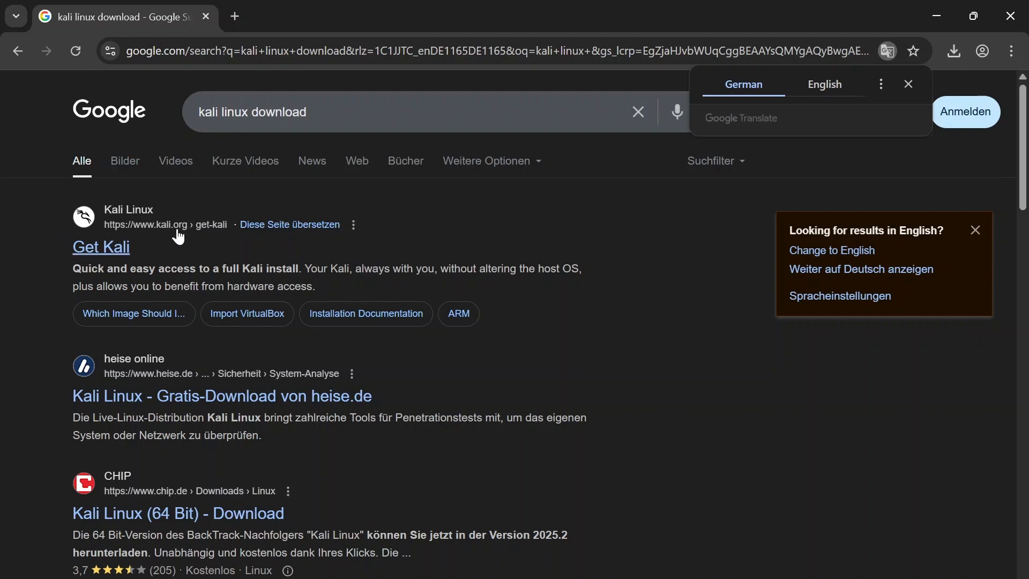
On the Get Kali page choose Installer Images and locate the recommended x86_64 Installer card
left_click(100, 246)
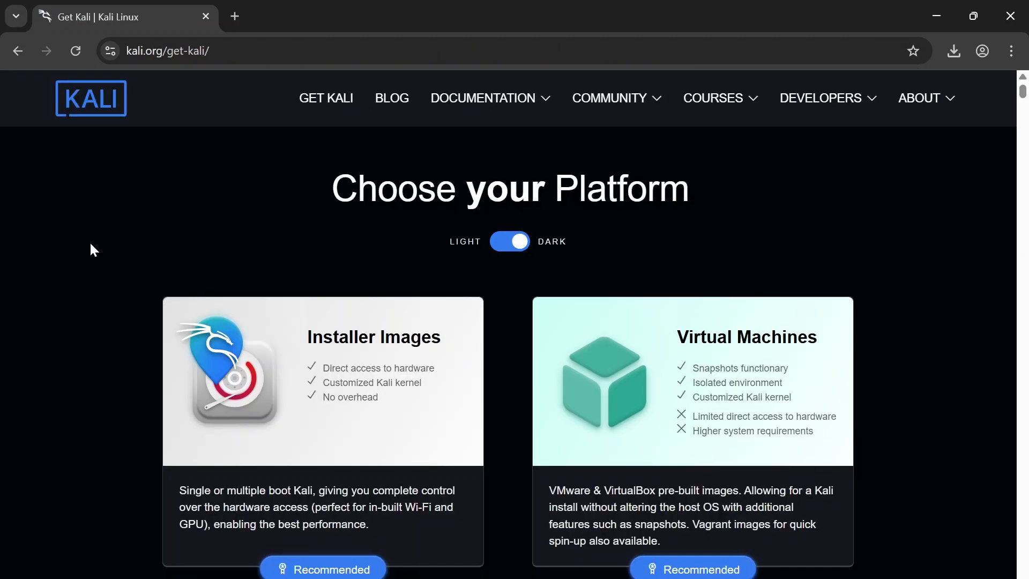
left_click(571, 430)
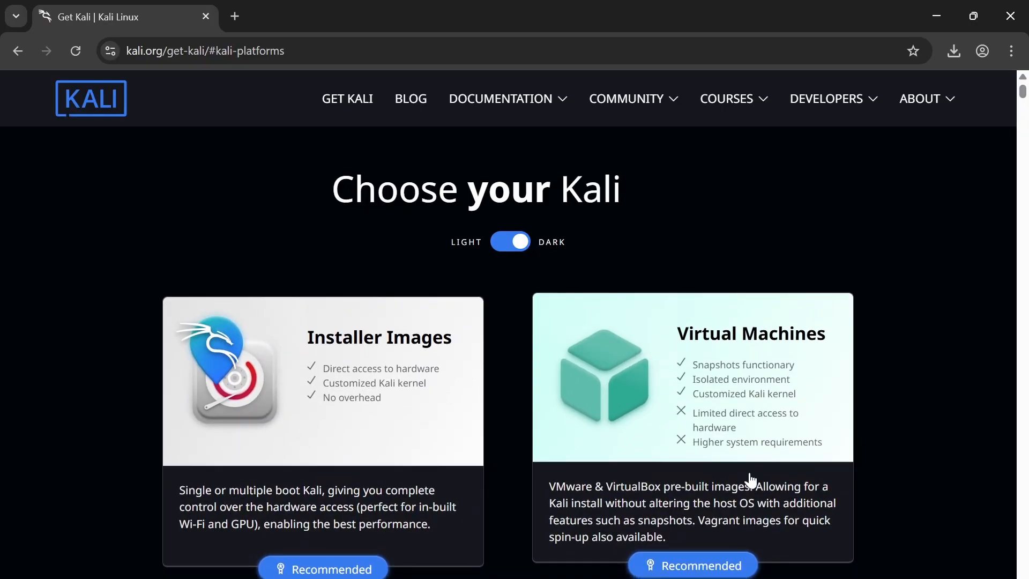
scroll("down", 3)
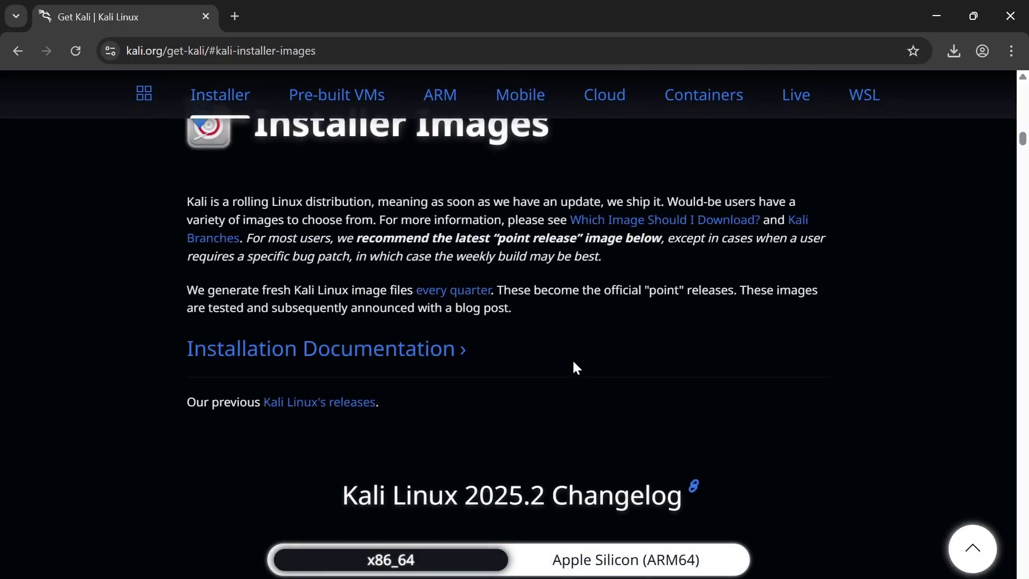
scroll("down", 3)
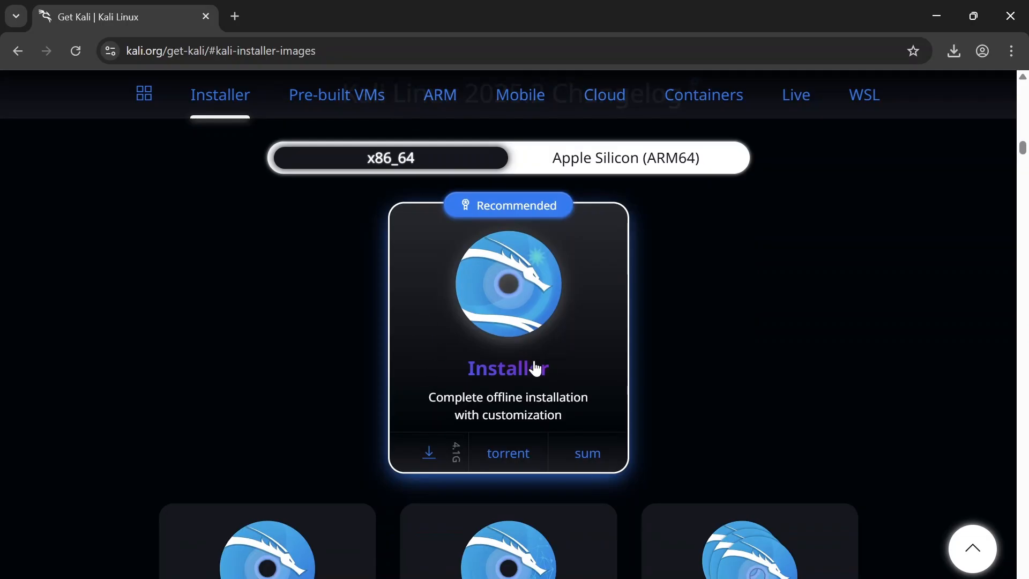
scroll("up", 3)
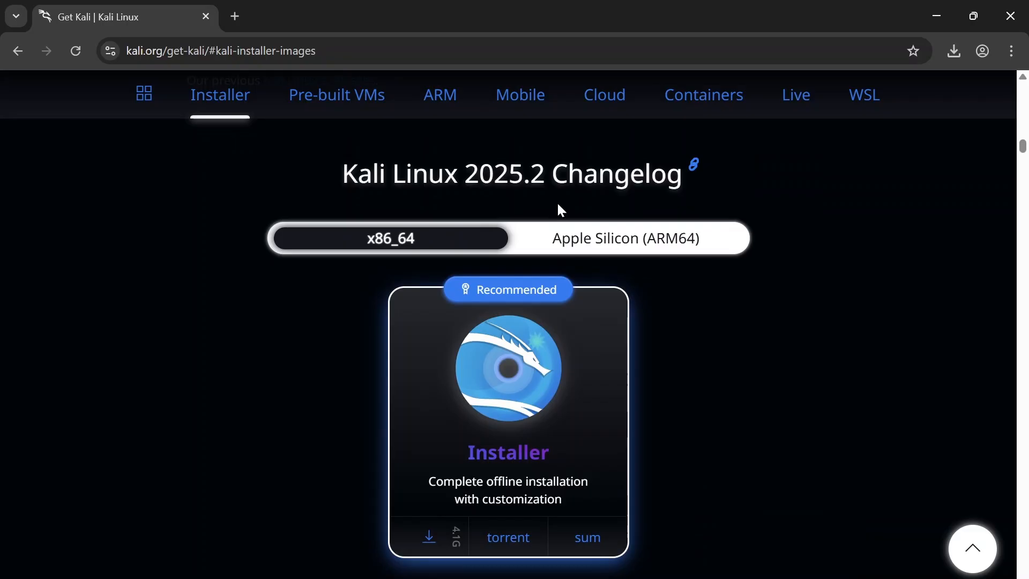
scroll("up", 3)
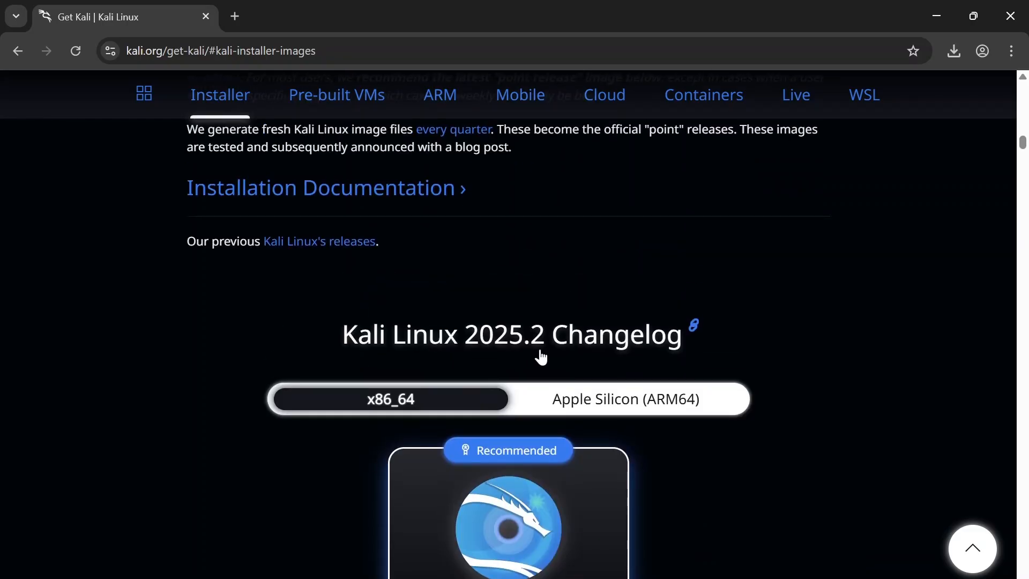
scroll("down", 3)
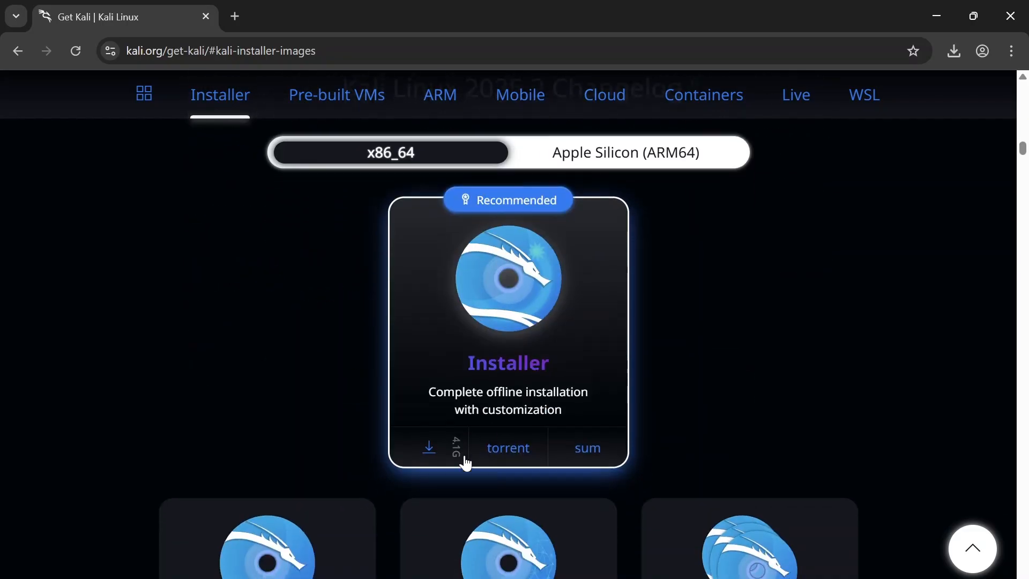
scroll("down", 3)
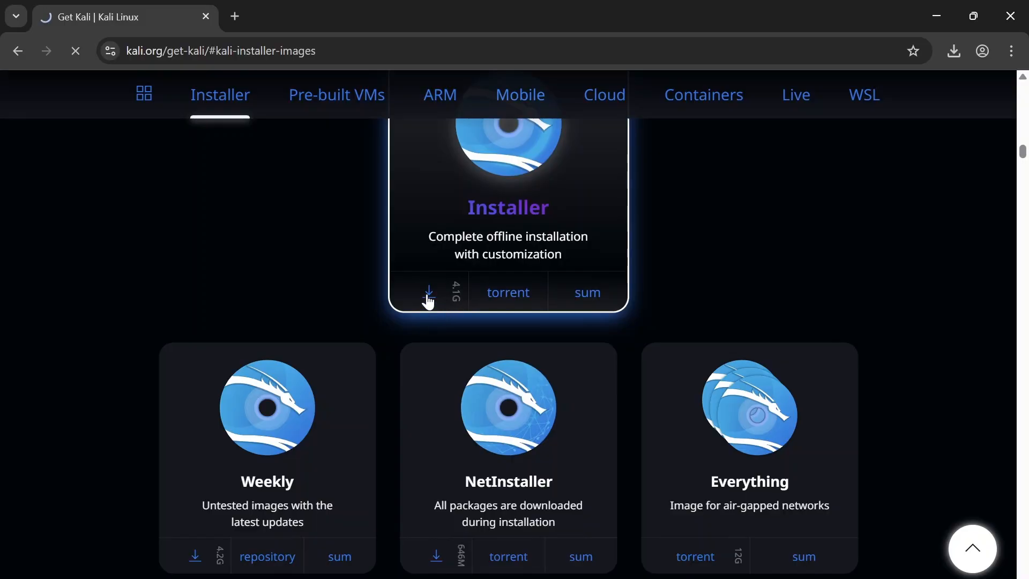
Download the recommended Installer ISO, wait for it to finish, and show it in its folder
left_click(428, 292)
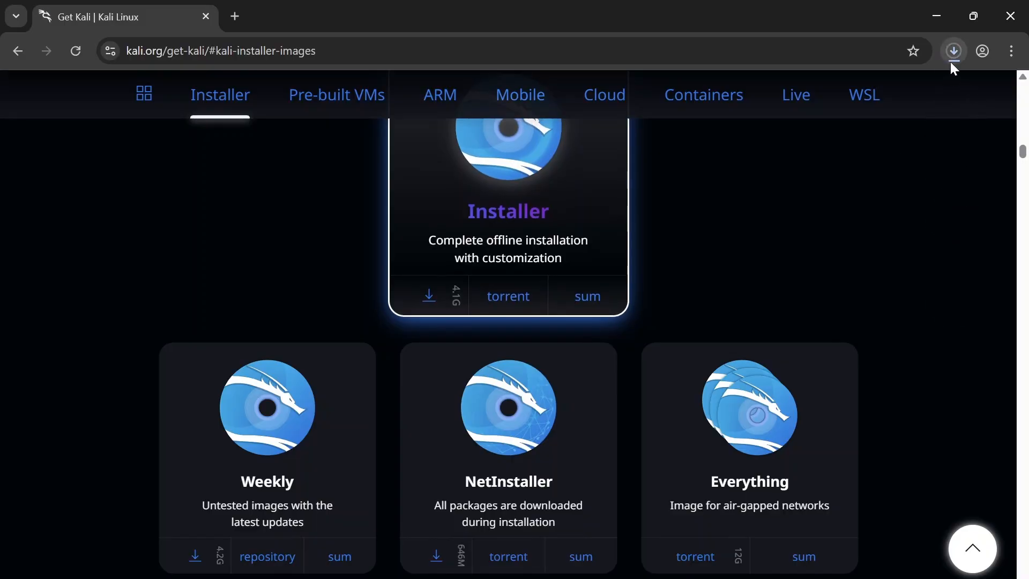
left_click(953, 51)
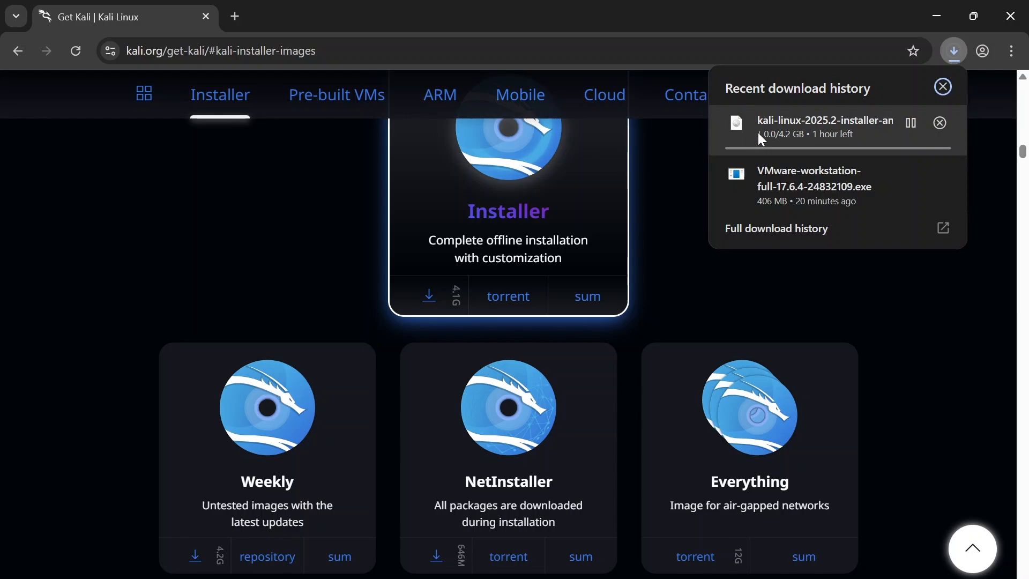
mouse_move(817, 134)
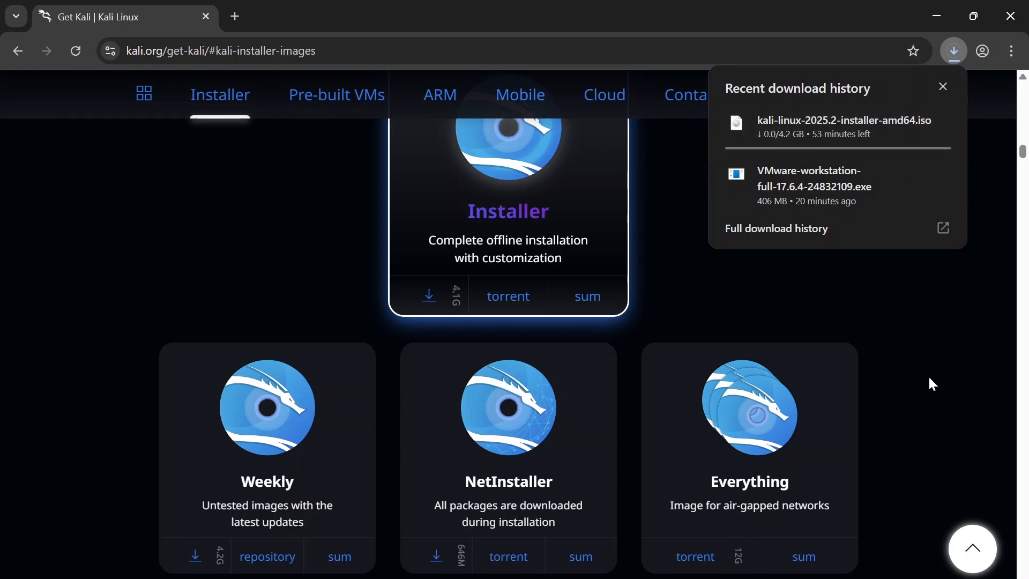
mouse_move(818, 217)
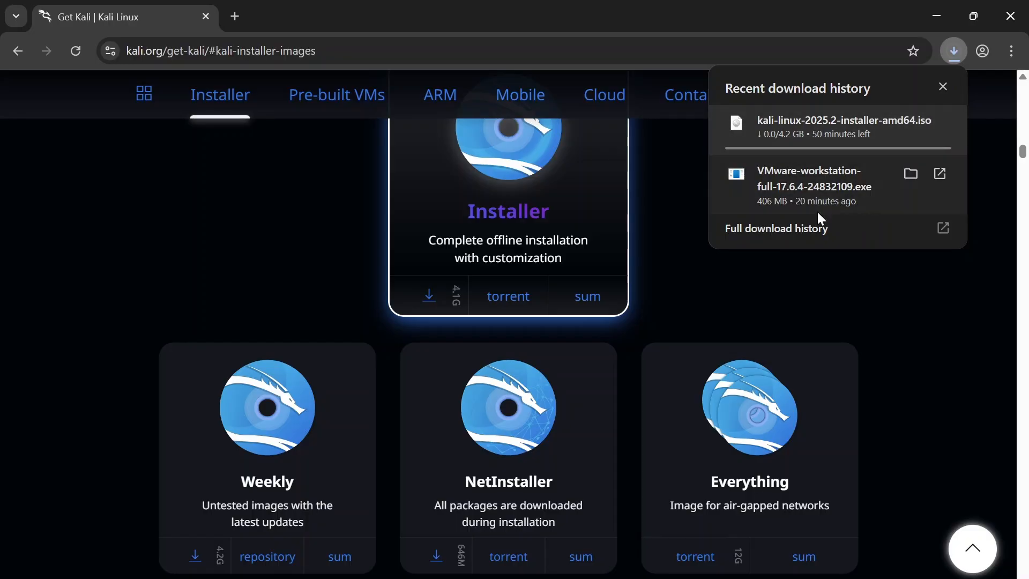
mouse_move(743, 178)
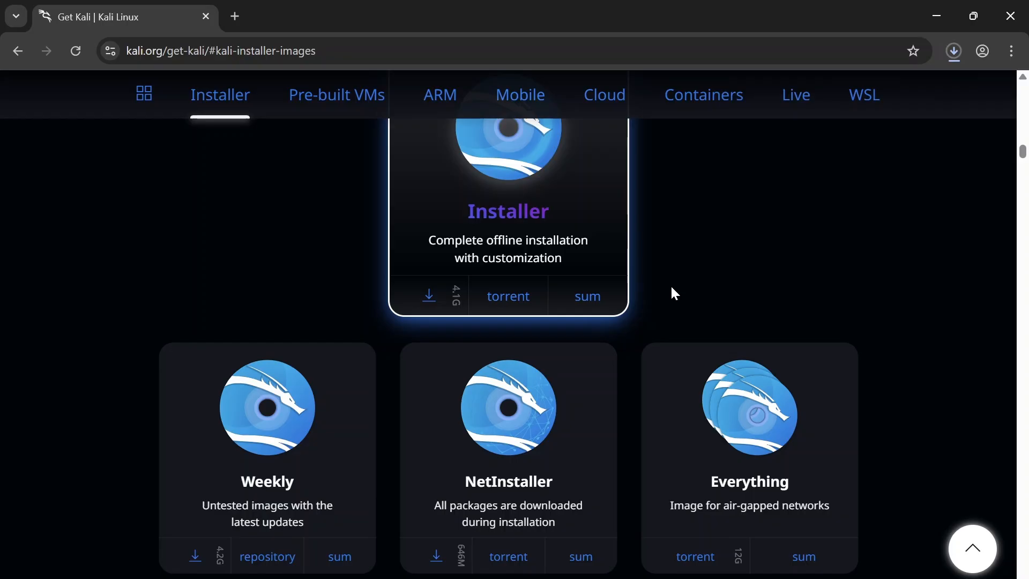
left_click(951, 50)
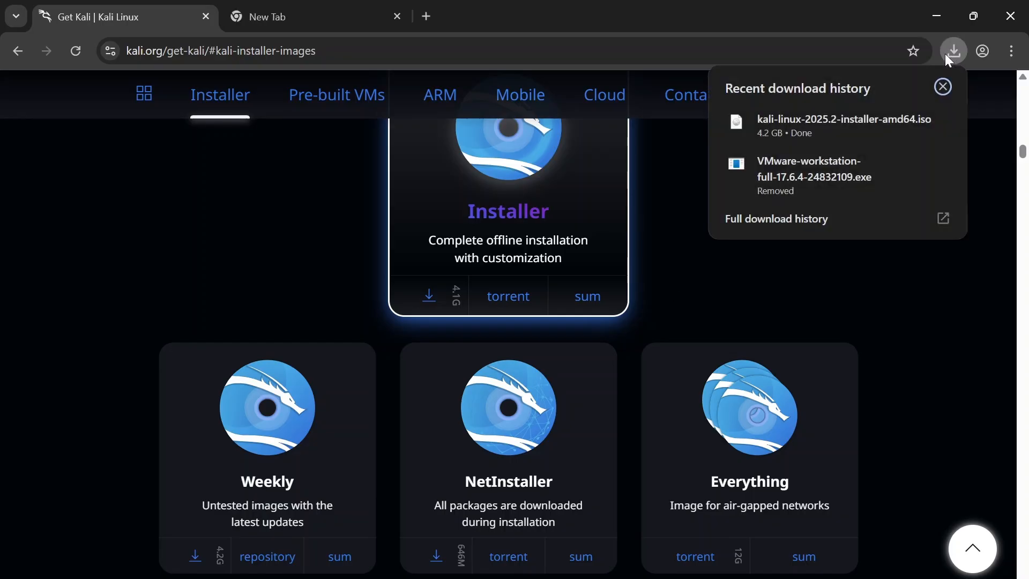
mouse_move(860, 125)
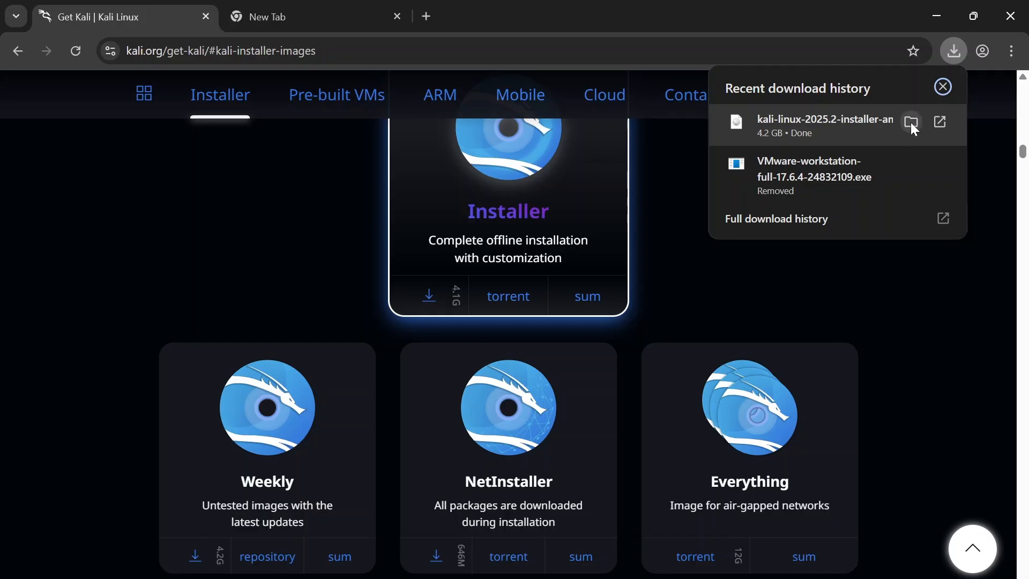
left_click(911, 122)
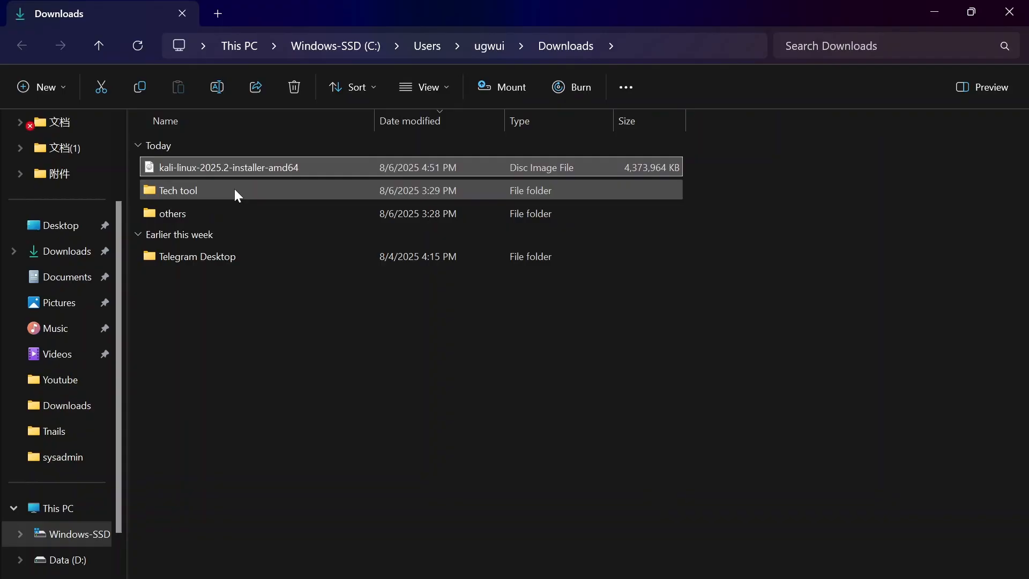
In the Tech tool folder, point out the Kali 2025.2 ISO and the VMware Workstation installer
double_click(178, 191)
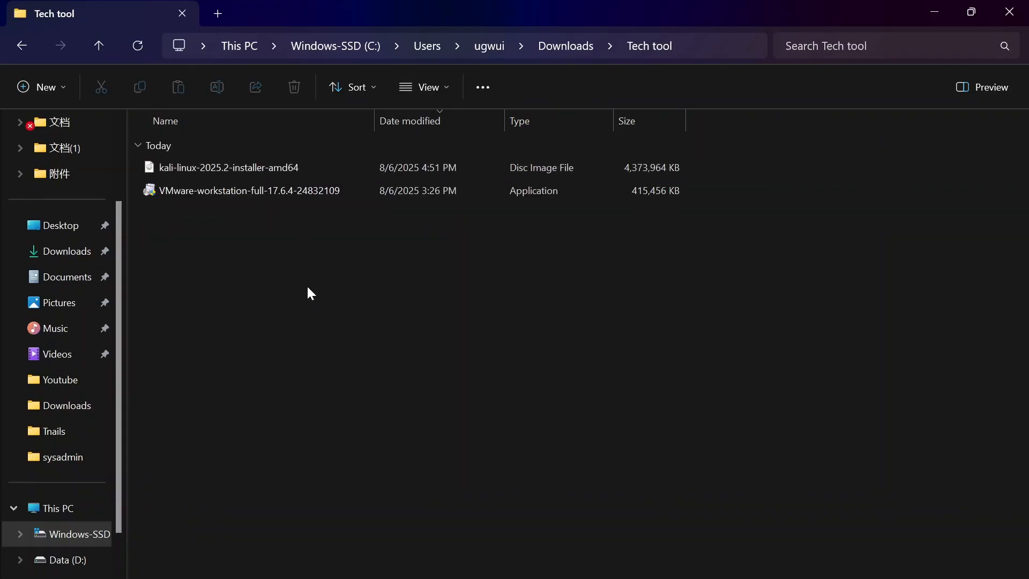
mouse_move(218, 211)
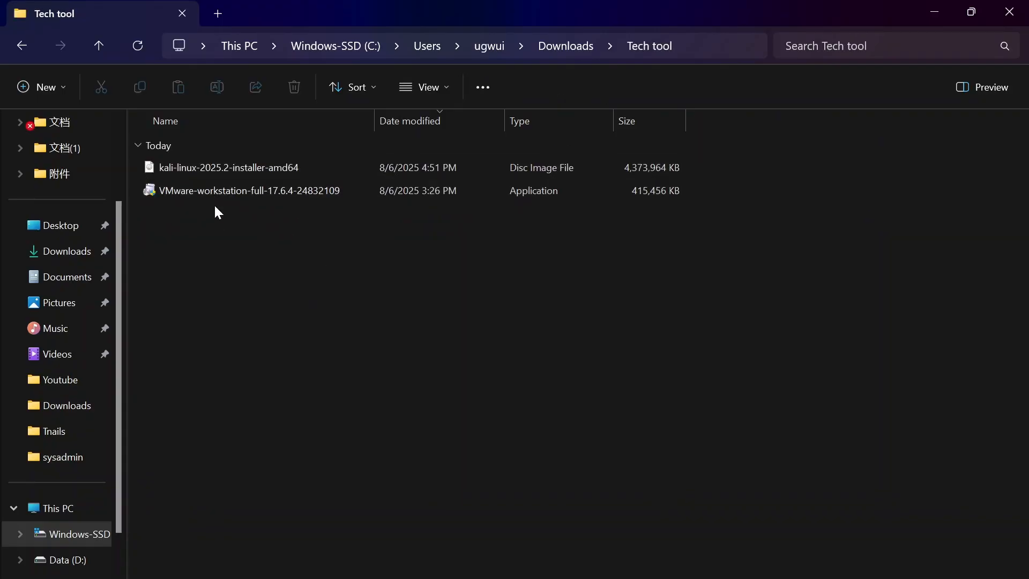
left_click(248, 190)
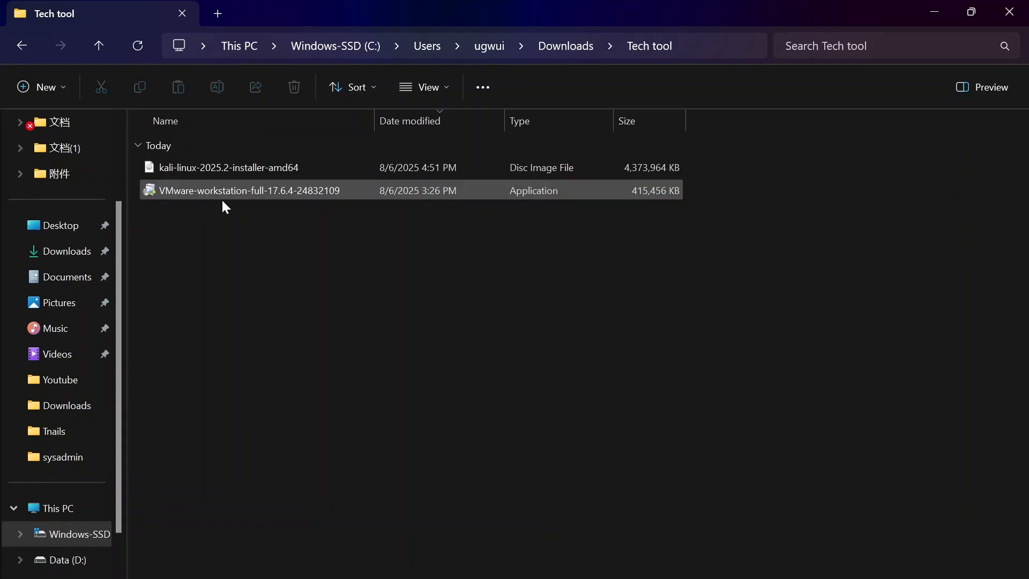
left_click(228, 167)
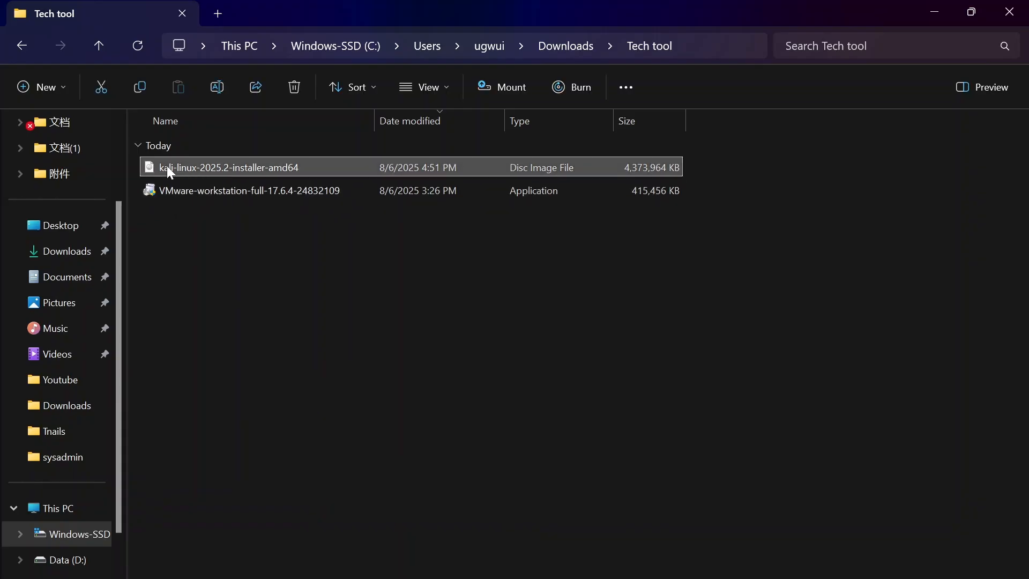
mouse_move(230, 177)
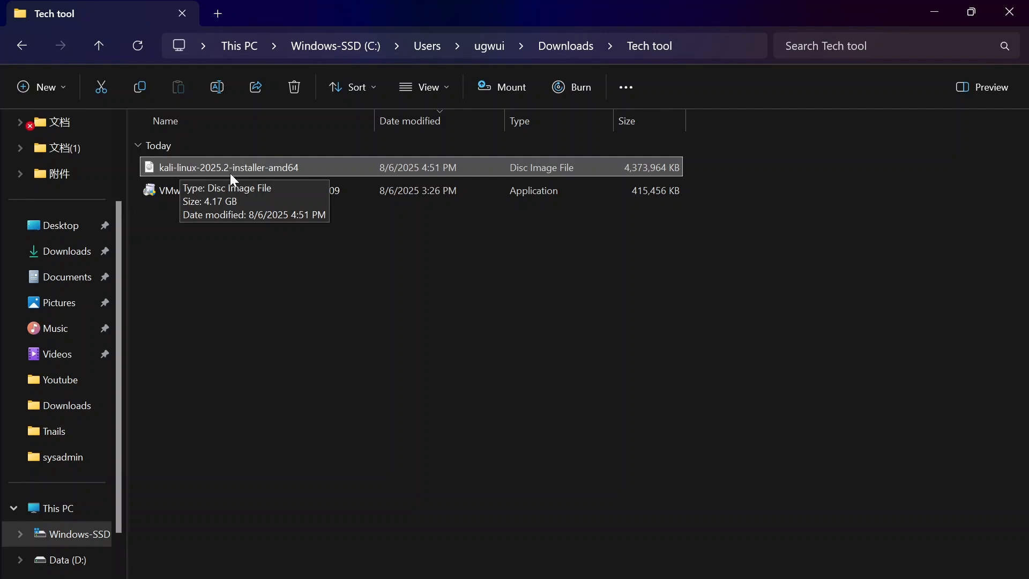
mouse_move(625, 573)
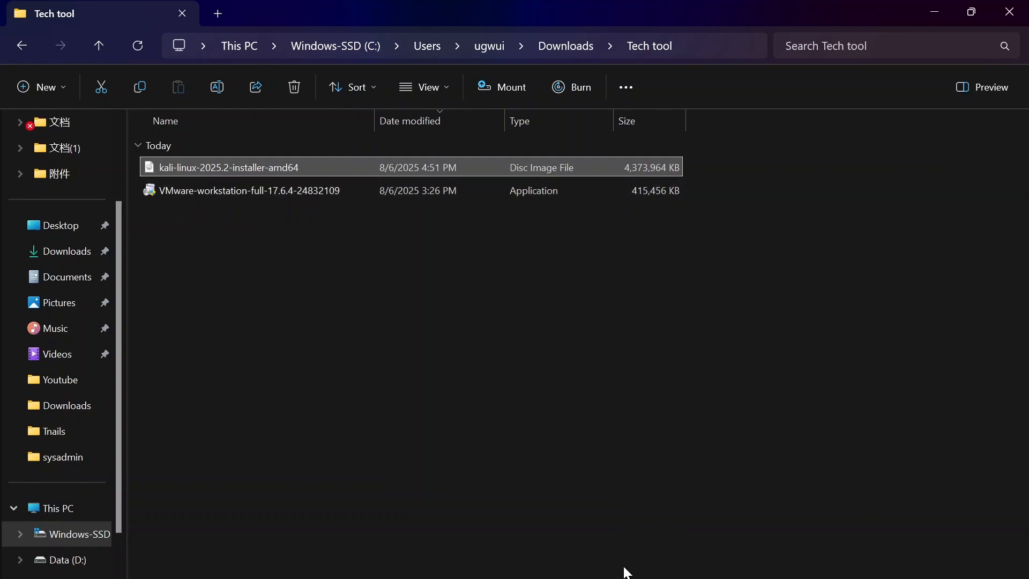
Launch VMware Workstation and start the New Virtual Machine wizard from the File menu
double_click(249, 190)
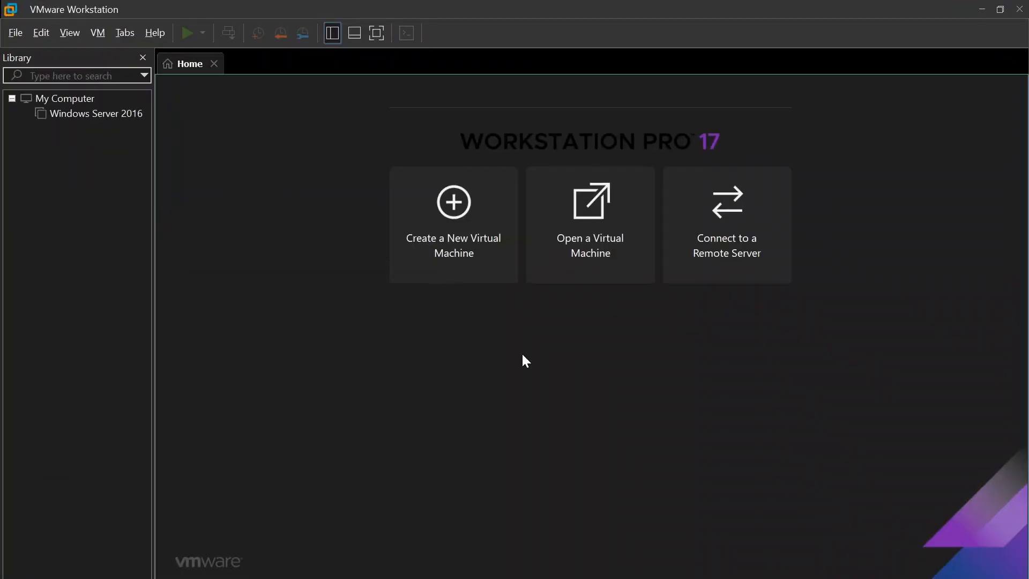
mouse_move(466, 269)
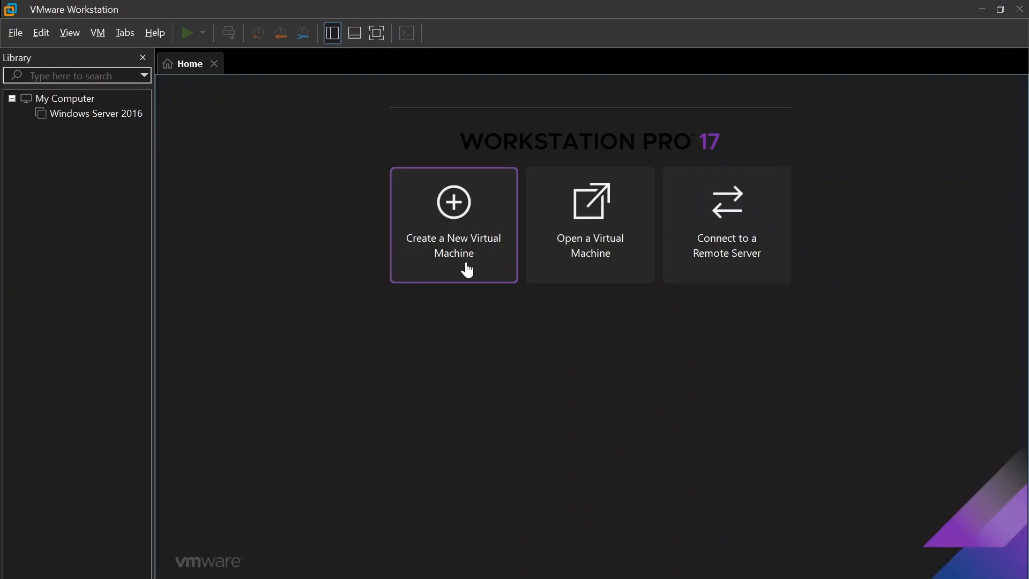
mouse_move(349, 152)
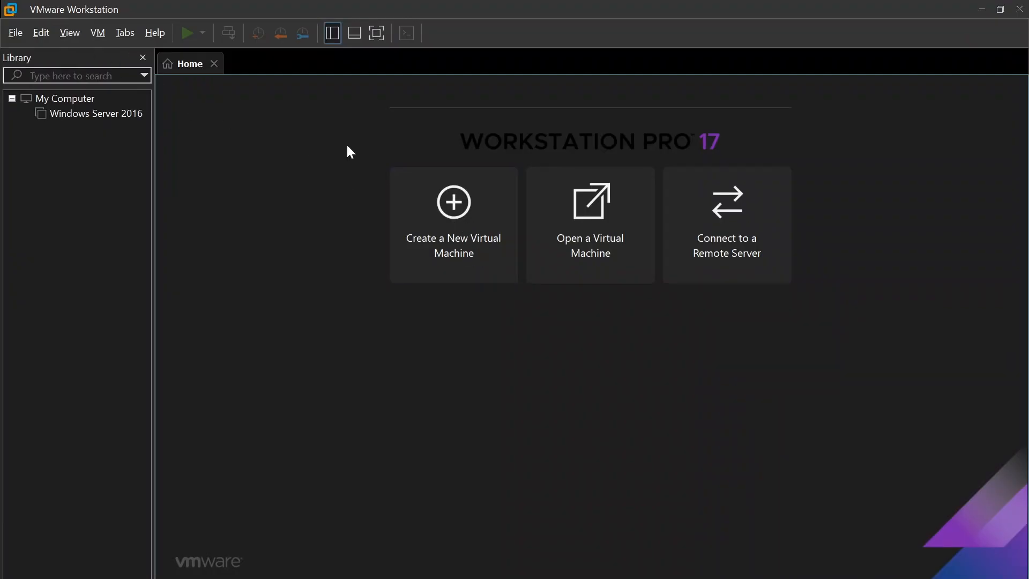
left_click(14, 32)
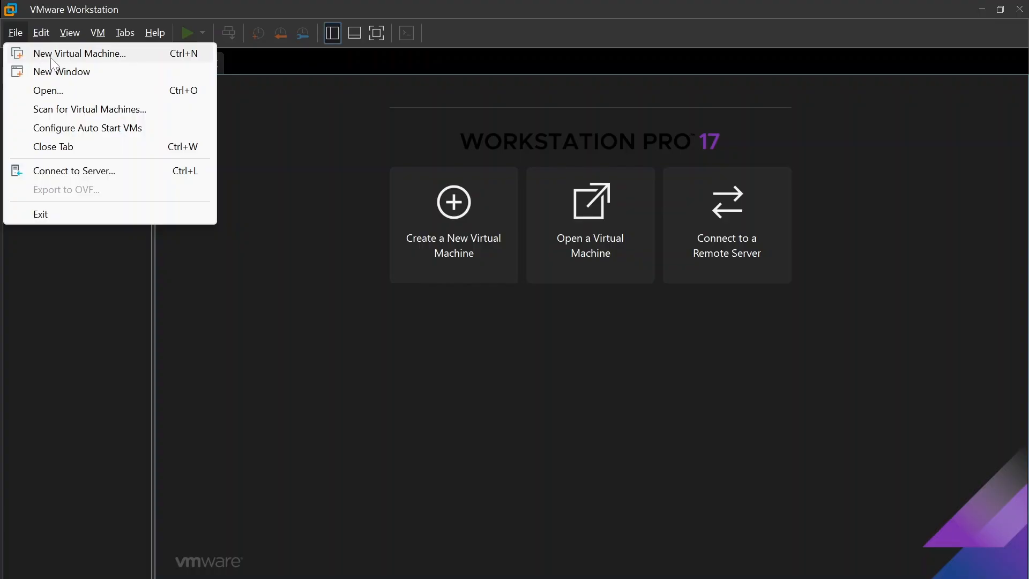
left_click(368, 379)
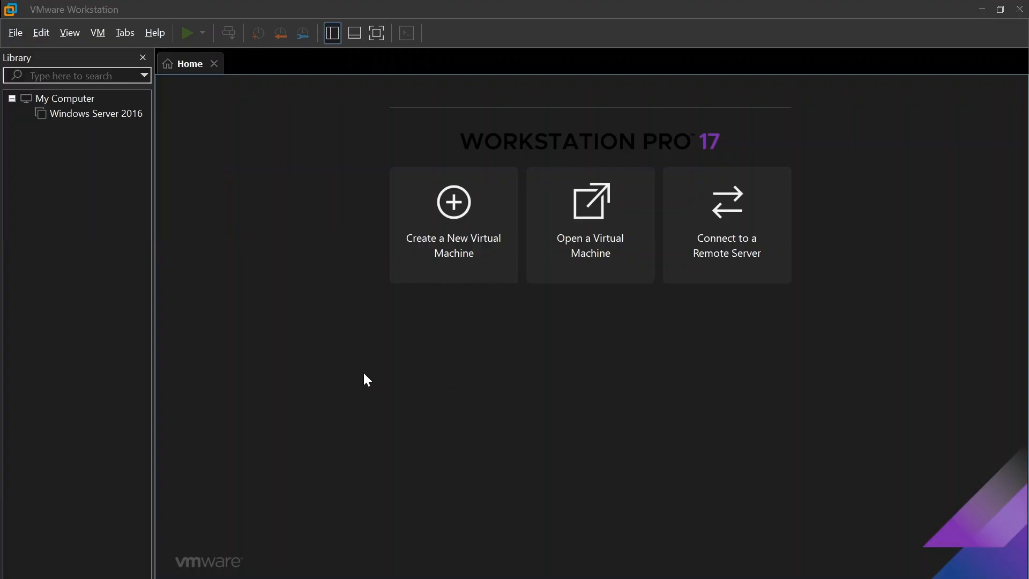
Keep the Typical configuration and choose to install the operating system later
left_click(453, 223)
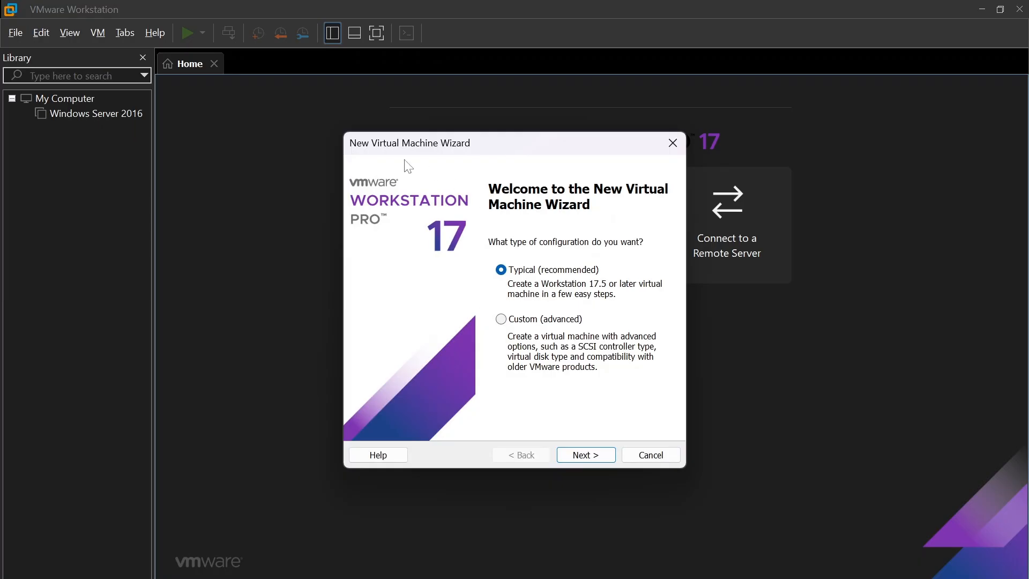
mouse_move(451, 161)
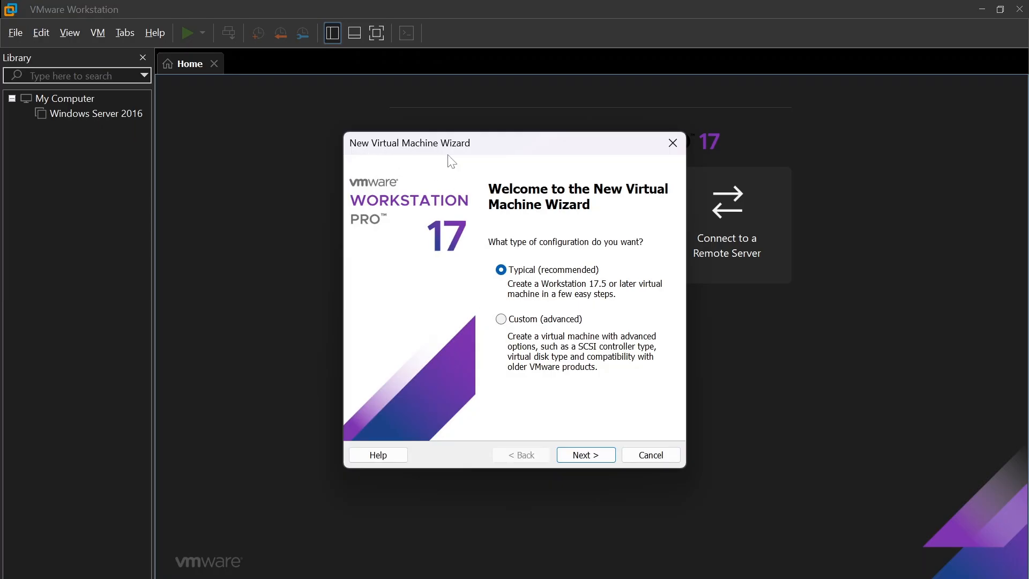
mouse_move(538, 296)
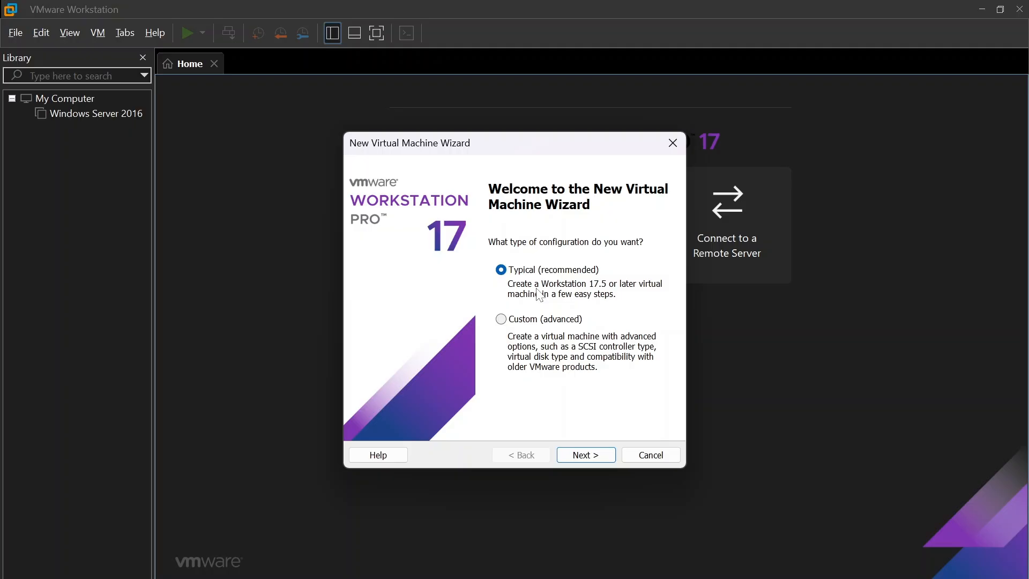
mouse_move(584, 279)
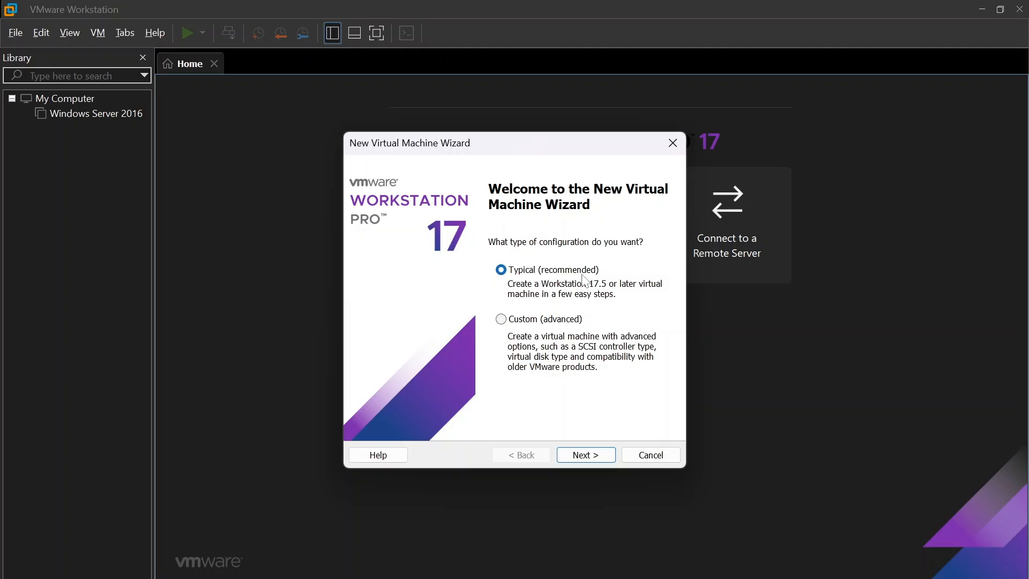
mouse_move(585, 455)
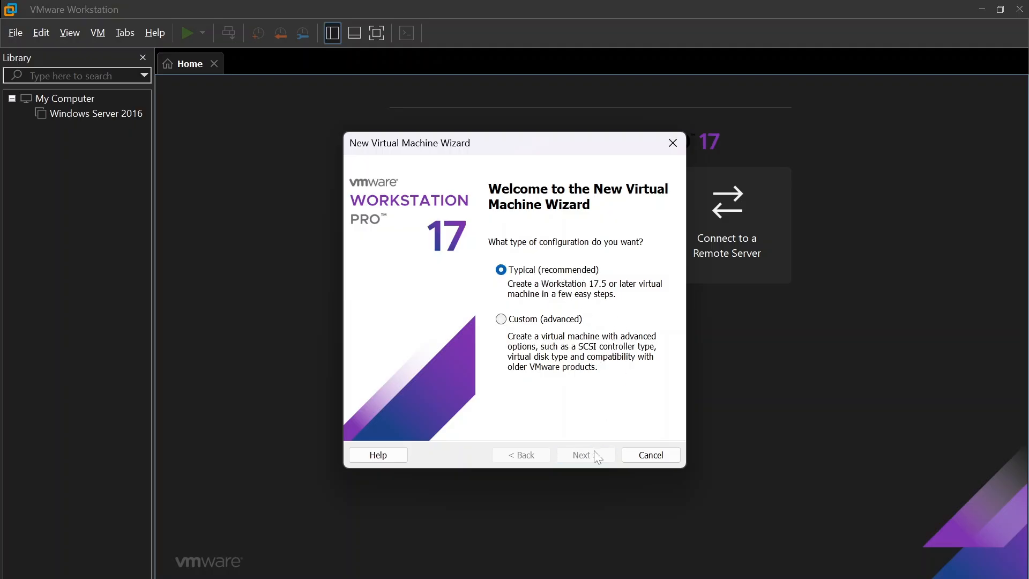
left_click(580, 455)
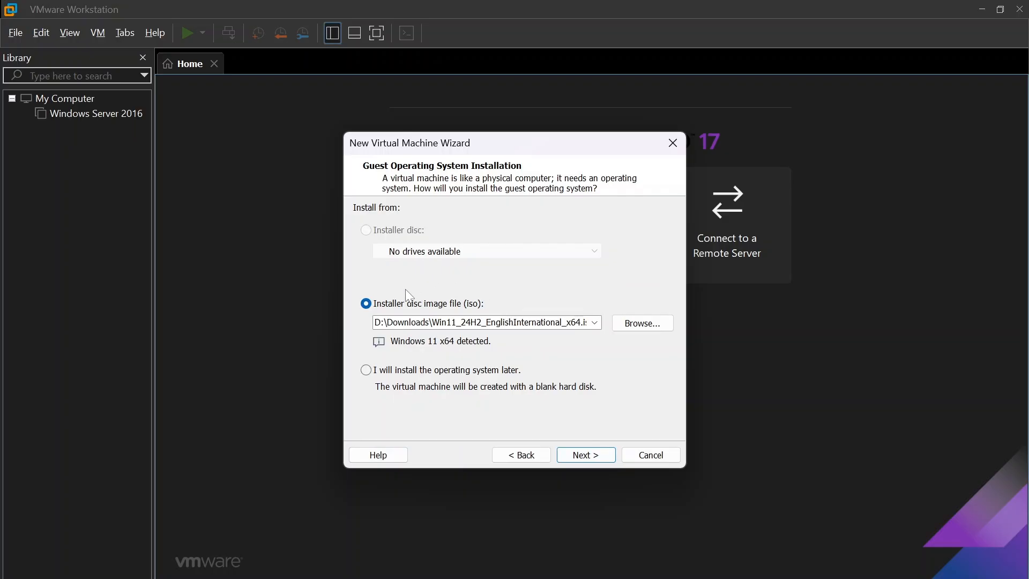
mouse_move(588, 340)
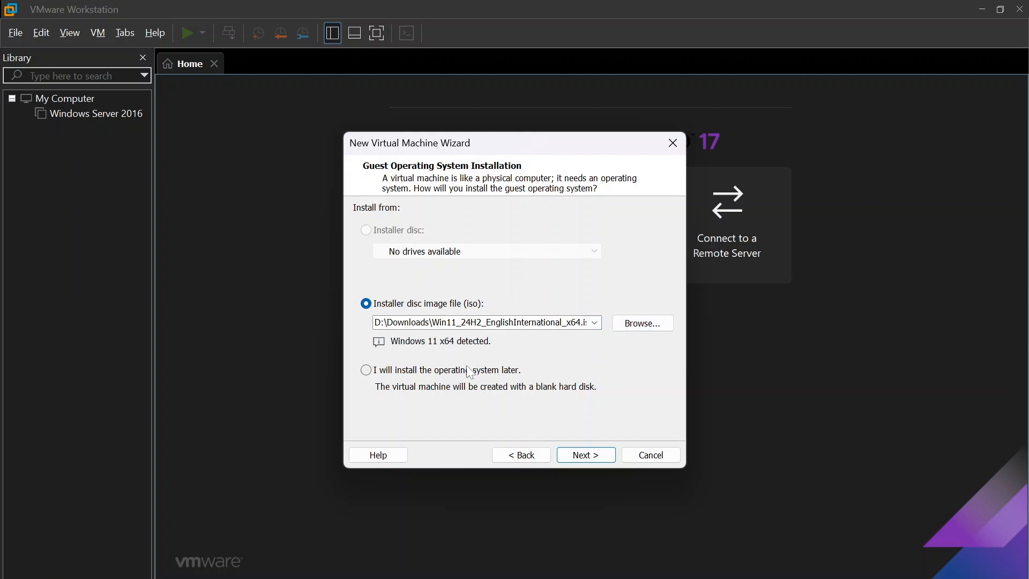
left_click(366, 369)
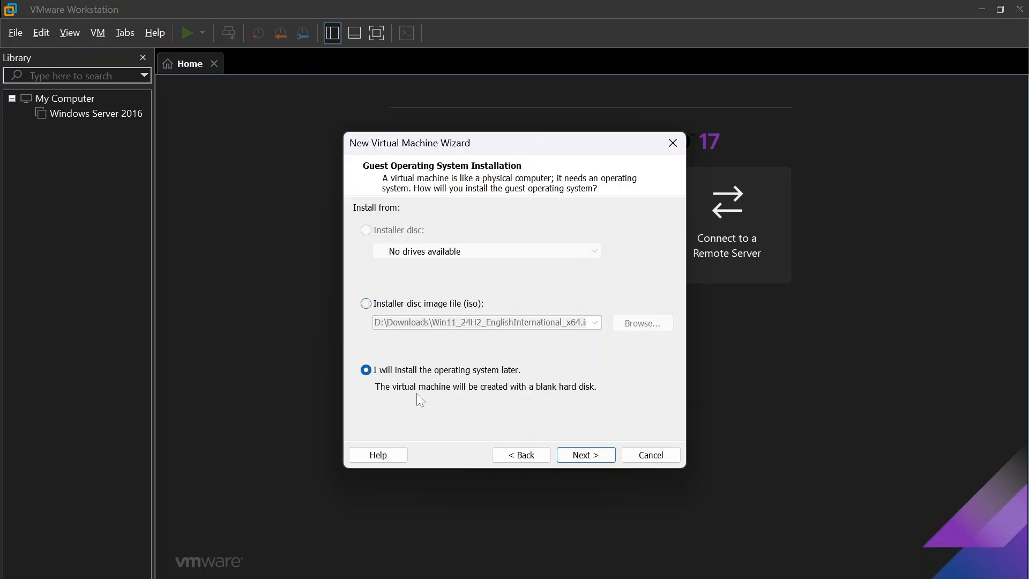
mouse_move(559, 389)
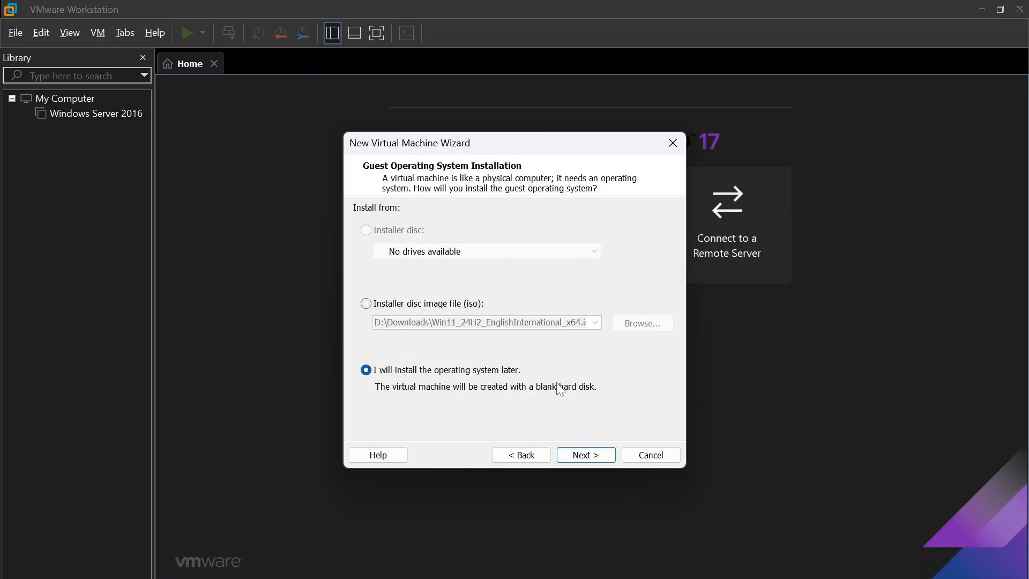
Set the guest OS to Linux, version Other Linux 6.x kernel 64-bit
left_click(585, 455)
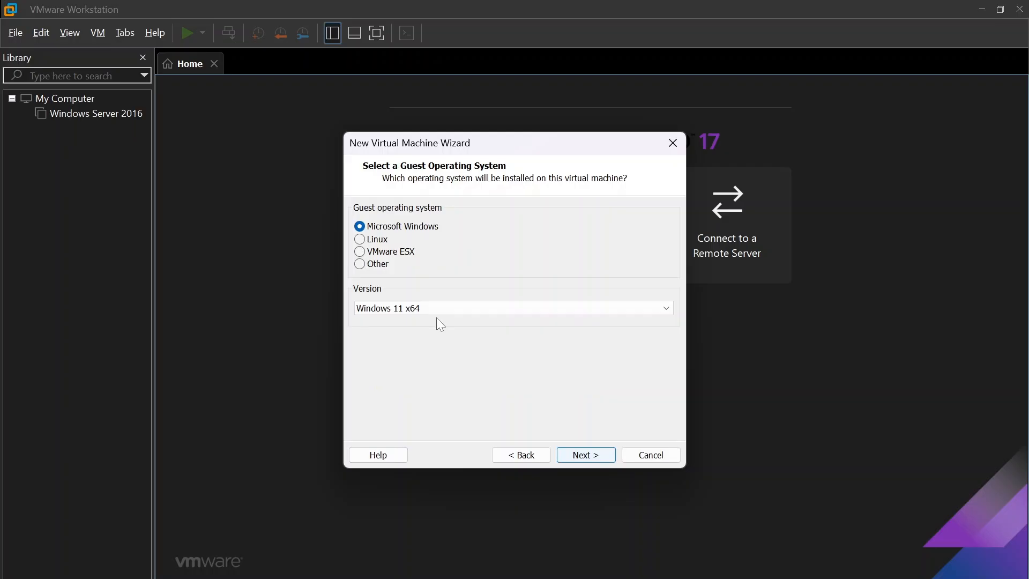
left_click(360, 239)
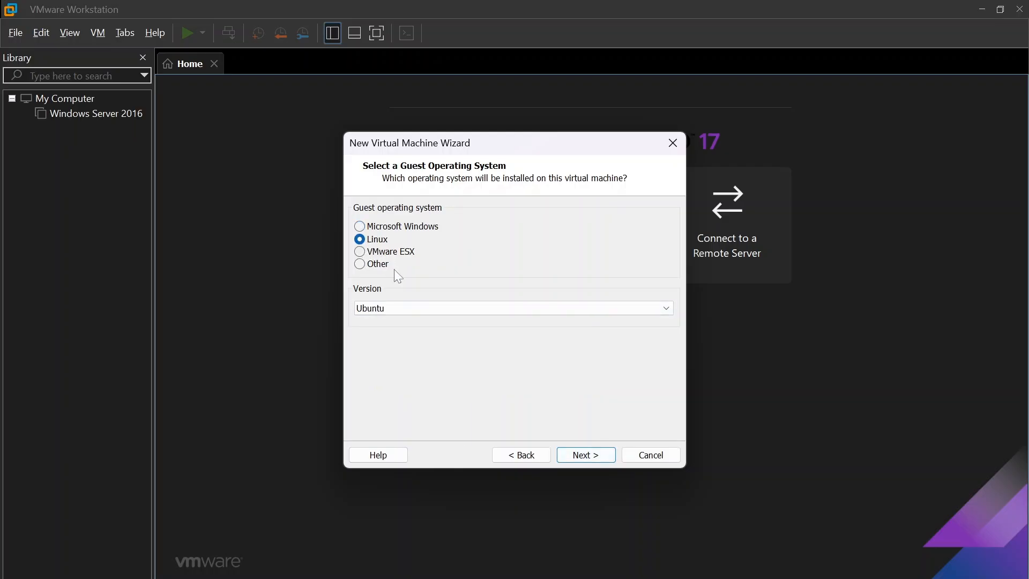
left_click(514, 308)
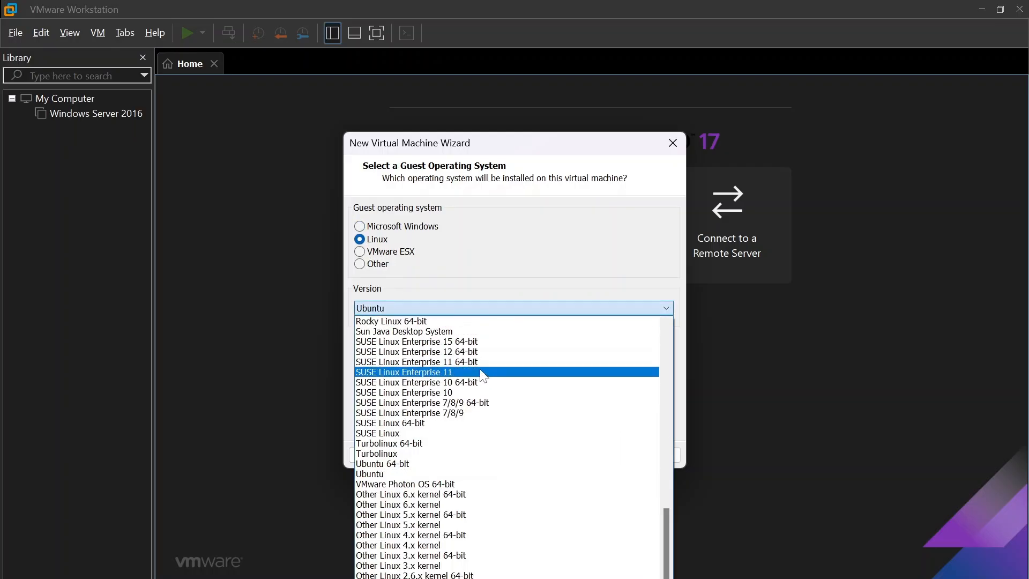
mouse_move(478, 494)
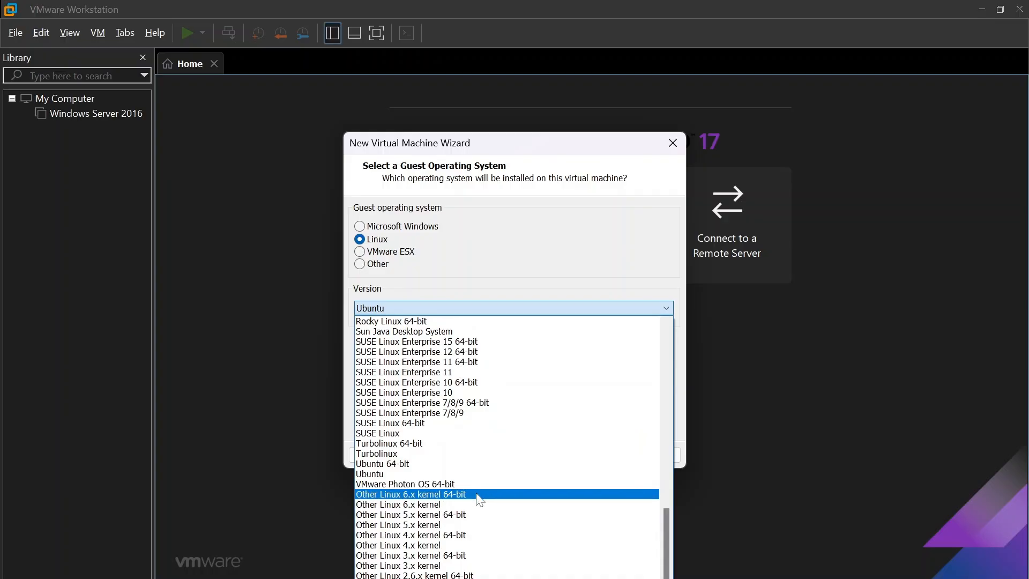
left_click(412, 495)
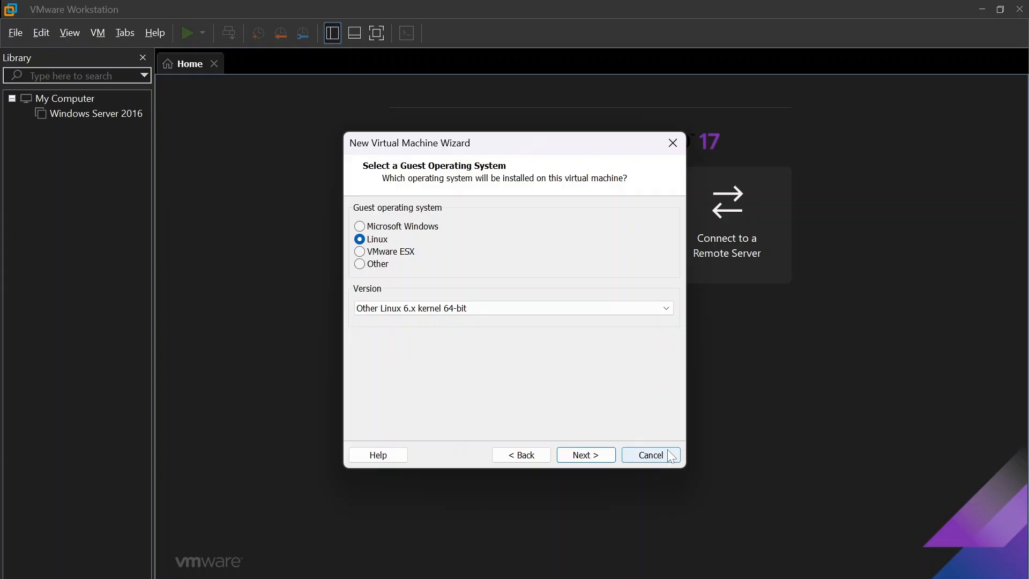
Name the machine 'Kali VM 1', browse to D:\vms as its location, and continue
left_click(585, 454)
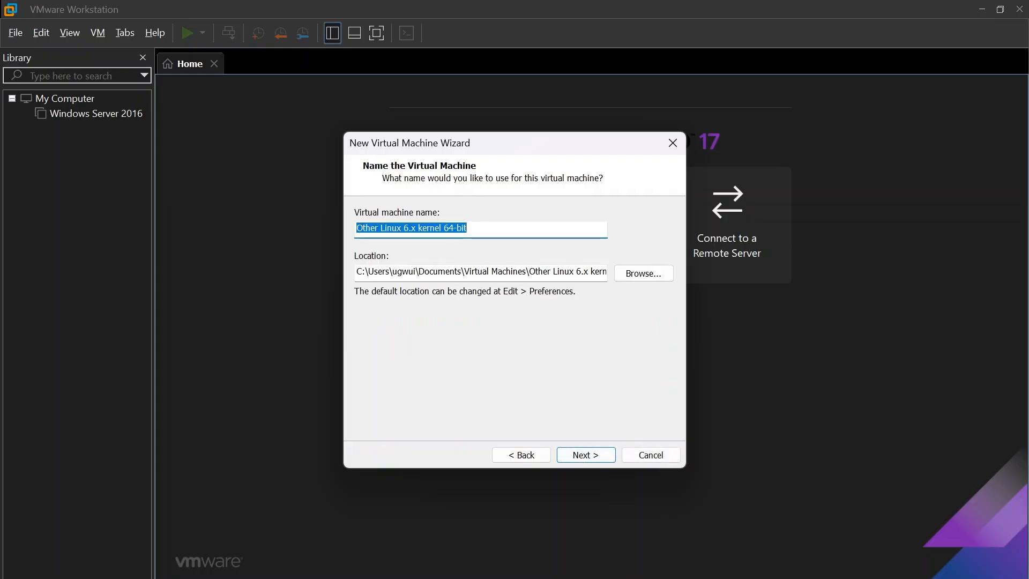
type("Kali")
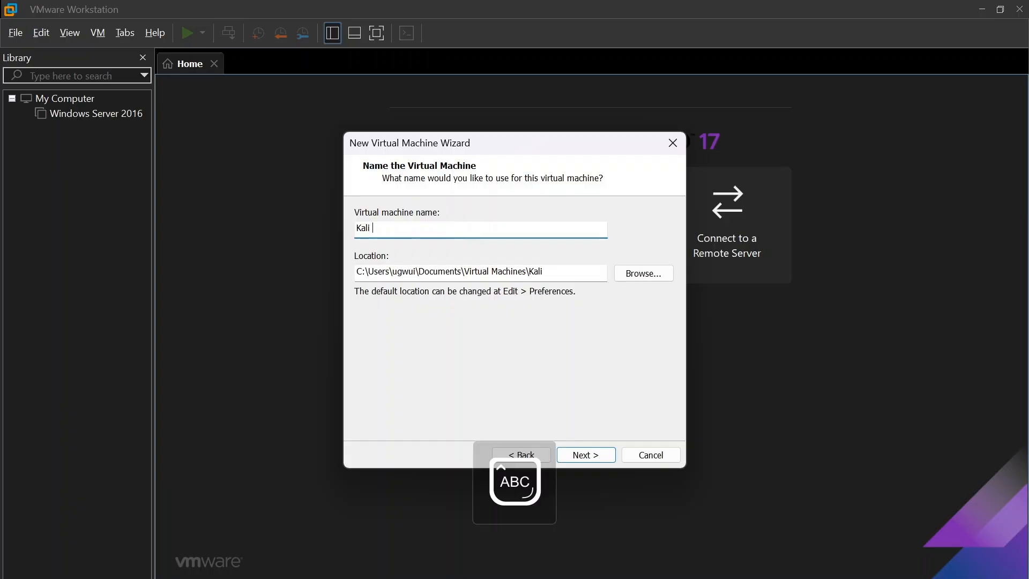
type("VM 1")
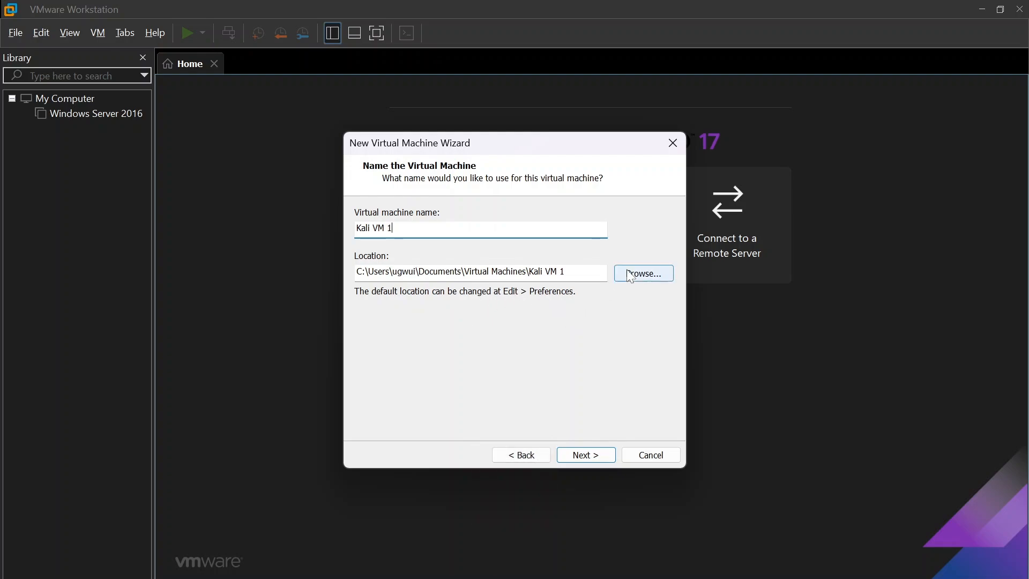
left_click(643, 272)
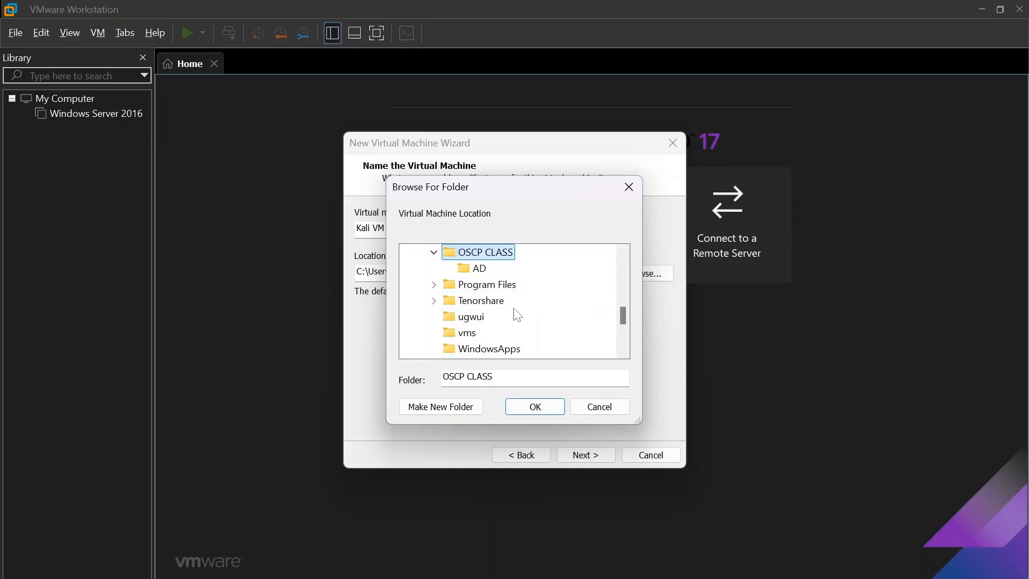
left_click(467, 315)
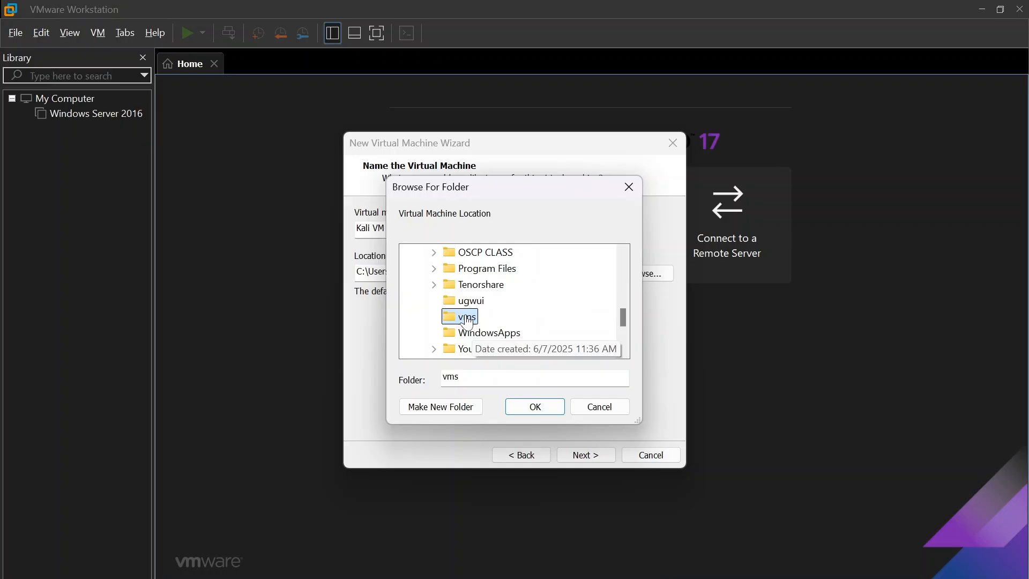
left_click(534, 406)
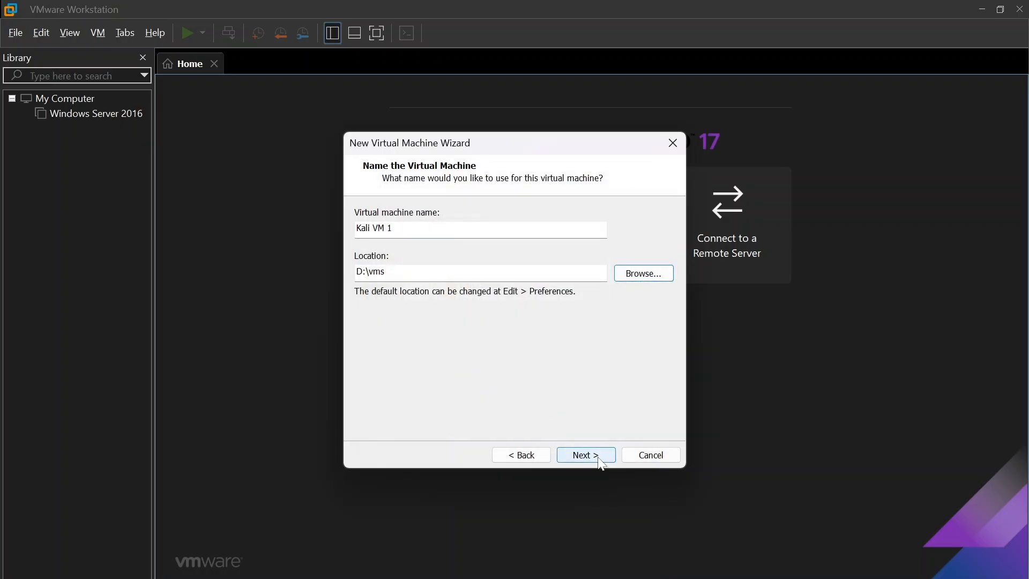
left_click(584, 456)
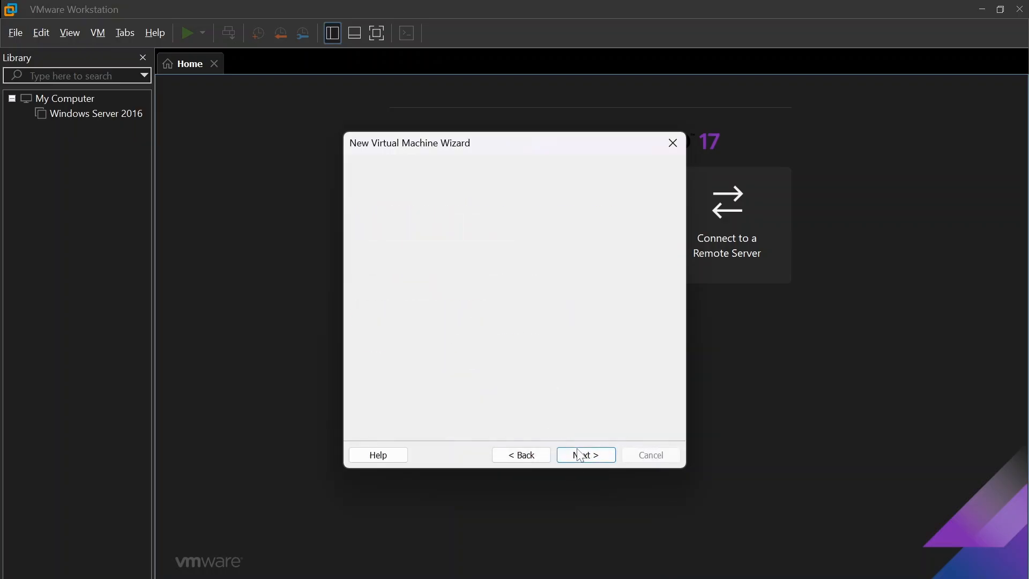
Set an 80 GB virtual disk stored as a single file and reach the Ready to Create summary
left_click(585, 456)
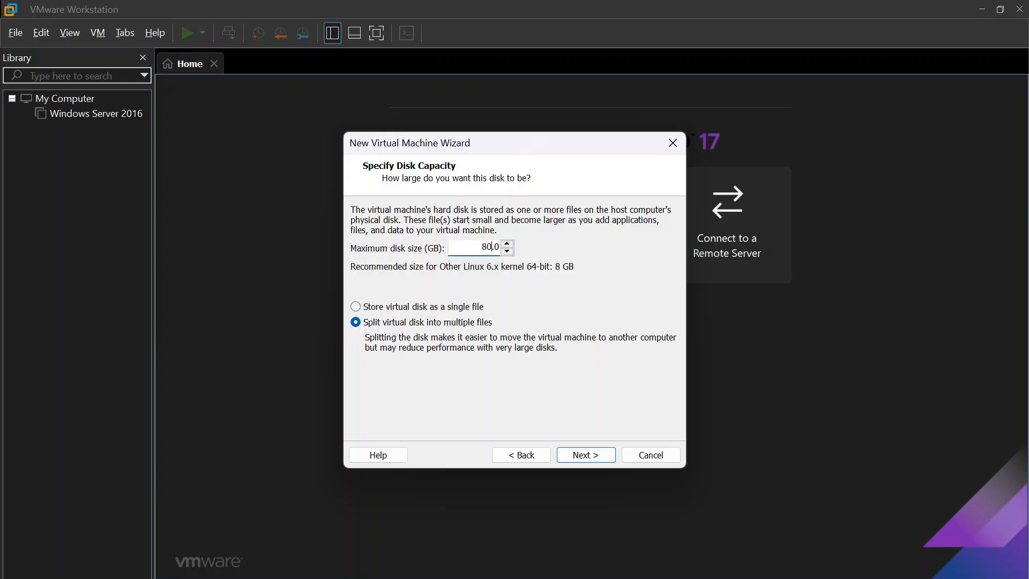
mouse_move(435, 313)
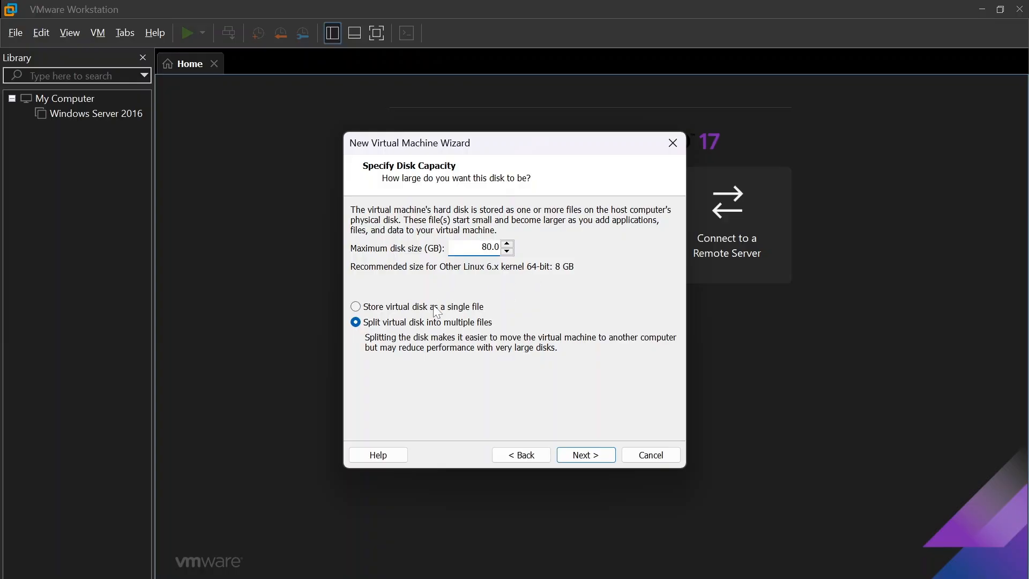
left_click(355, 307)
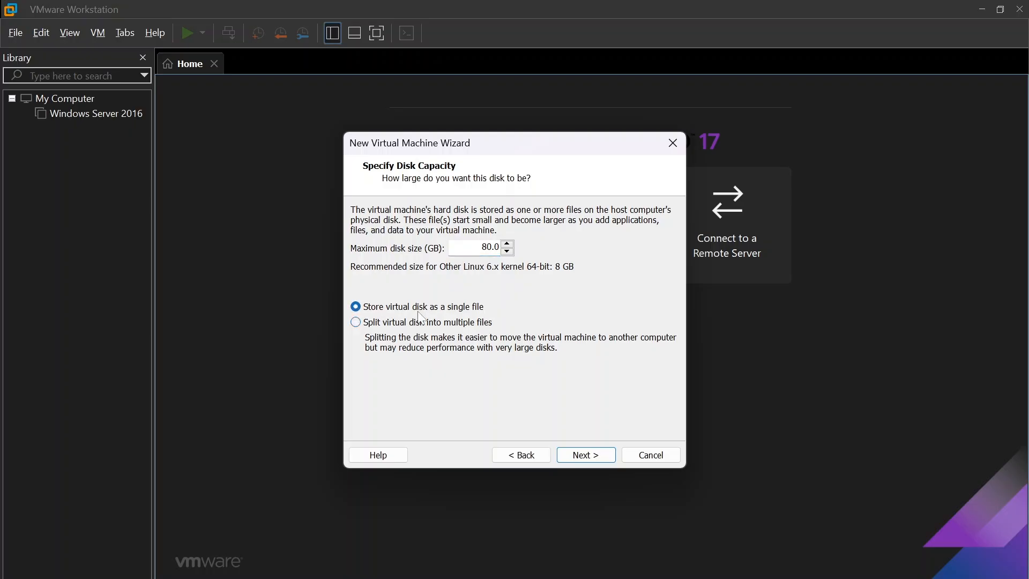
mouse_move(542, 381)
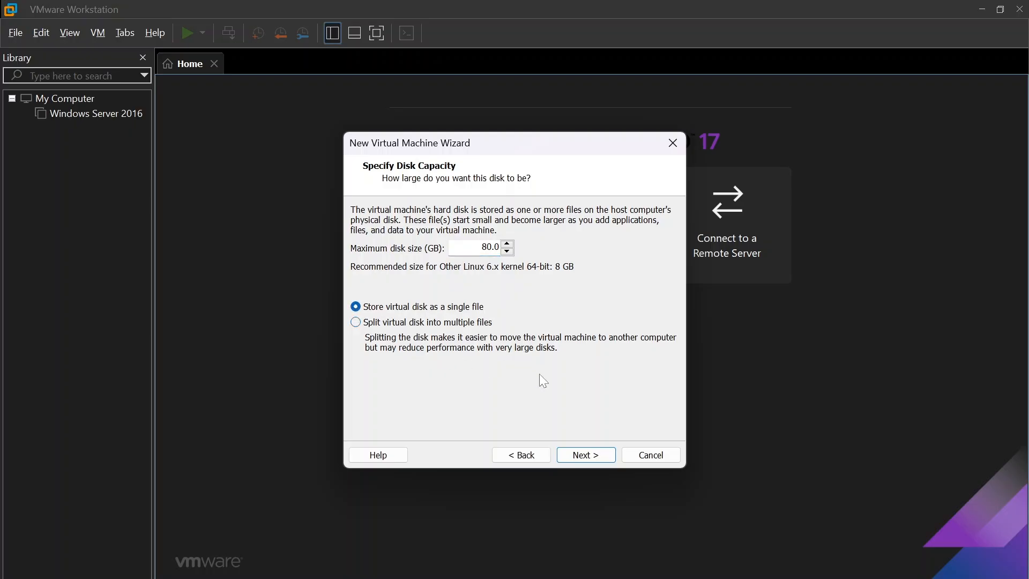
mouse_move(585, 454)
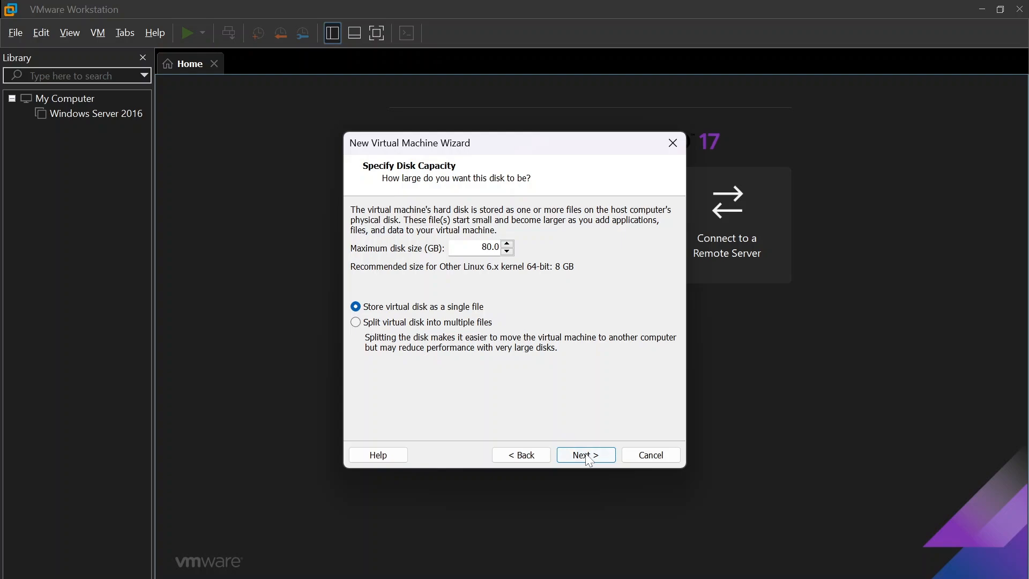
left_click(584, 455)
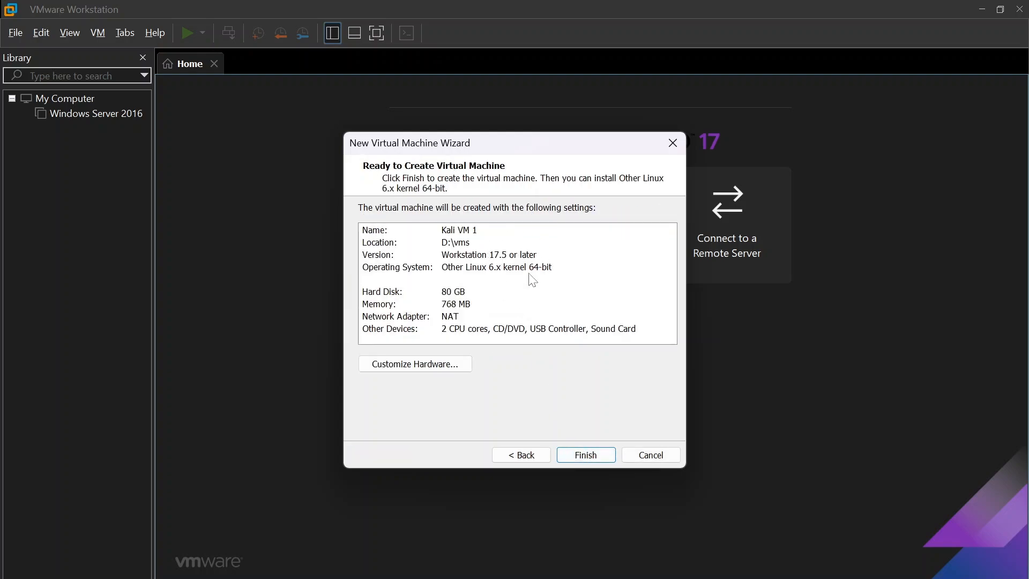
mouse_move(623, 391)
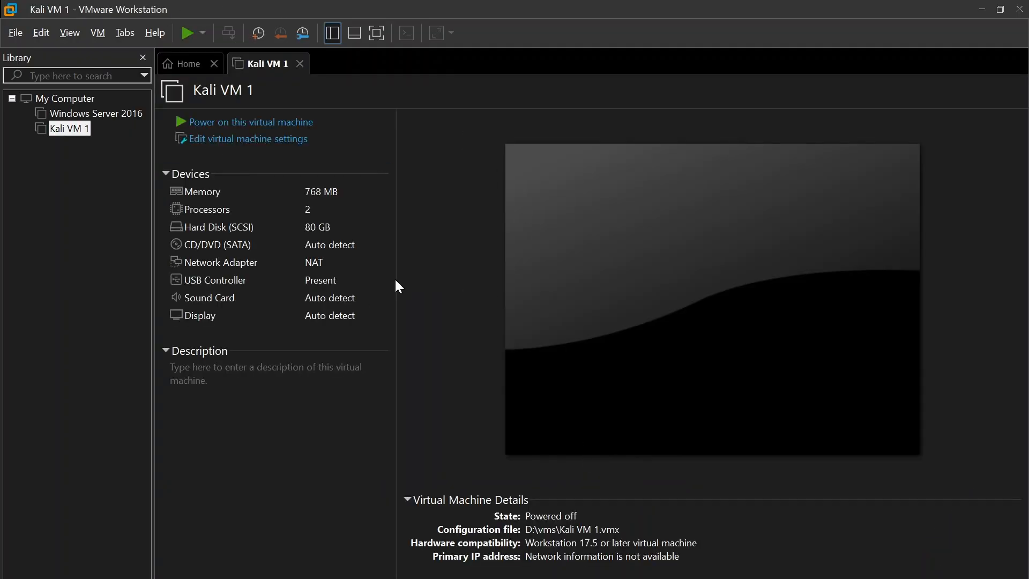
mouse_move(276, 159)
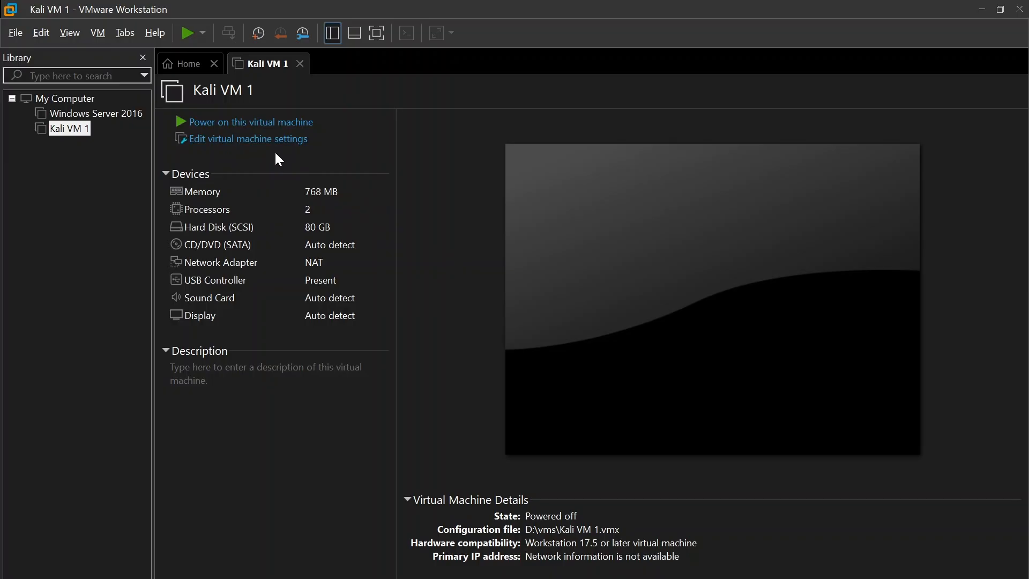
mouse_move(248, 139)
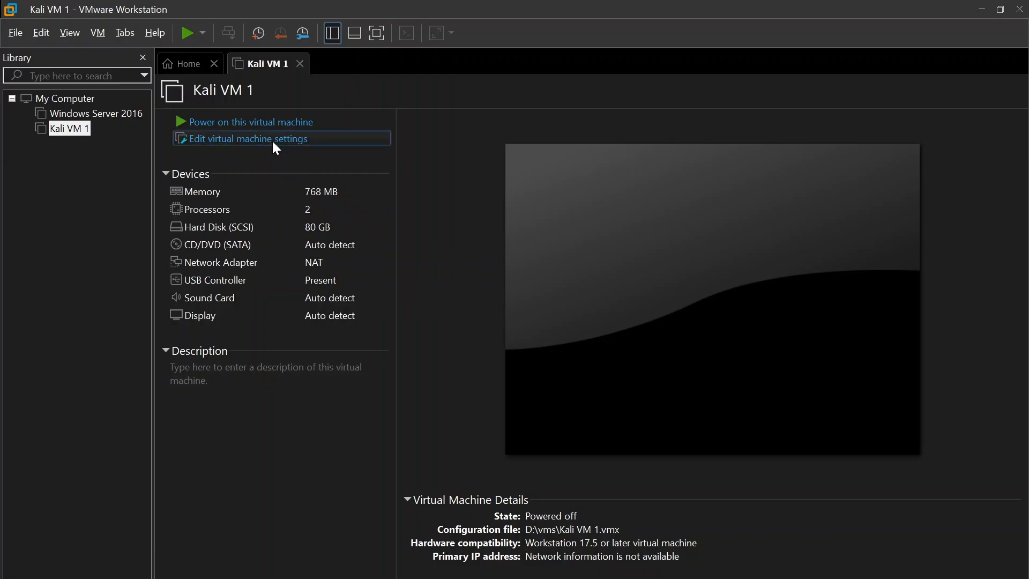
Open Edit virtual machine settings for the new Kali VM 1
left_click(248, 138)
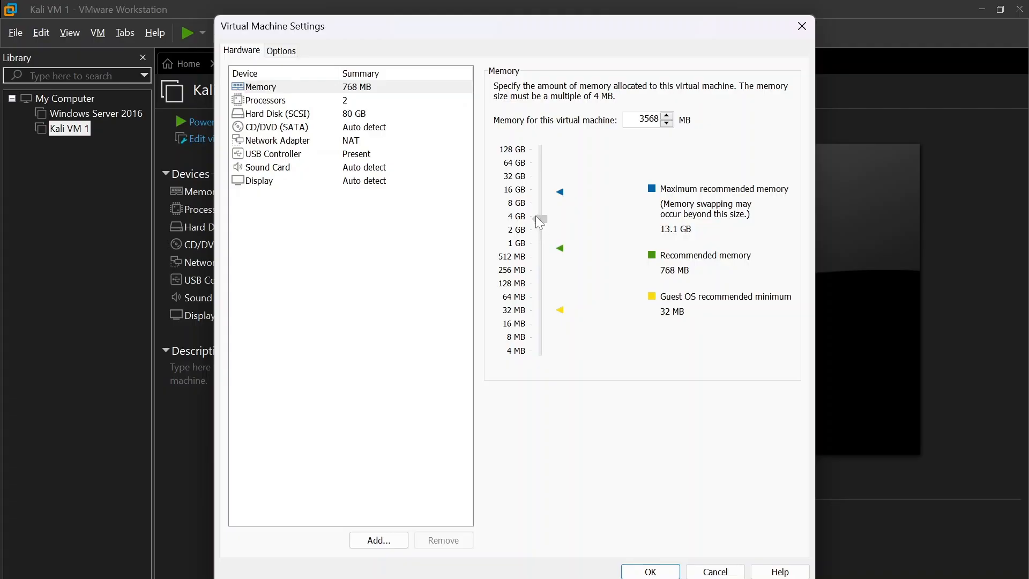
Set memory to 4096 MB, then review Processors and Hard Disk (SCSI) and reach CD/DVD (SATA)
left_click(666, 117)
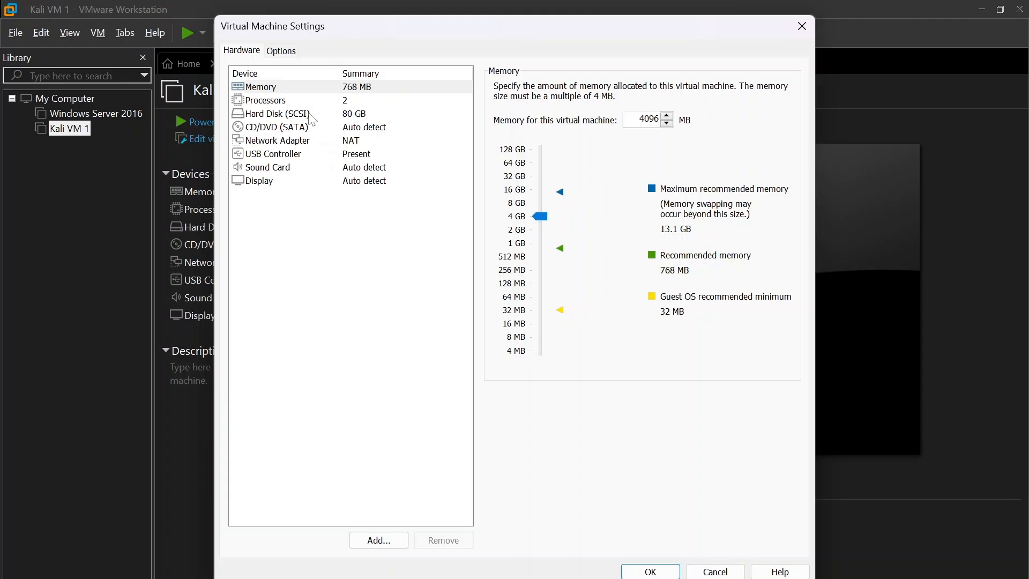
left_click(266, 100)
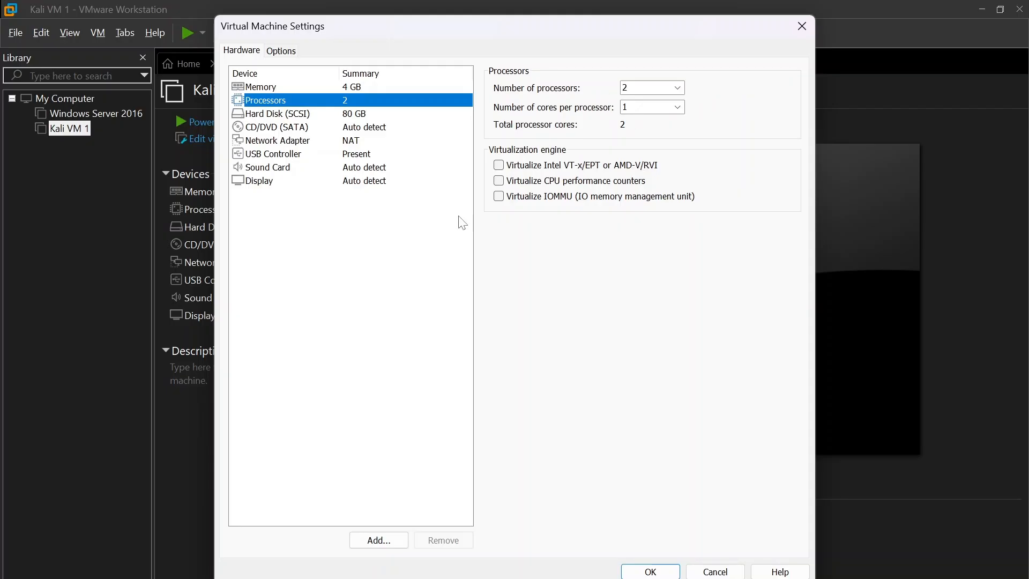
mouse_move(333, 148)
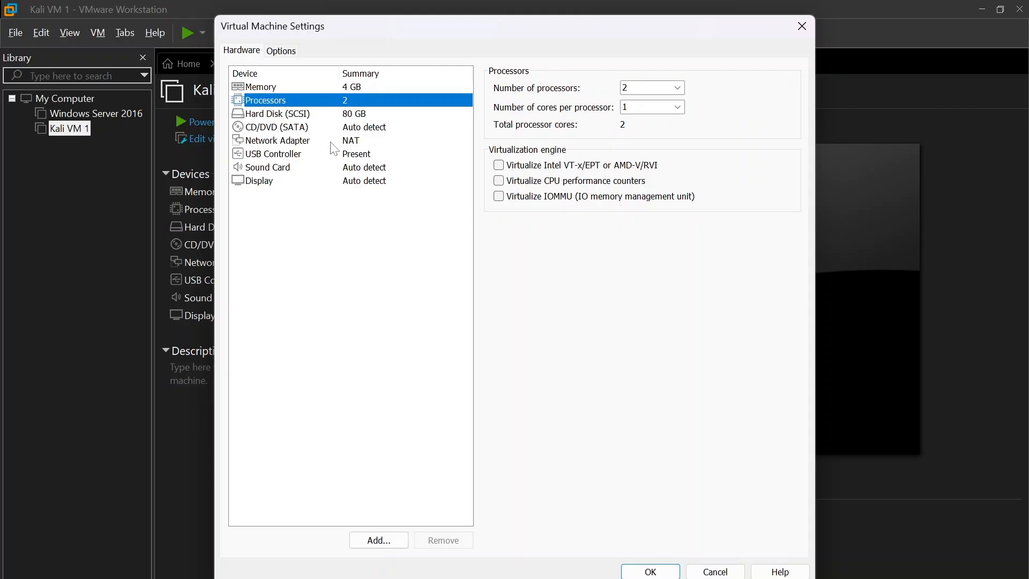
left_click(278, 113)
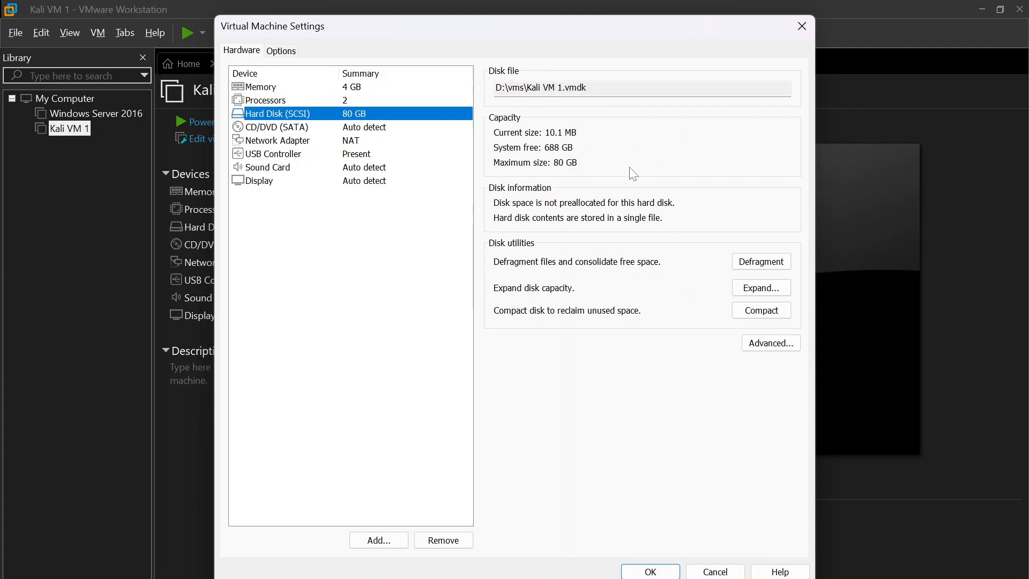
mouse_move(333, 134)
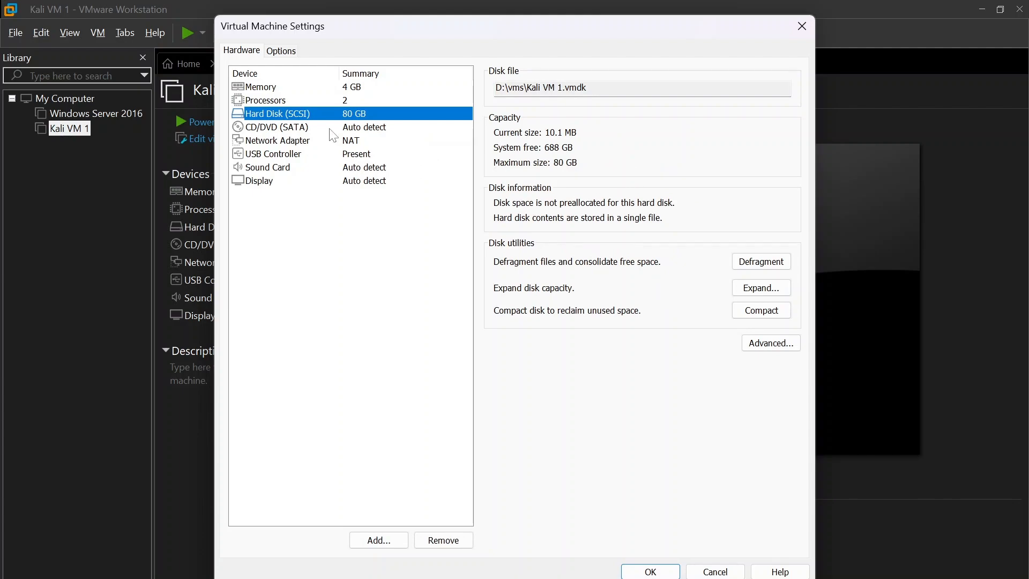
left_click(277, 127)
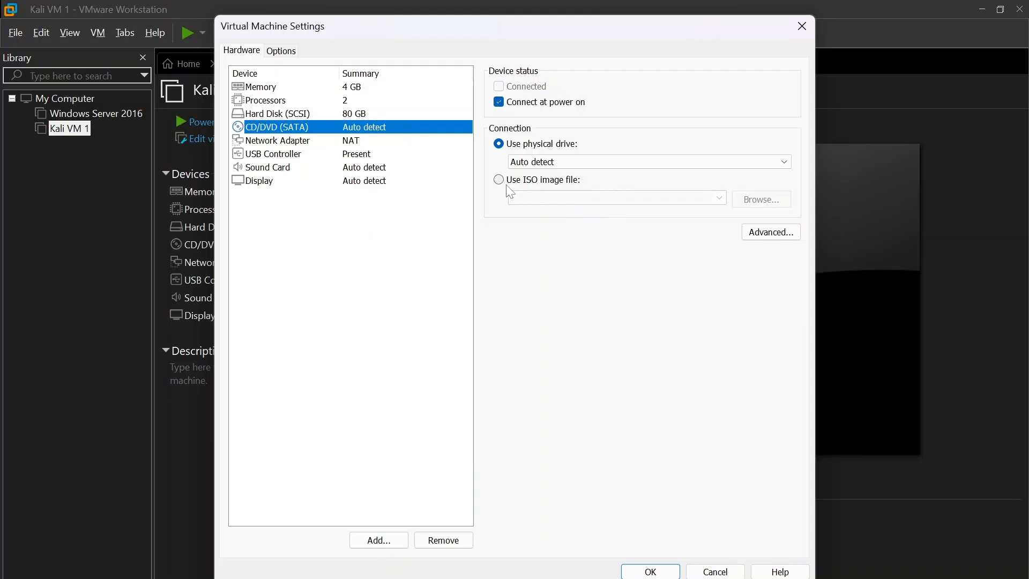
Use ISO image file kali-linux-2025.2-installer-amd64 from C:\Downloads\Tech tool for the CD/DVD drive
left_click(500, 179)
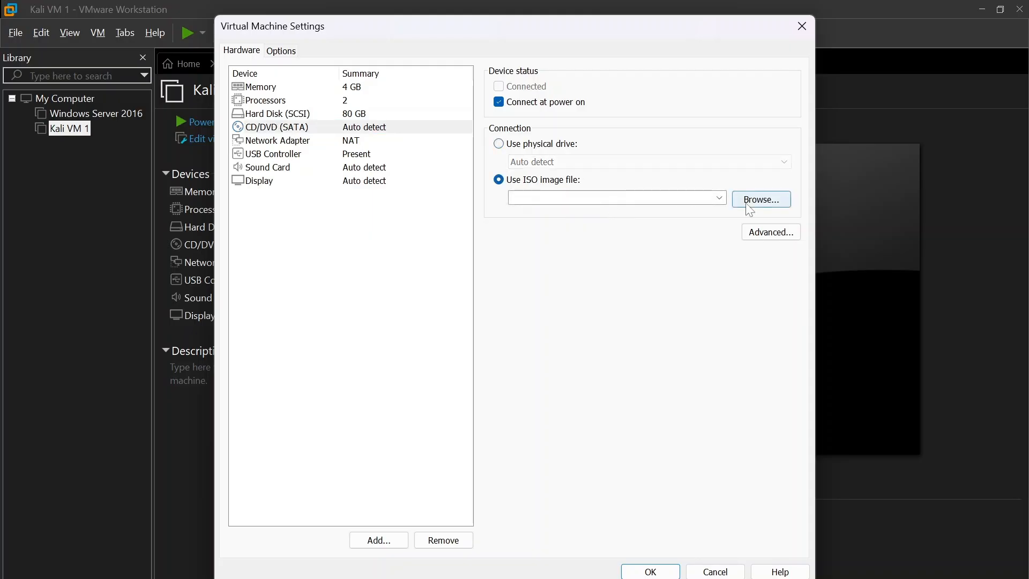
left_click(760, 199)
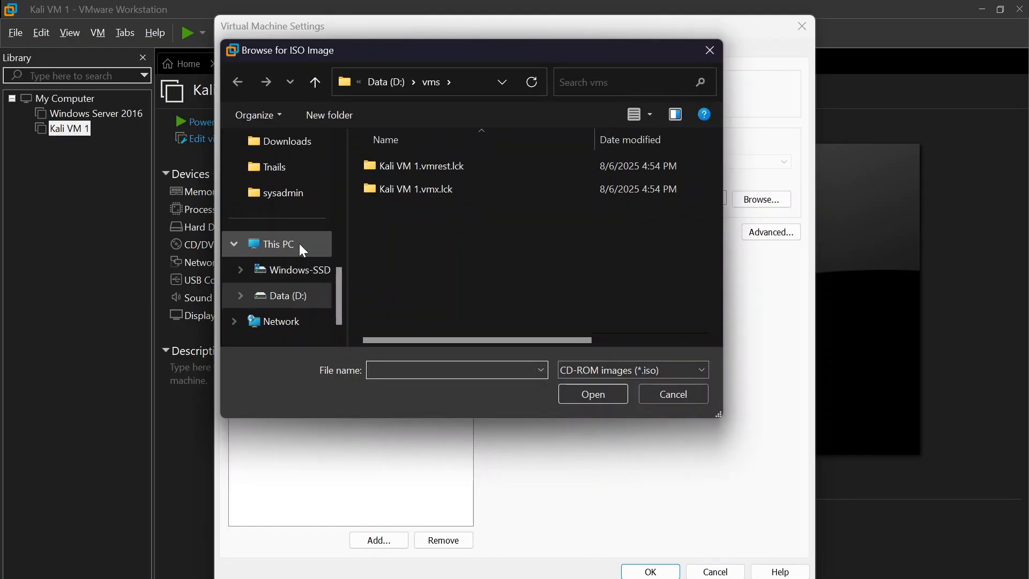
left_click(273, 243)
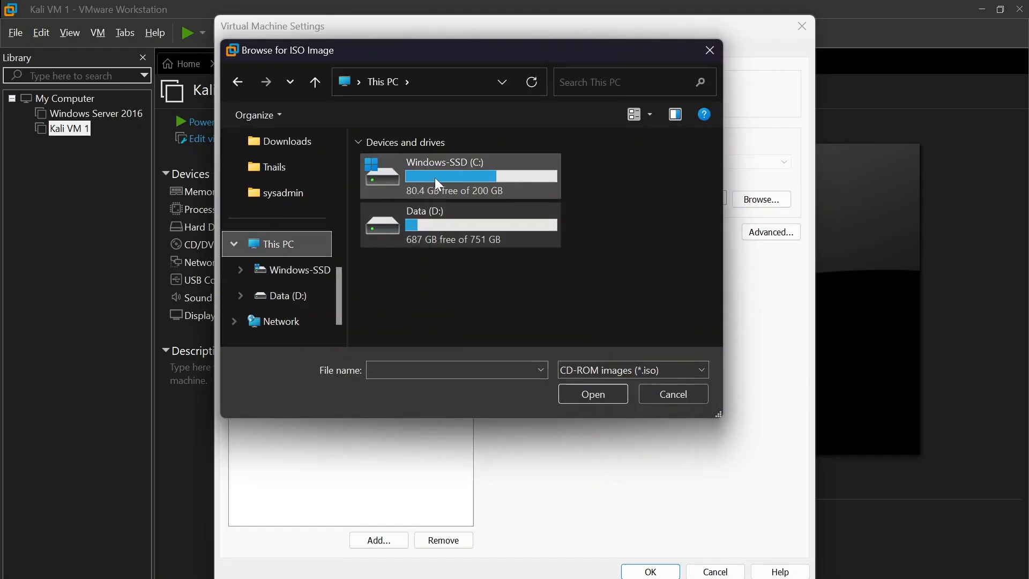
double_click(444, 176)
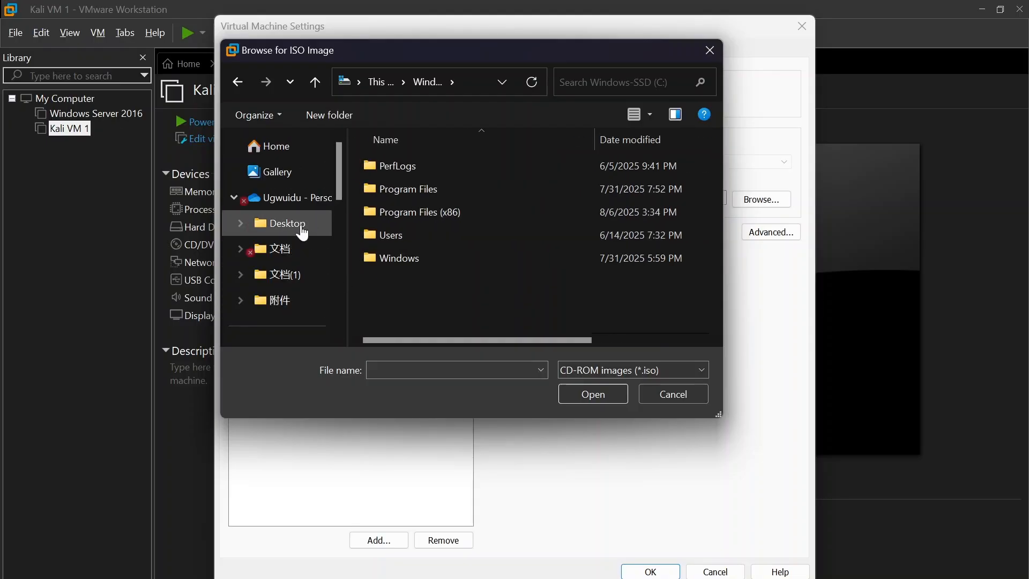
left_click(287, 218)
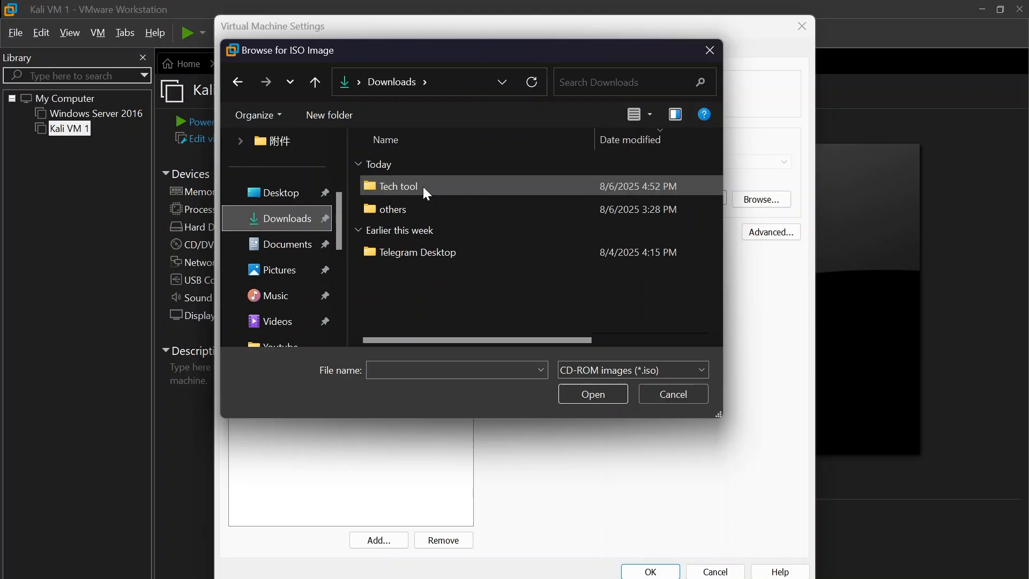
double_click(398, 186)
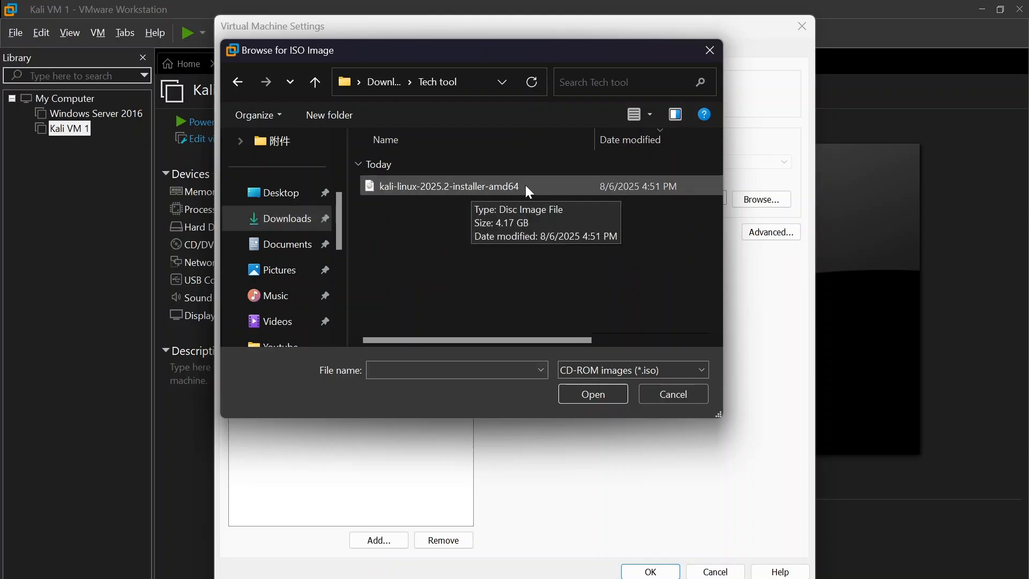
double_click(448, 186)
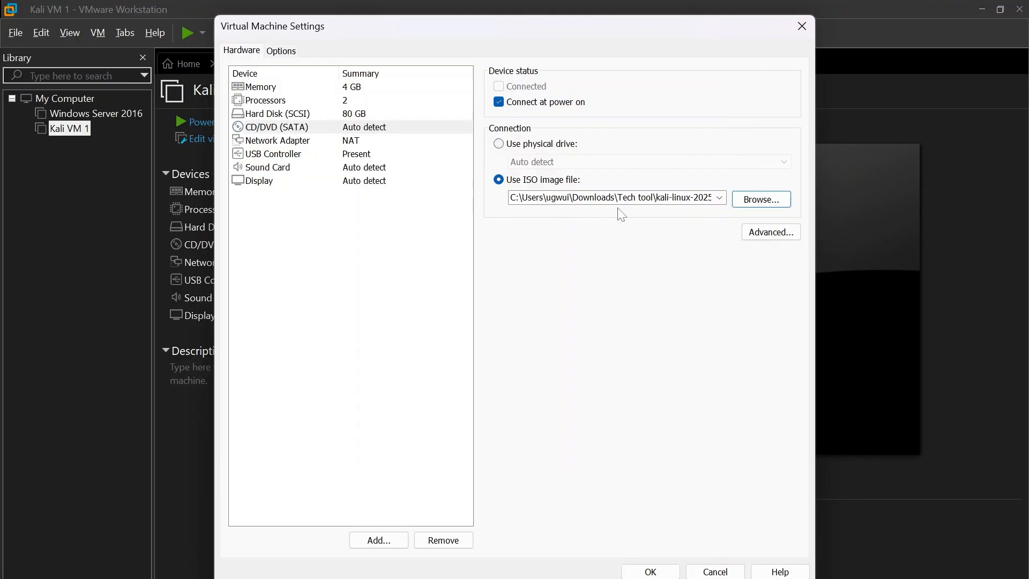
mouse_move(438, 245)
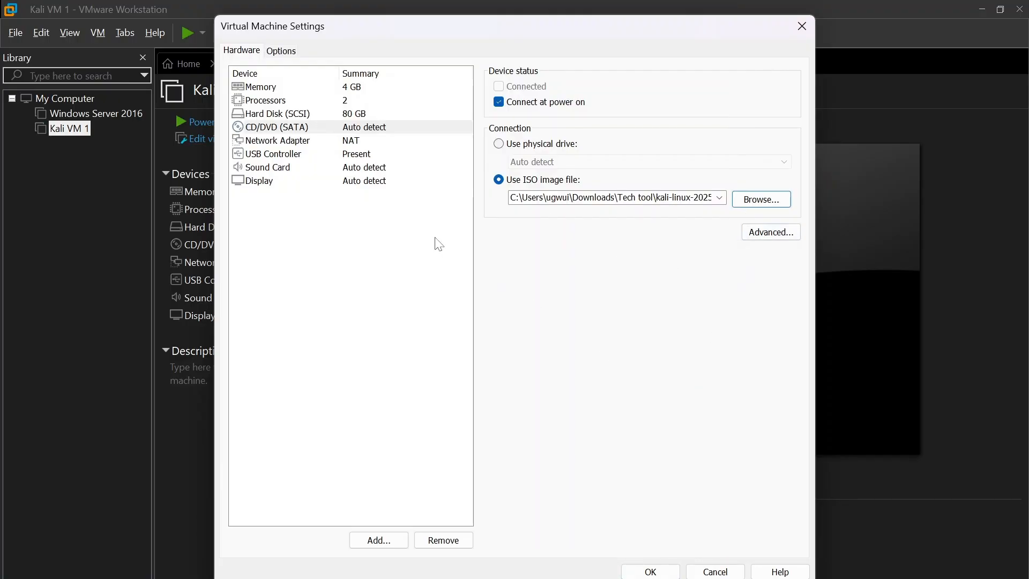
Review Network Adapter, USB Controller compatibility, Sound Card and Display, then save the settings with OK
left_click(277, 140)
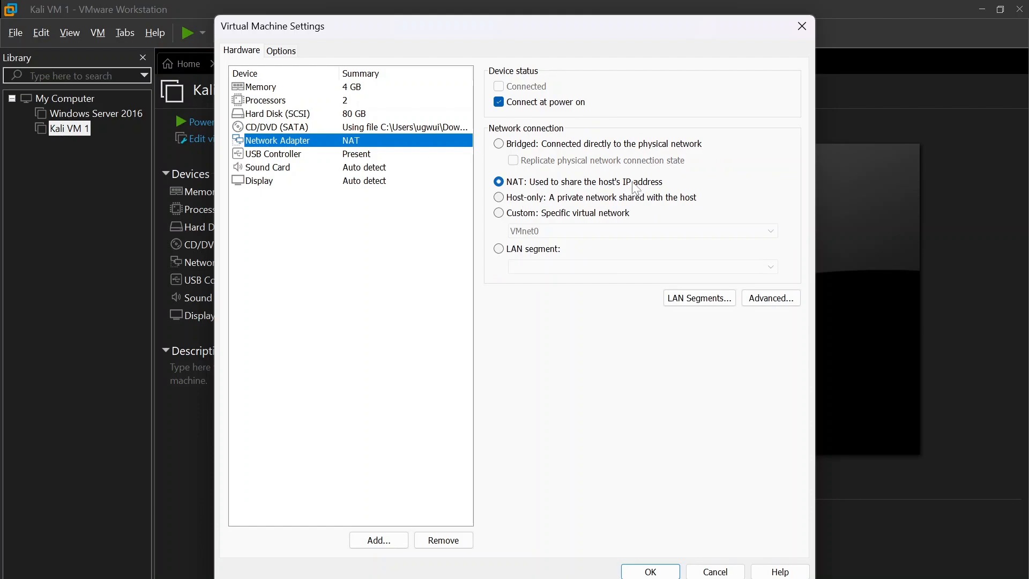
left_click(273, 154)
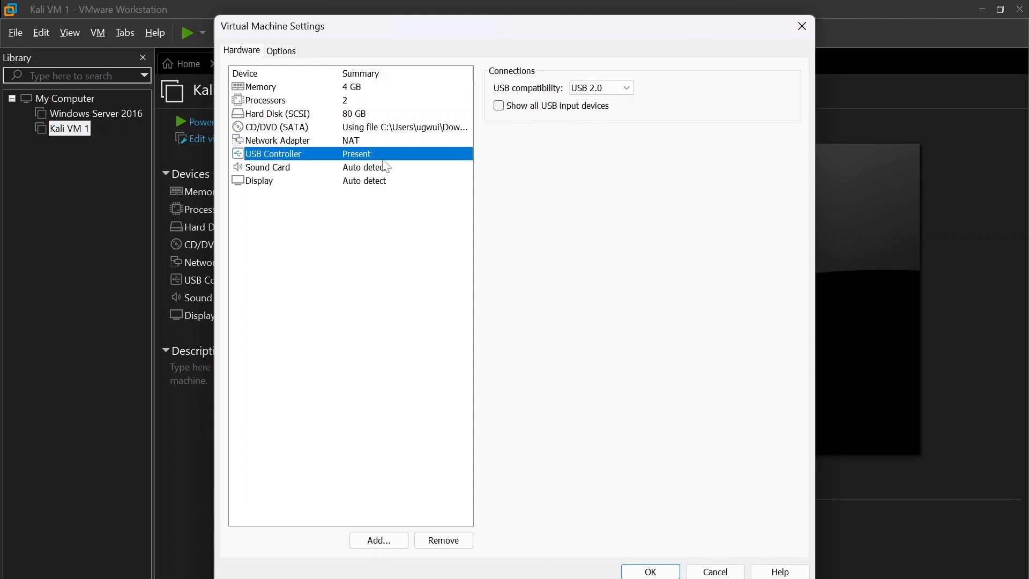
left_click(626, 87)
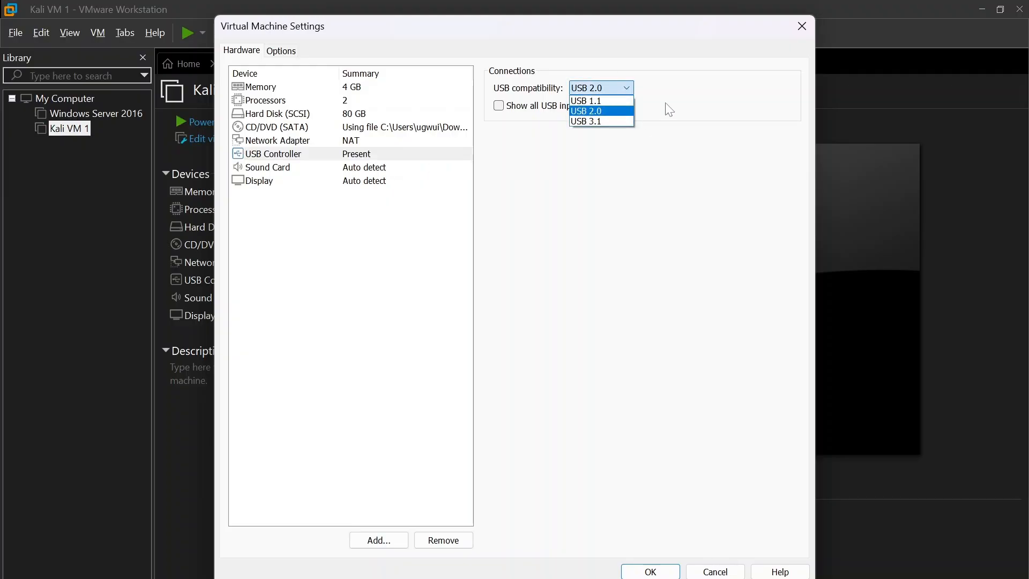
mouse_move(585, 100)
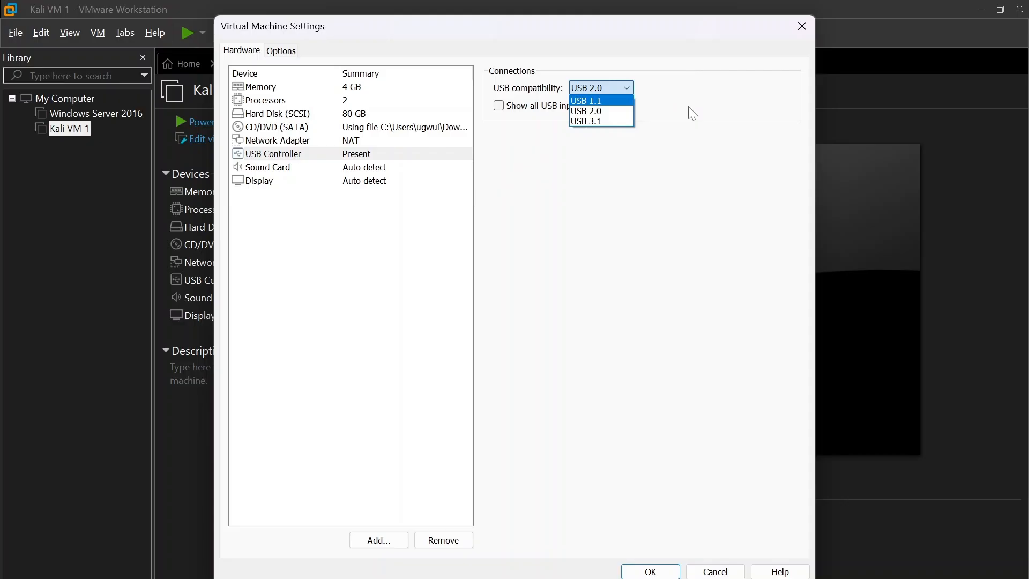
left_click(269, 166)
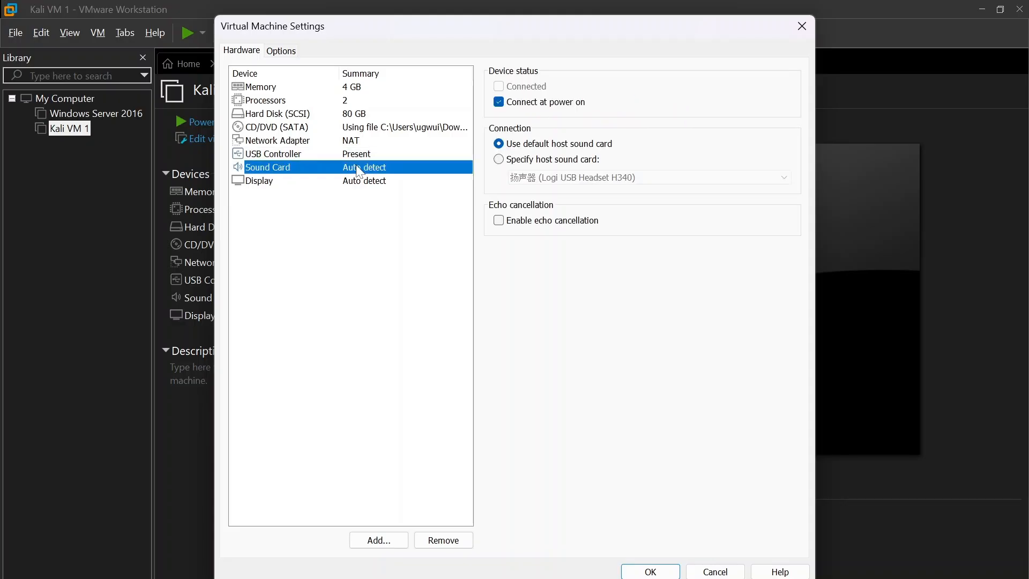
mouse_move(317, 184)
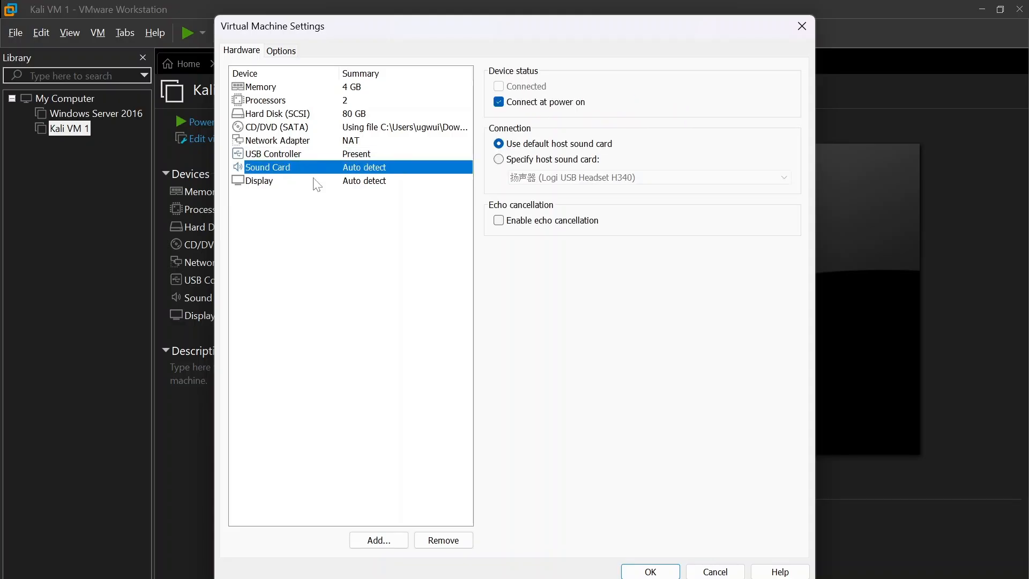
left_click(260, 181)
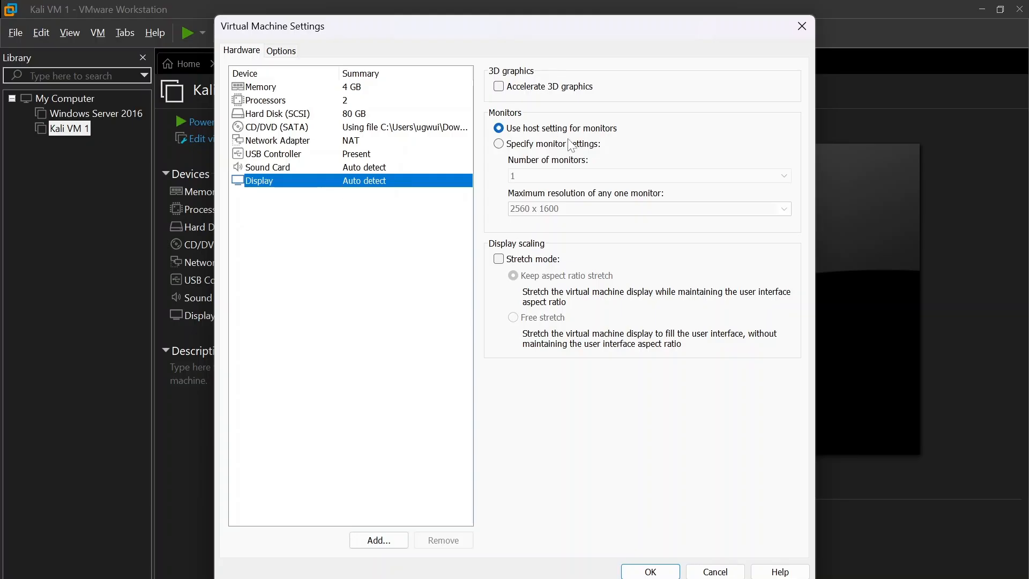
mouse_move(409, 344)
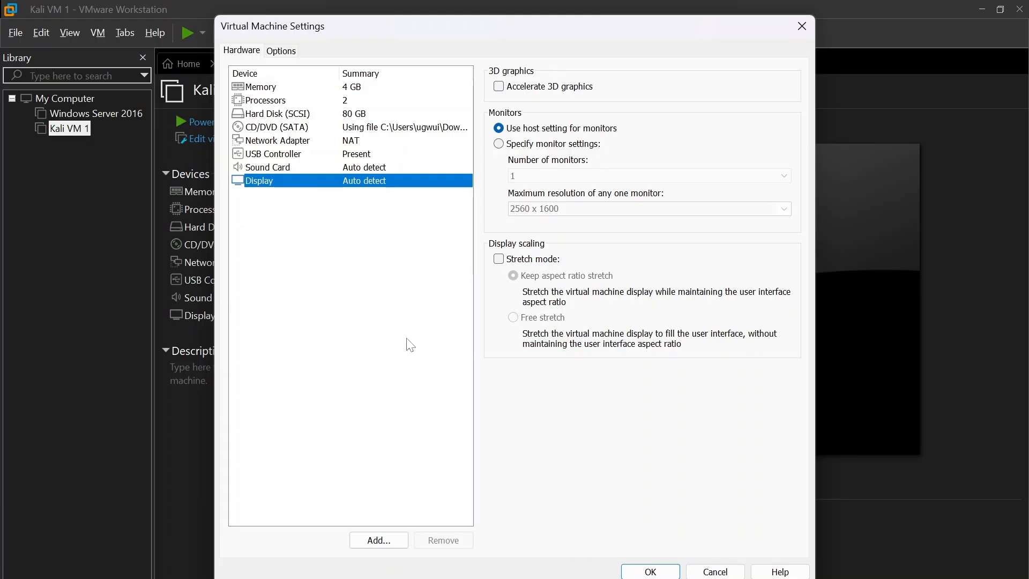
left_click(649, 572)
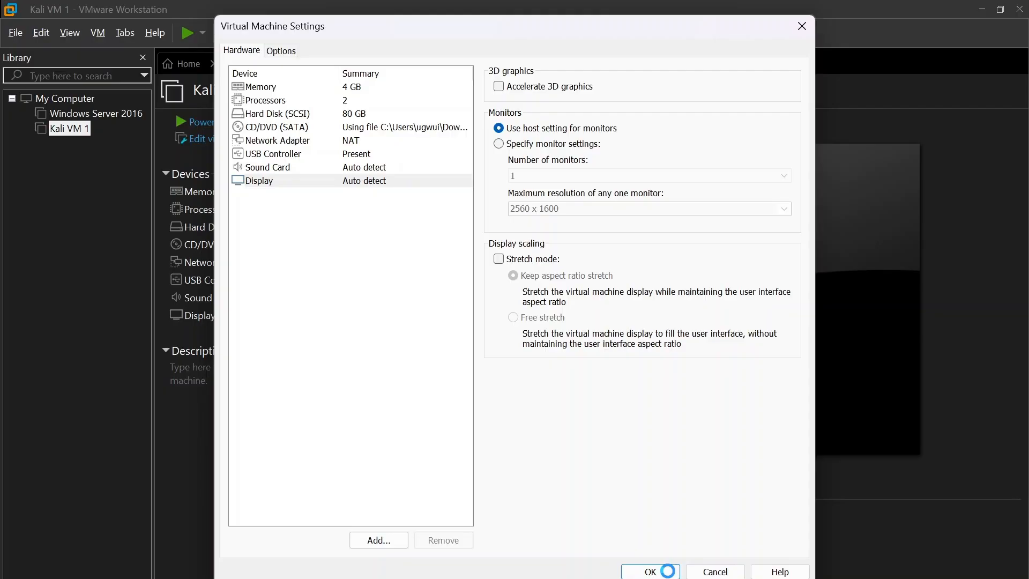
left_click(650, 572)
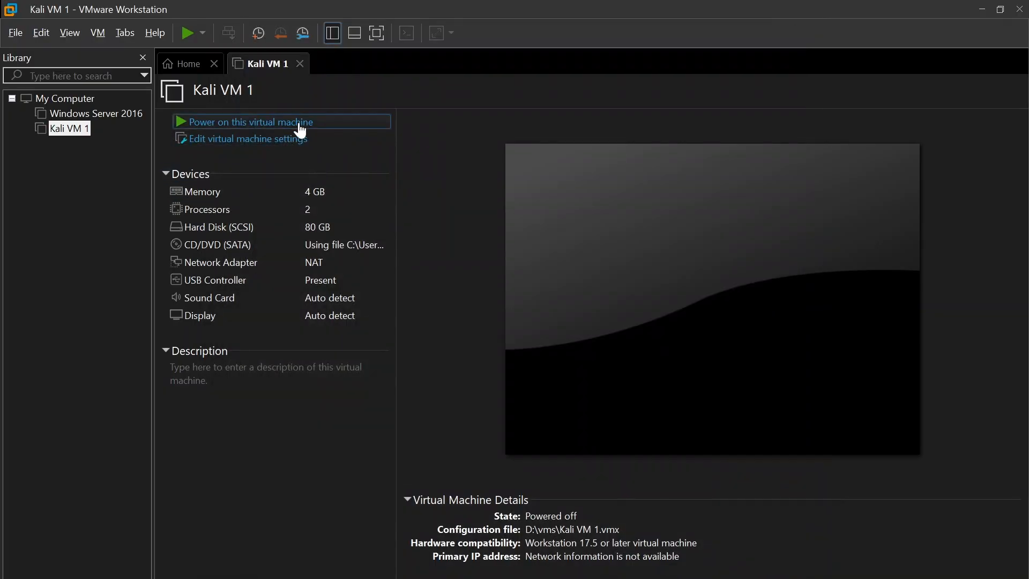
Power on Kali VM 1, dismiss the side-channel mitigations hint, and focus the VM for Graphical install
left_click(248, 122)
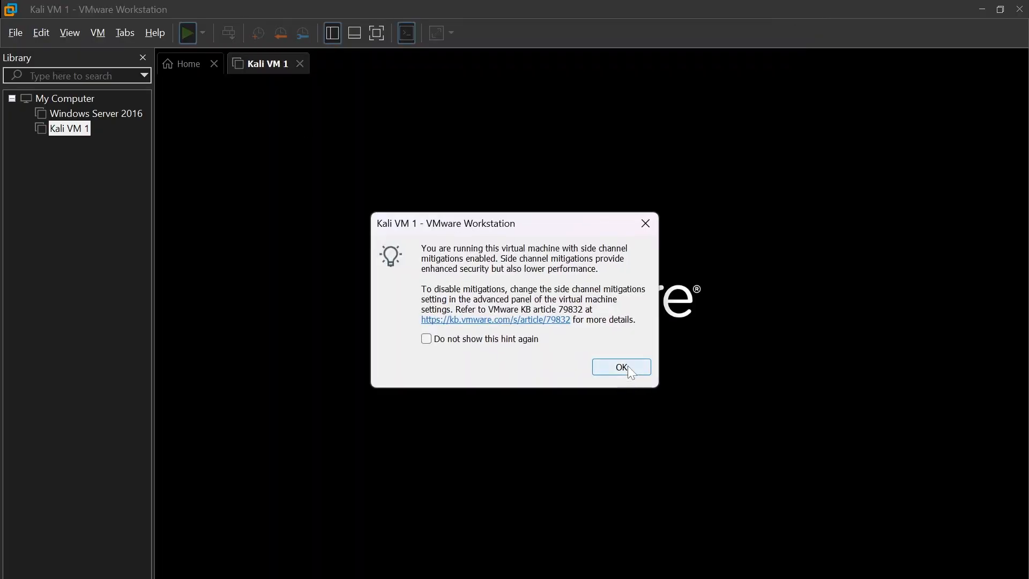
left_click(620, 367)
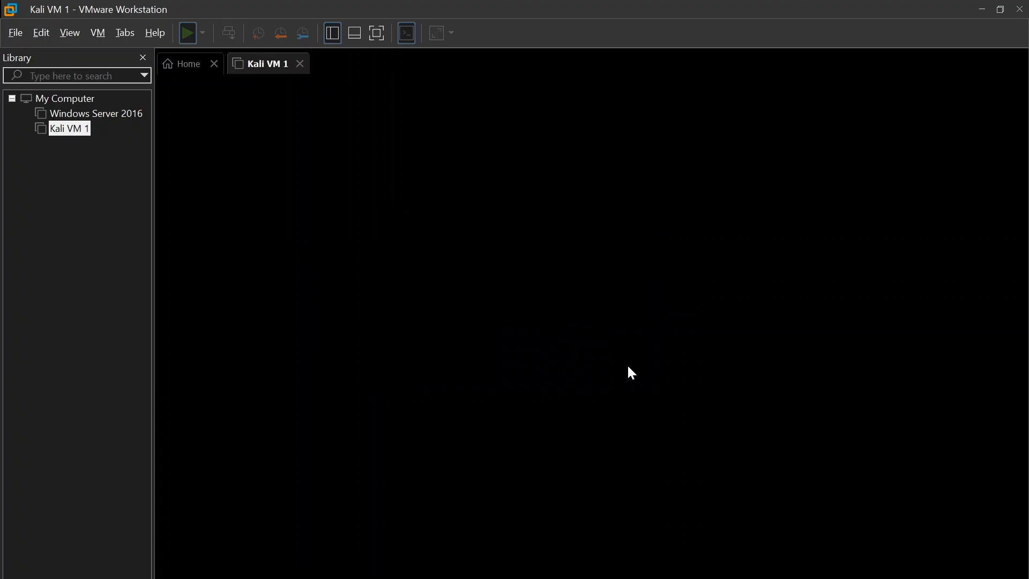
left_click(187, 33)
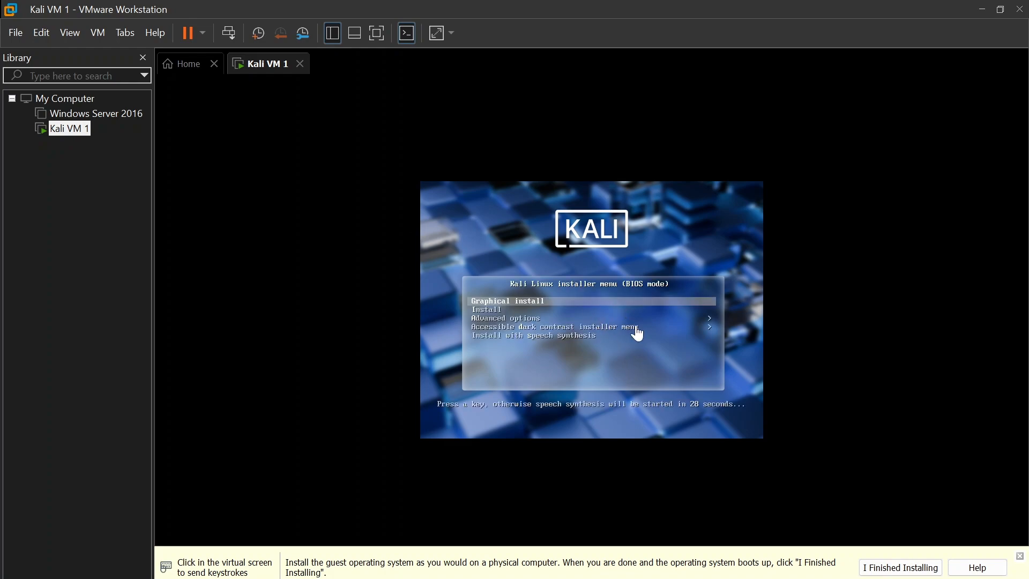
mouse_move(538, 317)
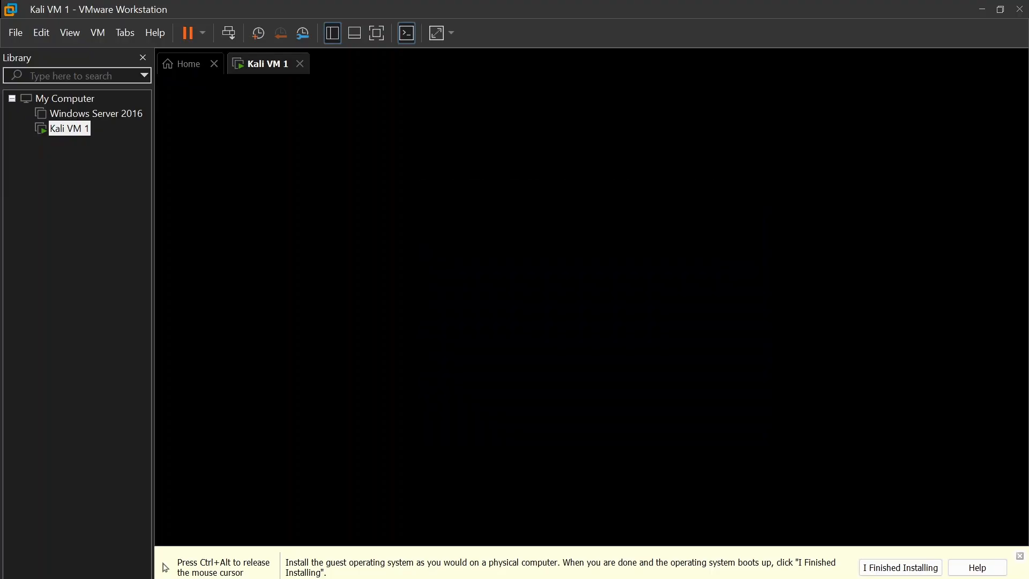
Accept English language, United States location and American English keyboard in the installer
left_click(379, 157)
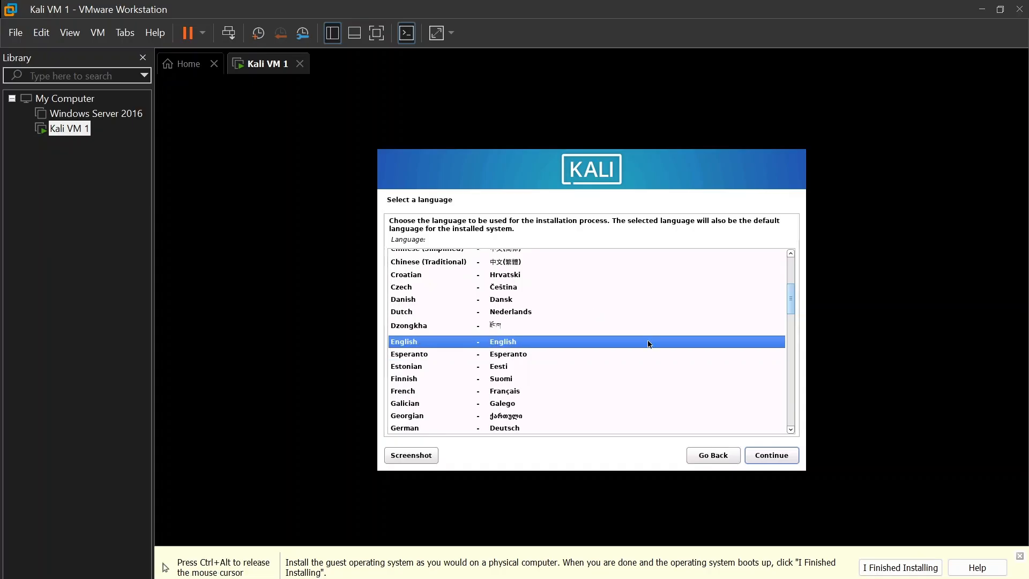
mouse_move(784, 466)
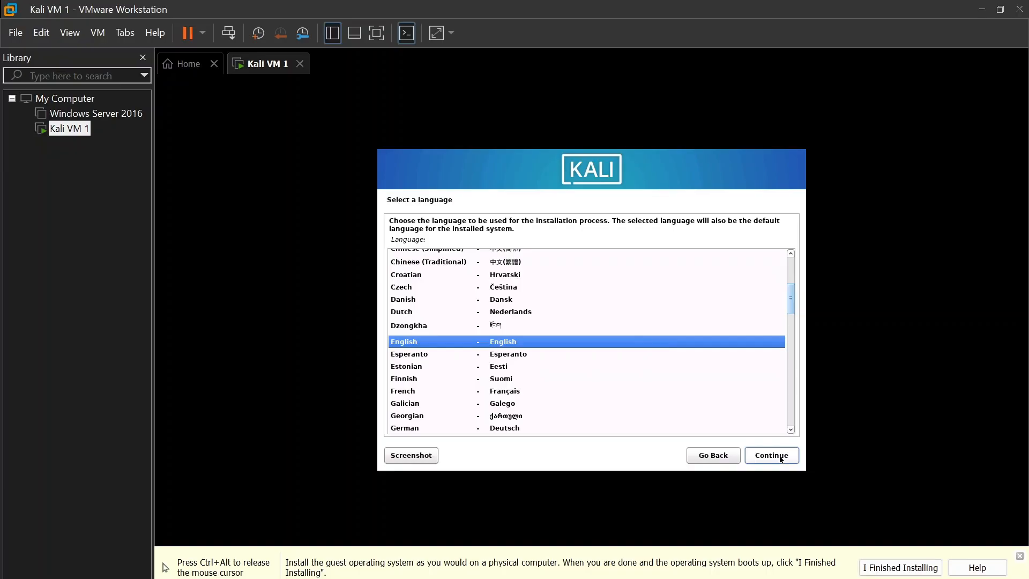
left_click(771, 455)
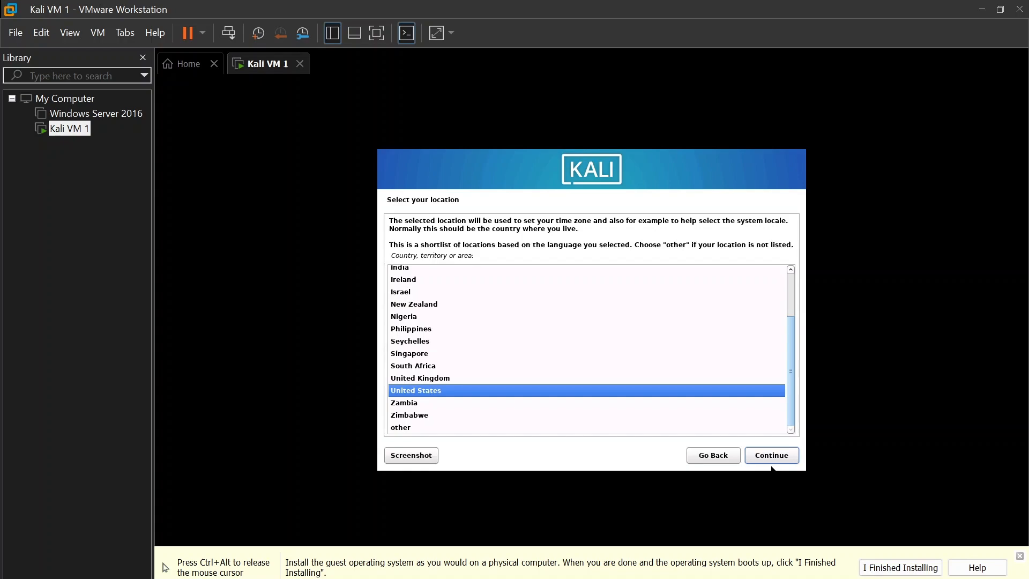
left_click(771, 455)
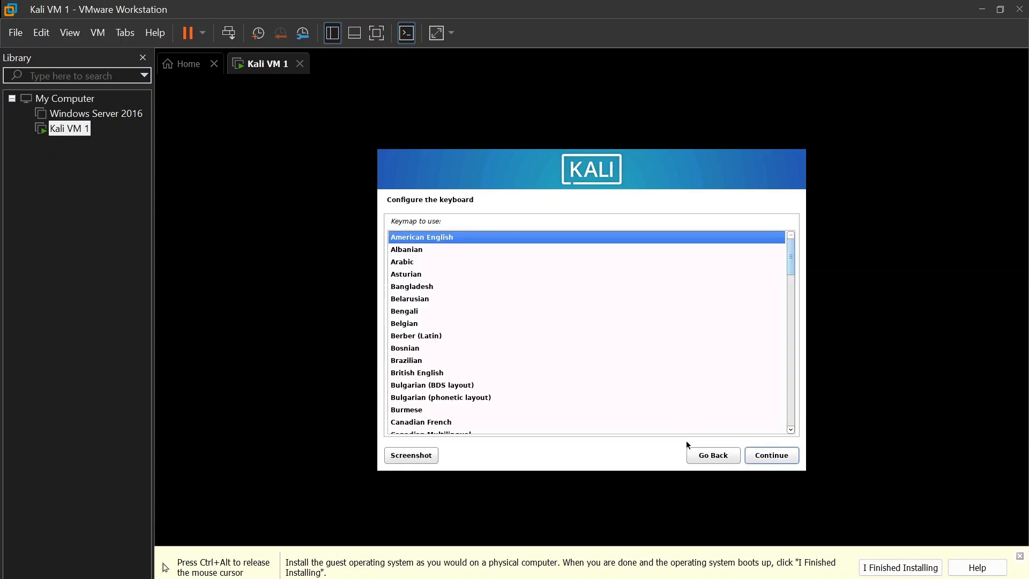
left_click(771, 455)
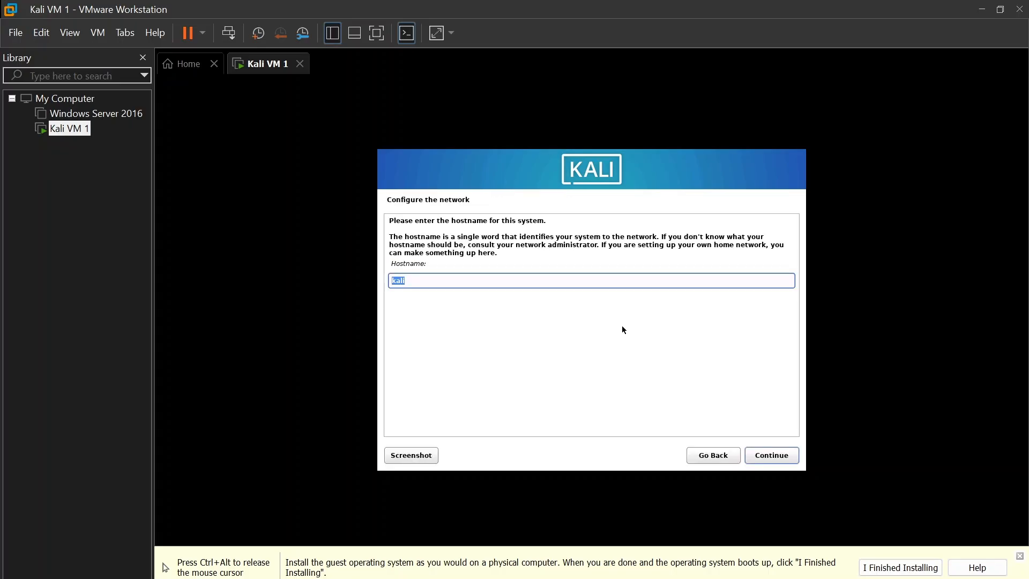
mouse_move(506, 281)
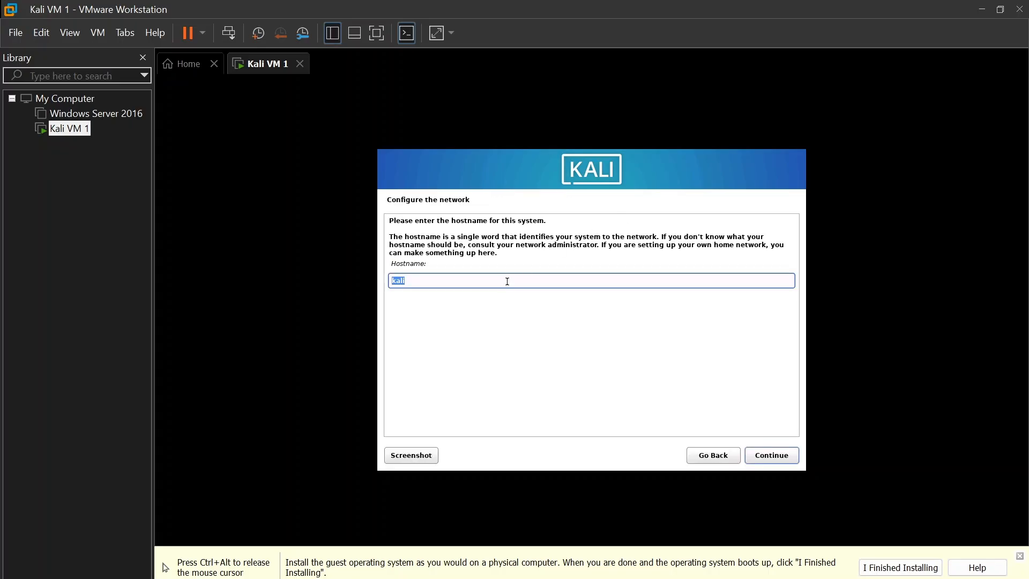
mouse_move(459, 290)
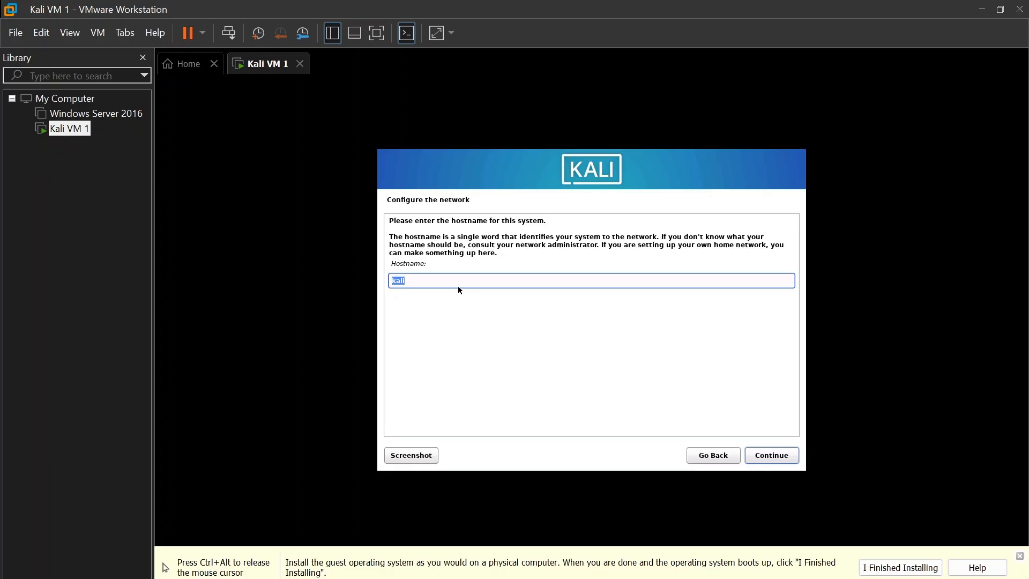
mouse_move(459, 291)
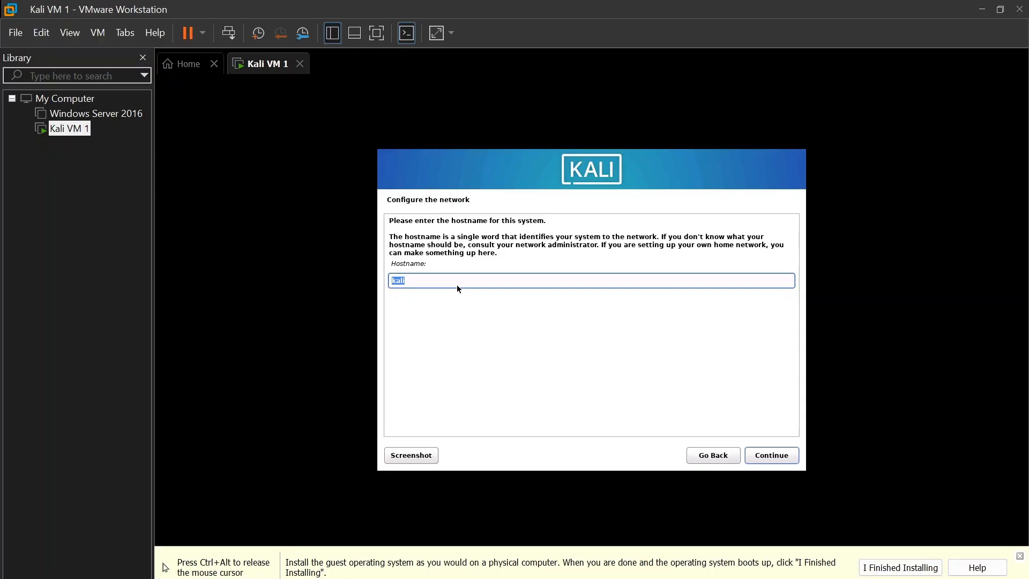
Set the hostname to 'emmy9ce' and continue with an empty domain name
type("emmy9c")
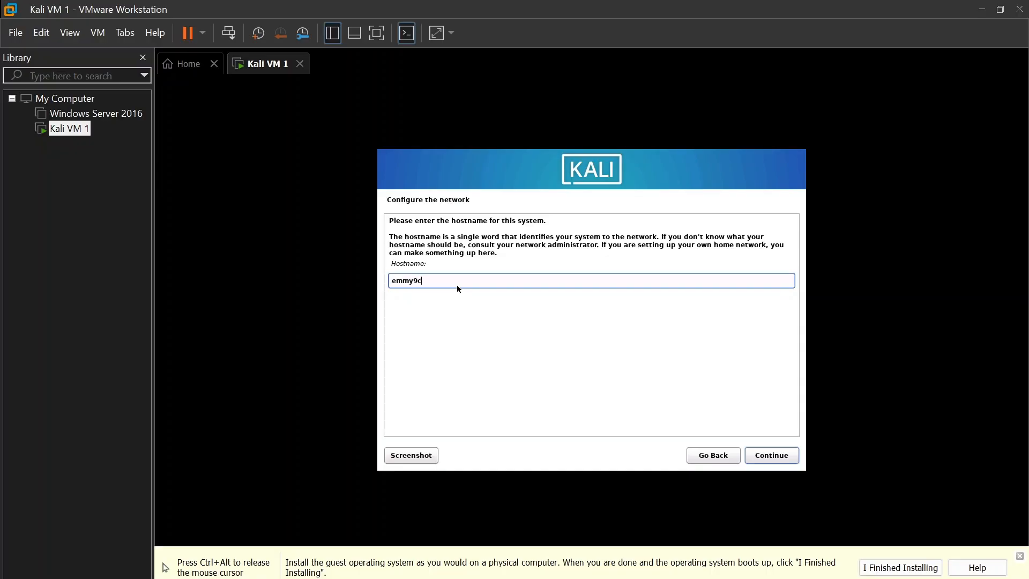
type("e")
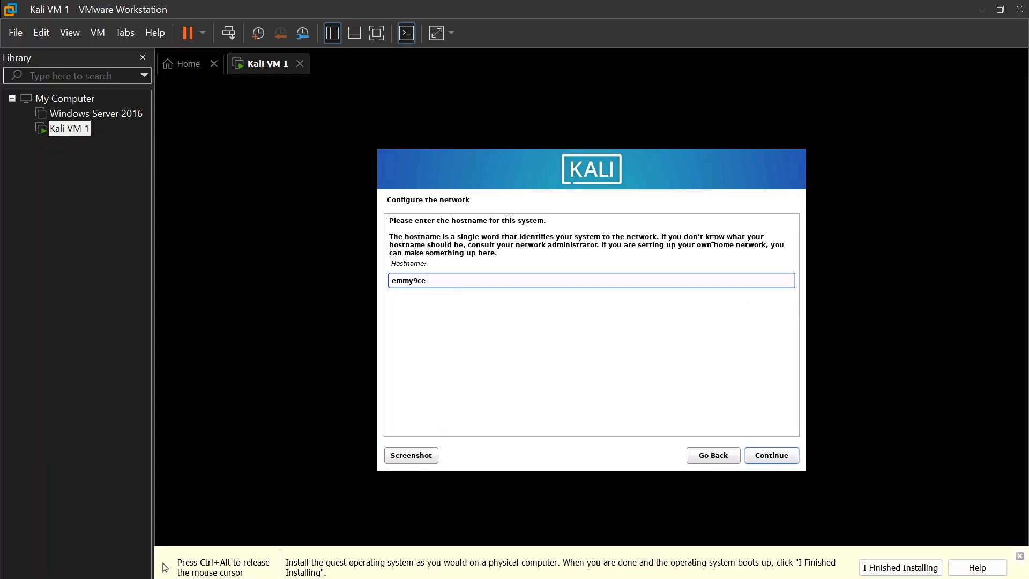
mouse_move(520, 252)
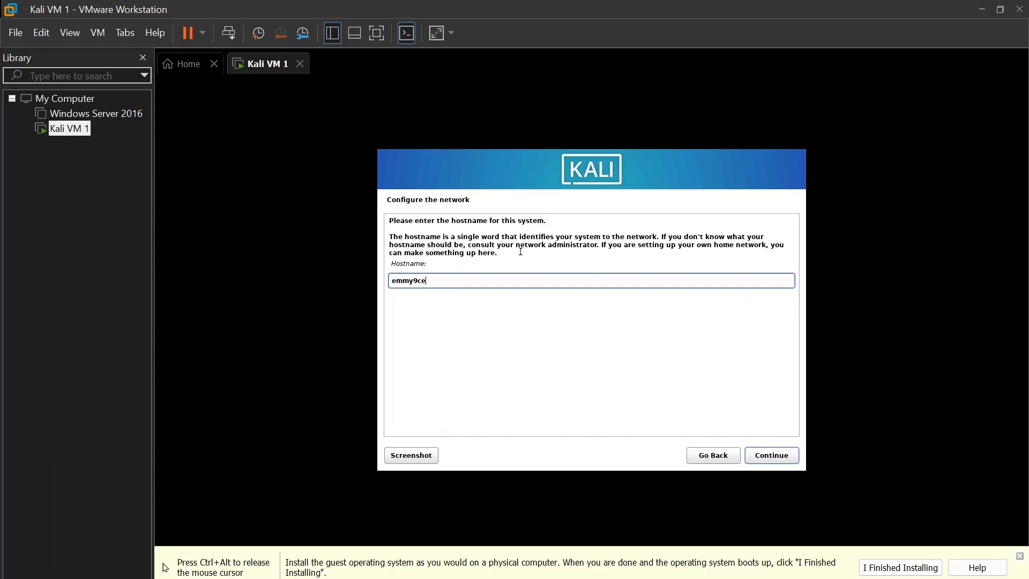
mouse_move(462, 284)
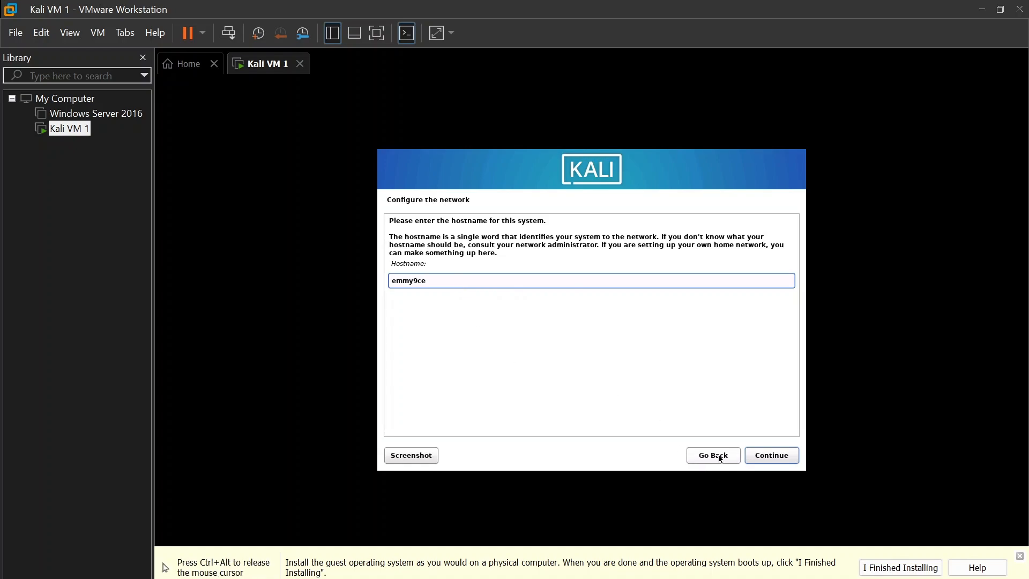
left_click(771, 455)
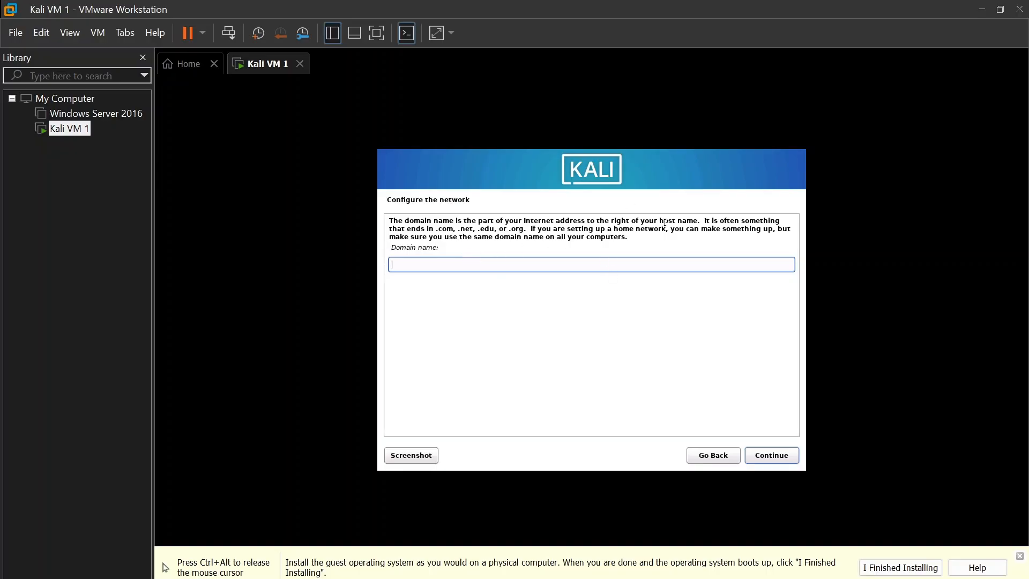
mouse_move(690, 261)
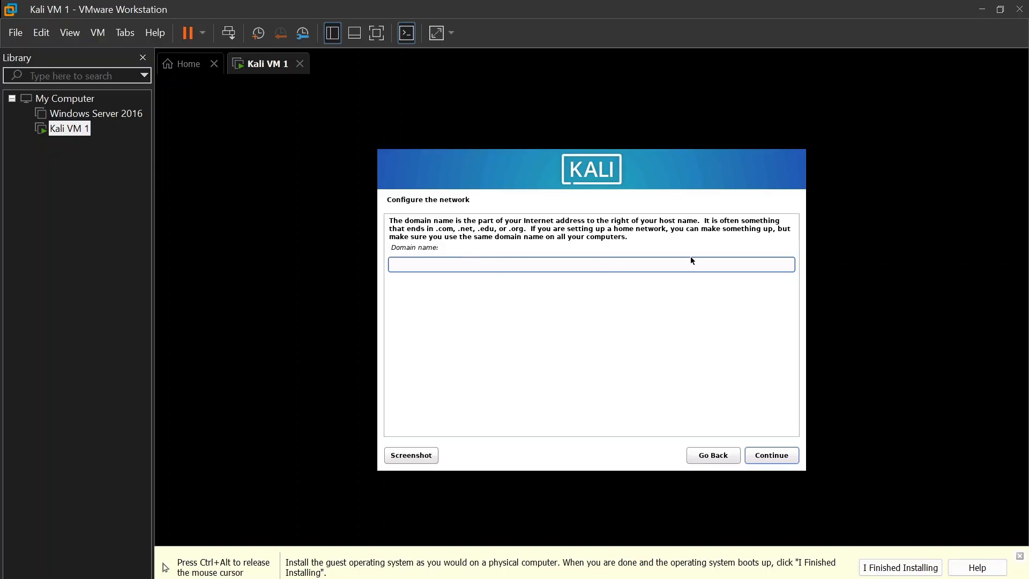
mouse_move(634, 284)
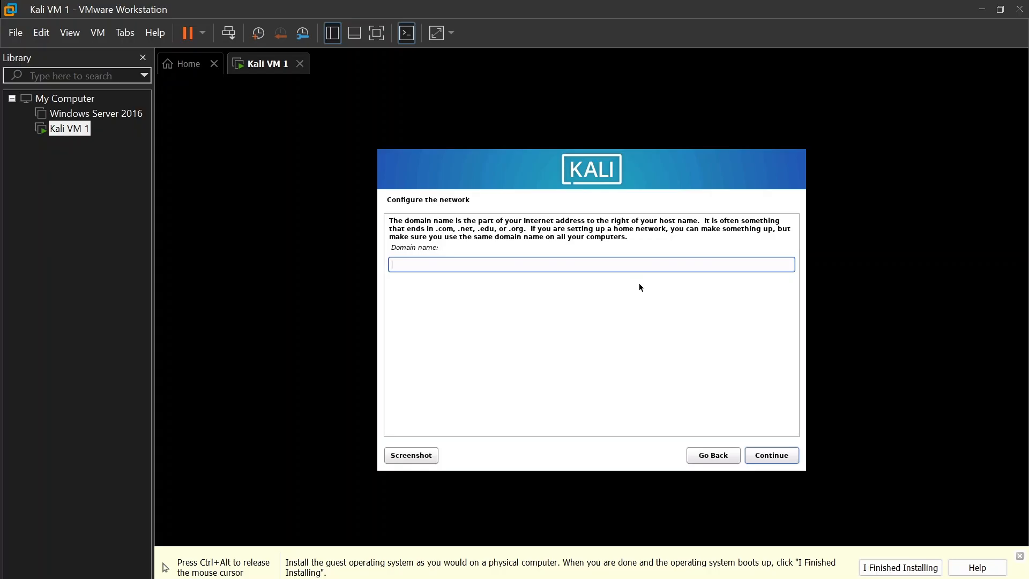
left_click(771, 455)
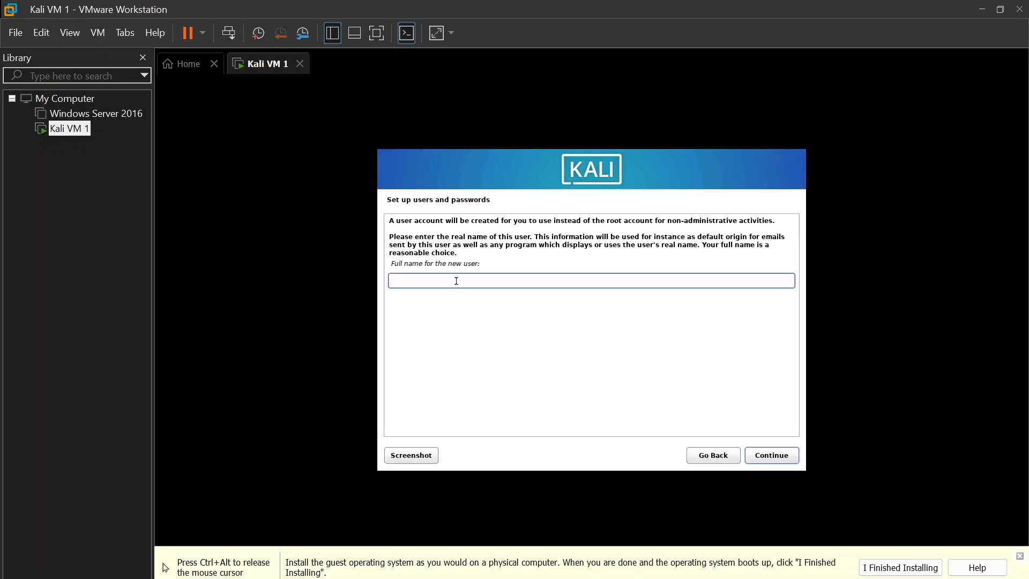
Enter full name 'emmy9ce', keep the suggested username, and confirm the matching password
type("e")
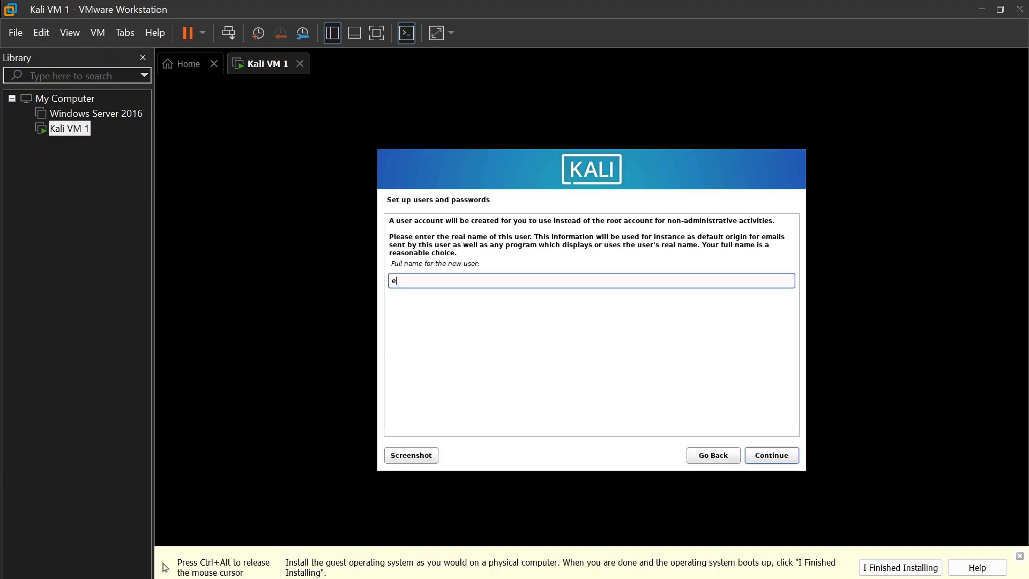
type("mmy9ce")
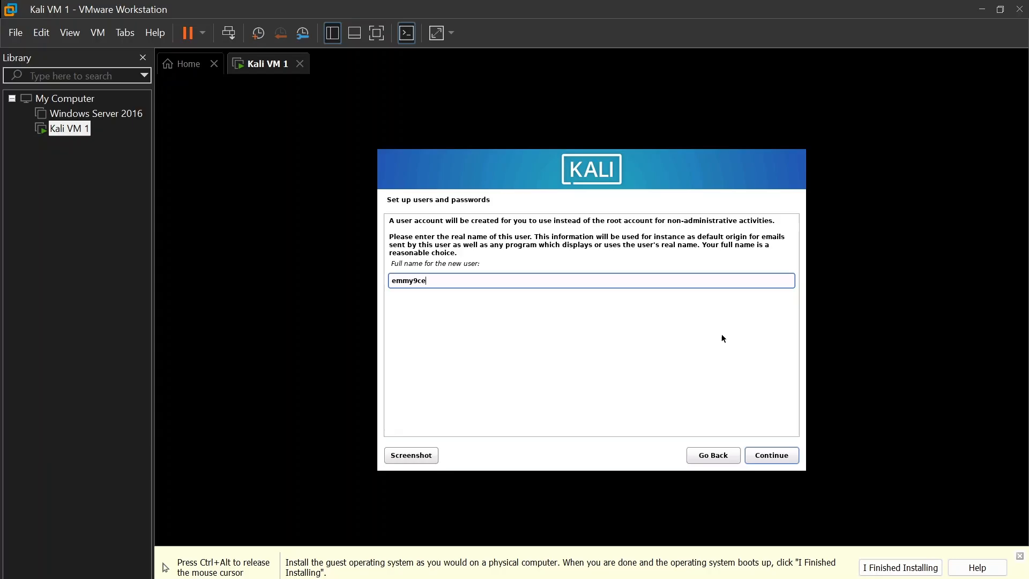
left_click(771, 456)
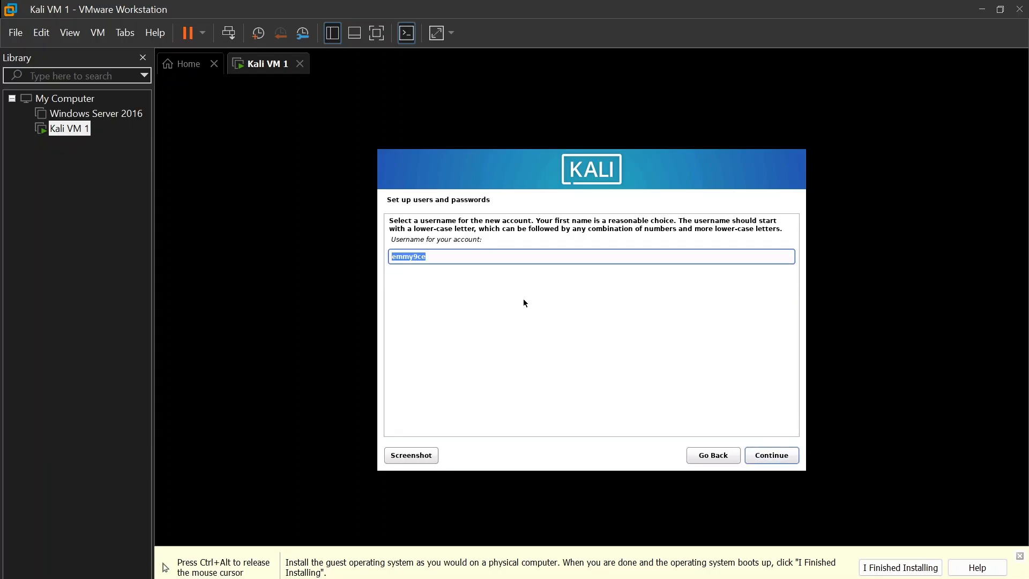
mouse_move(788, 462)
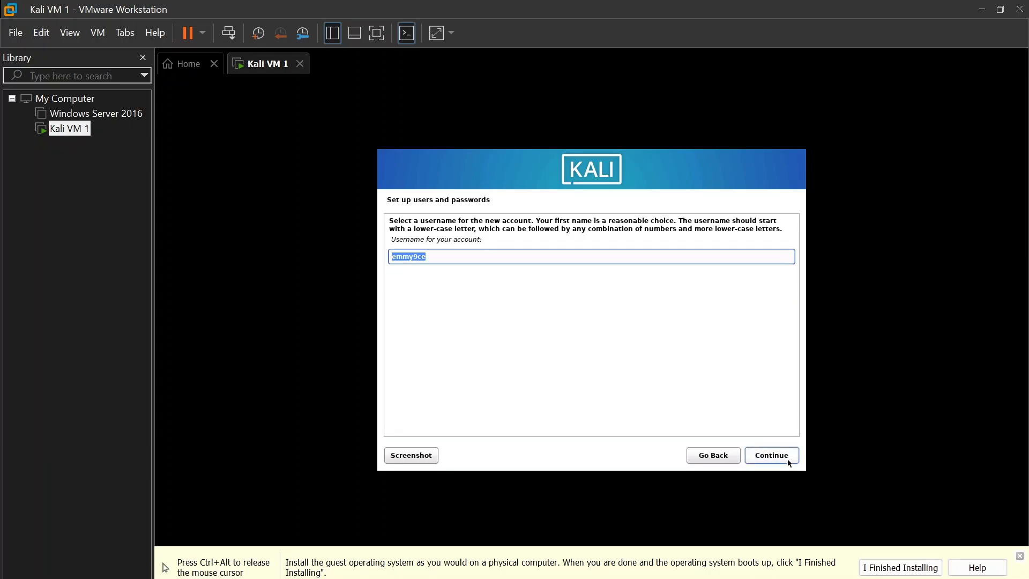
left_click(771, 455)
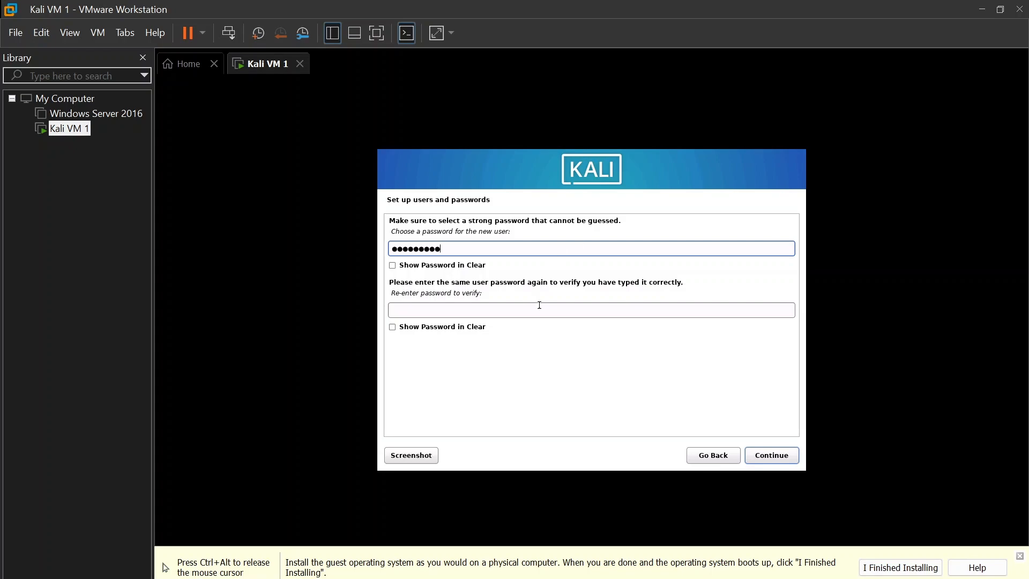
type("••")
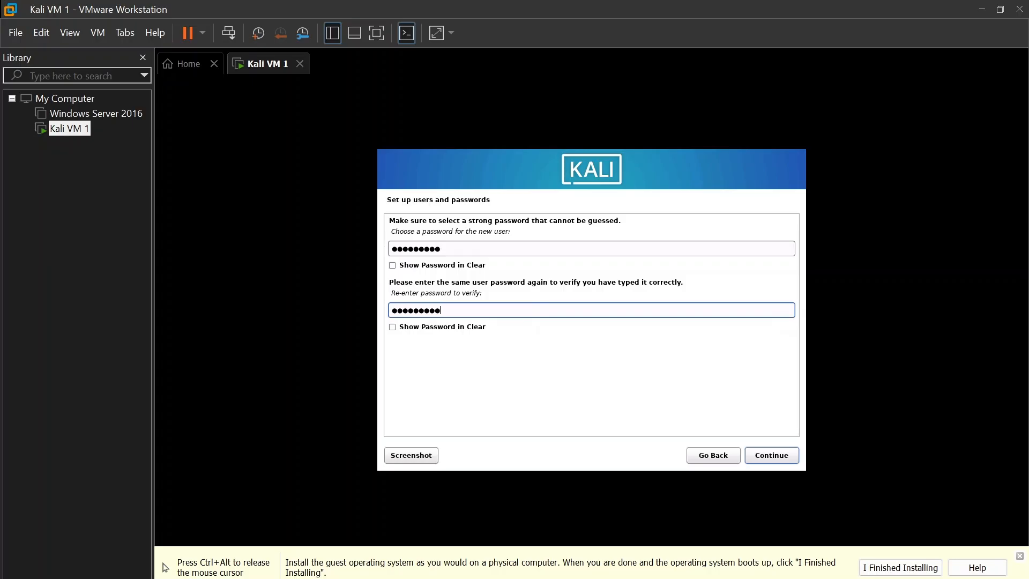
left_click(772, 455)
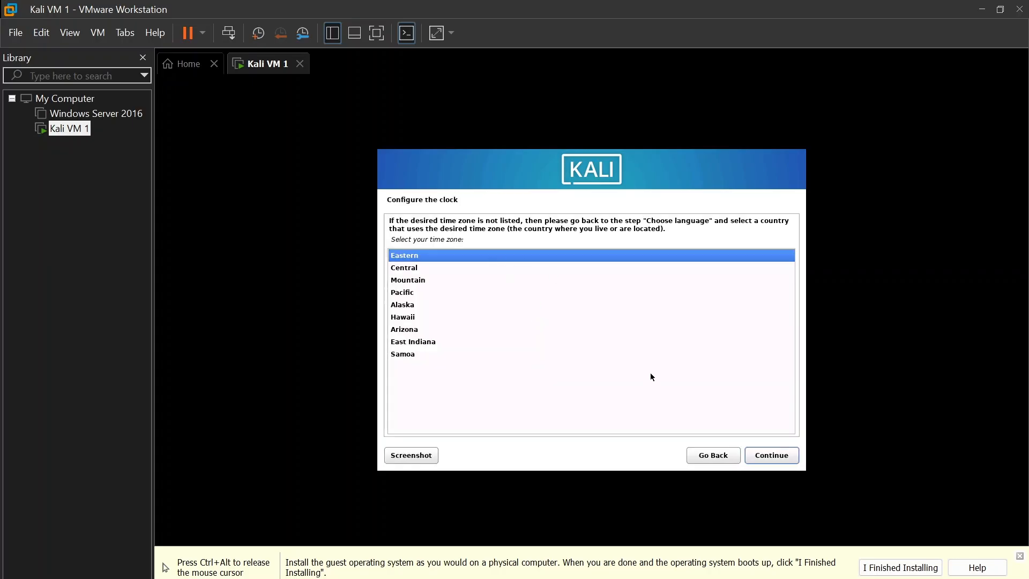
Accept Eastern time zone and choose guided partitioning of the 85.9 GB sda disk, all files in one partition
left_click(771, 455)
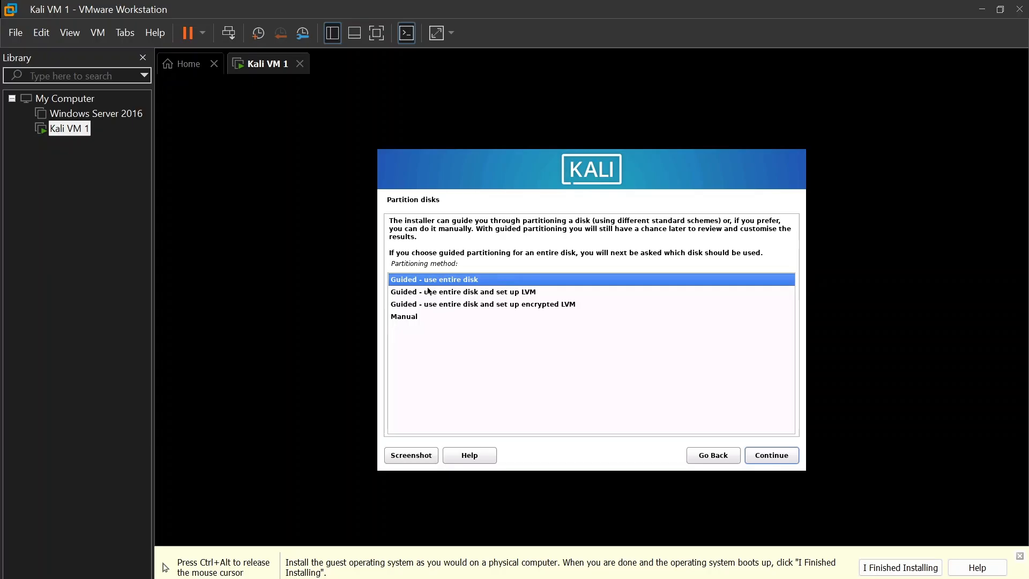
mouse_move(440, 217)
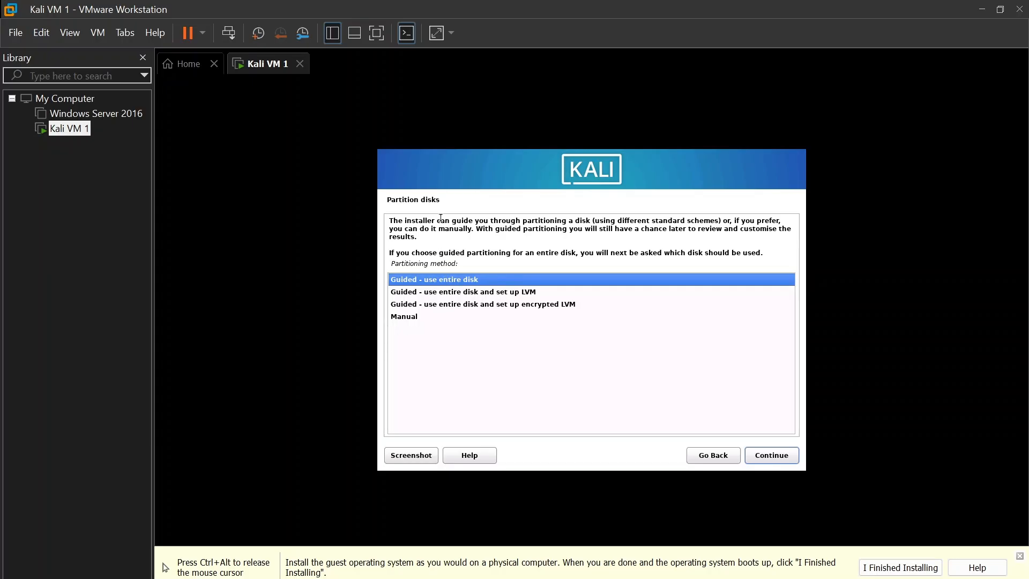
mouse_move(560, 302)
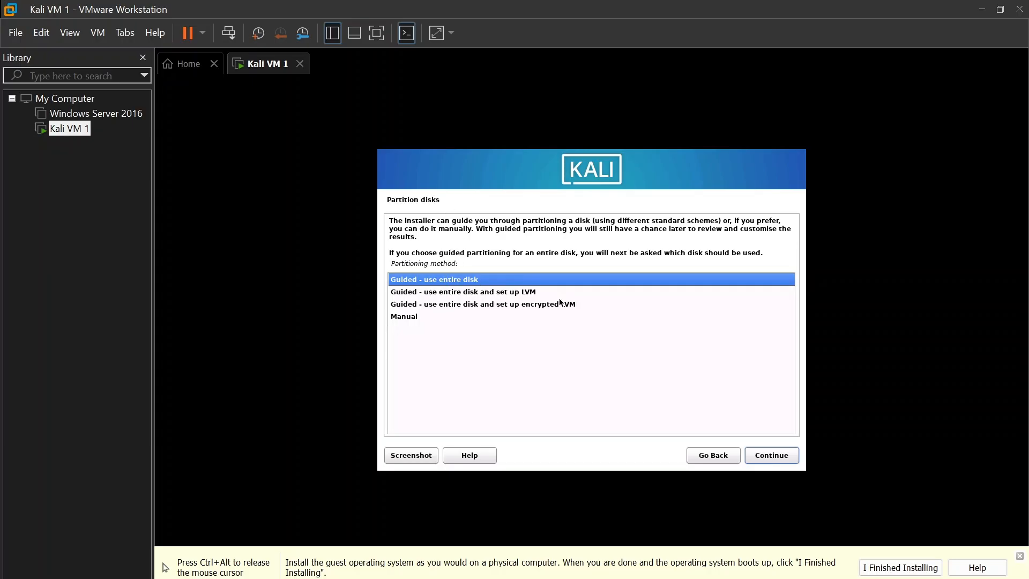
mouse_move(701, 422)
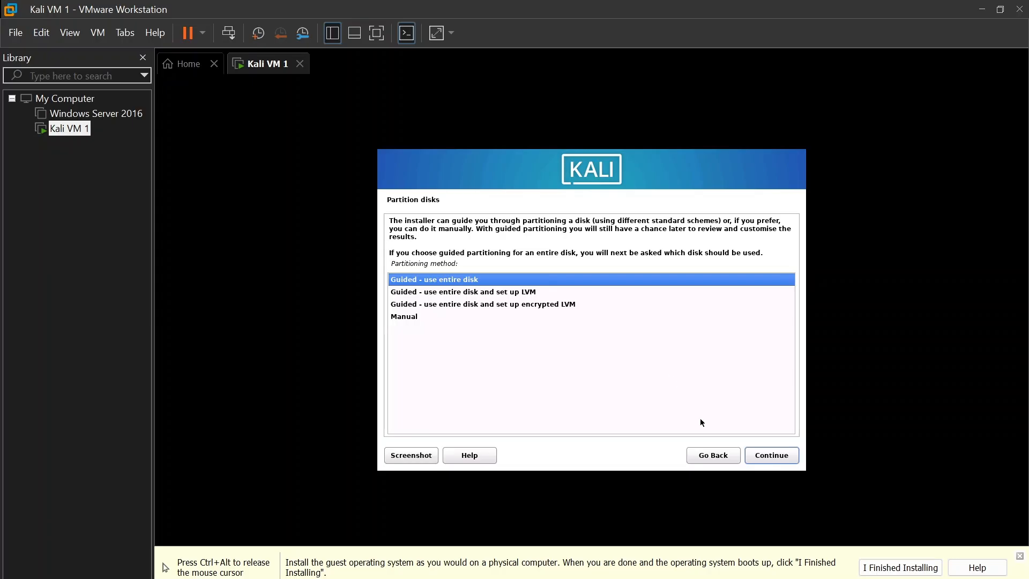
left_click(771, 455)
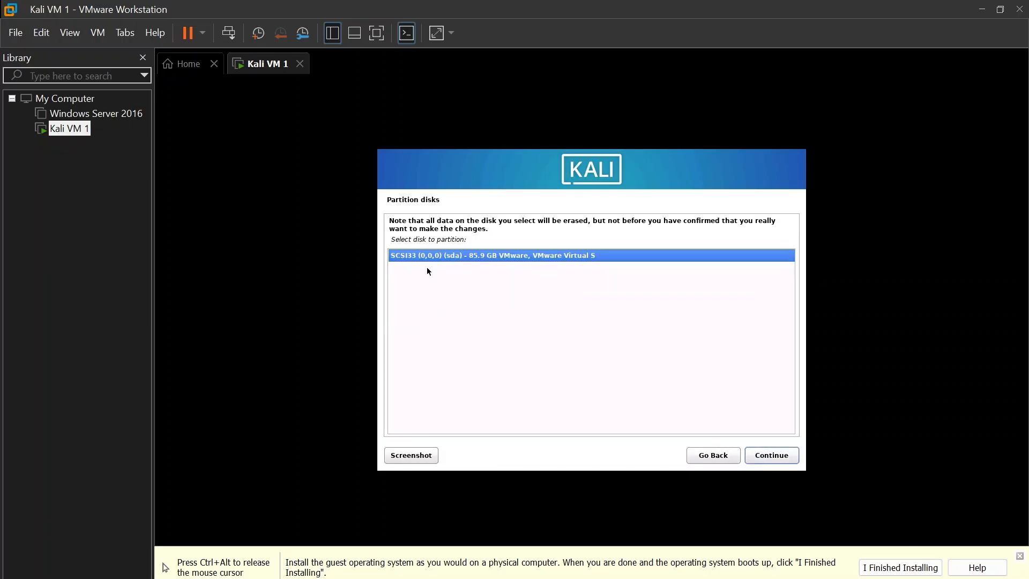
mouse_move(675, 319)
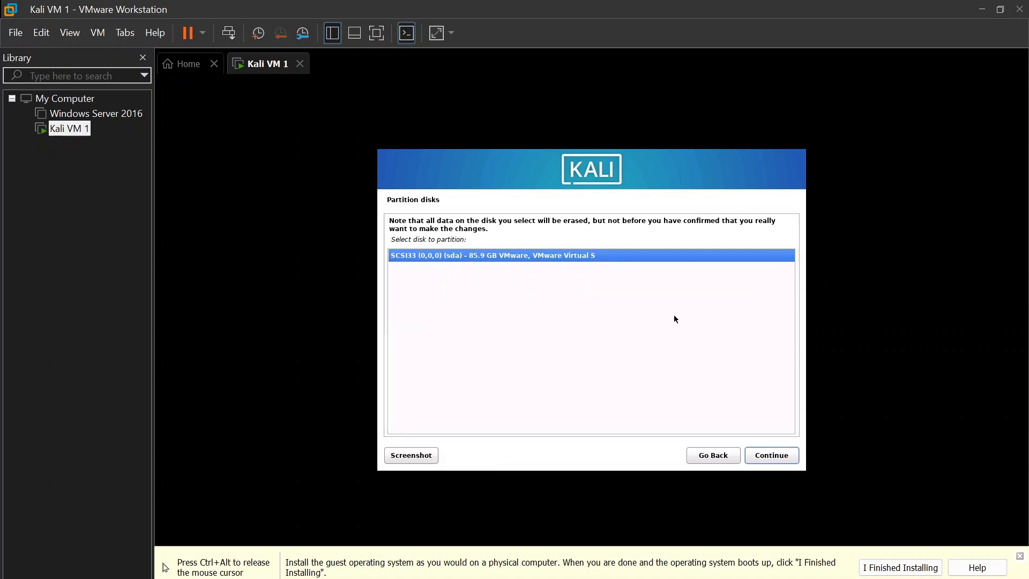
mouse_move(733, 403)
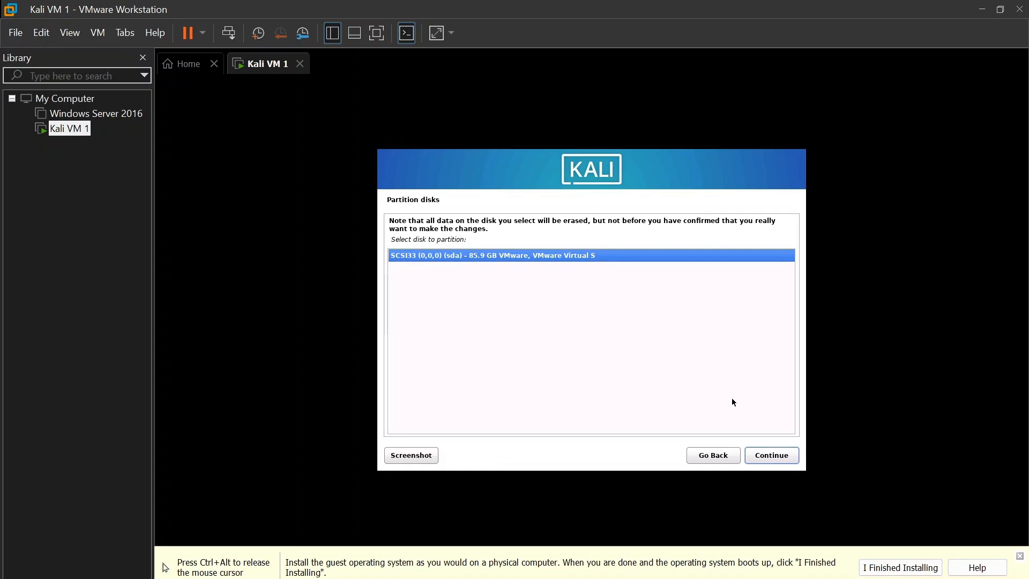
left_click(771, 455)
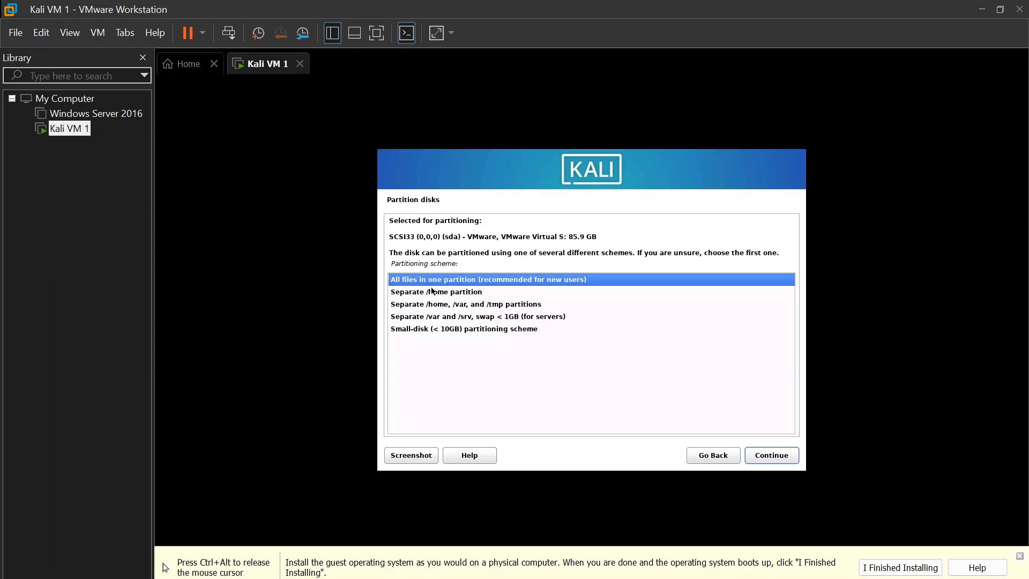
mouse_move(622, 300)
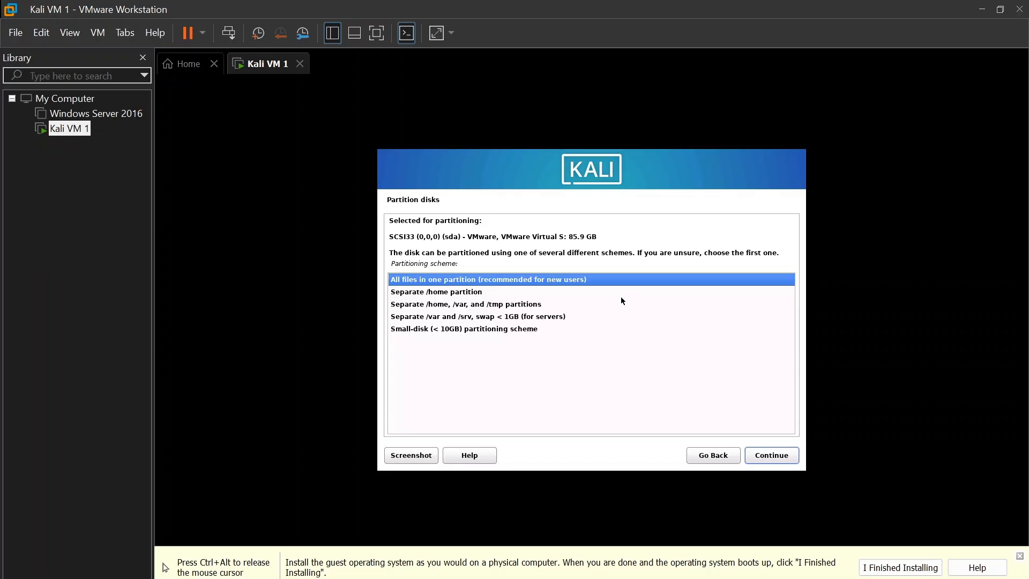
mouse_move(489, 327)
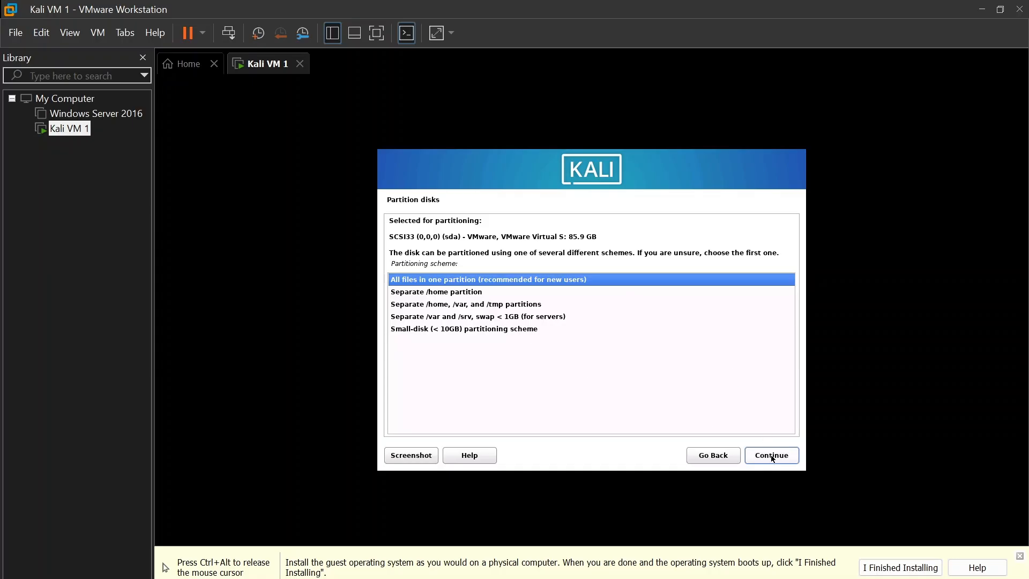
left_click(771, 455)
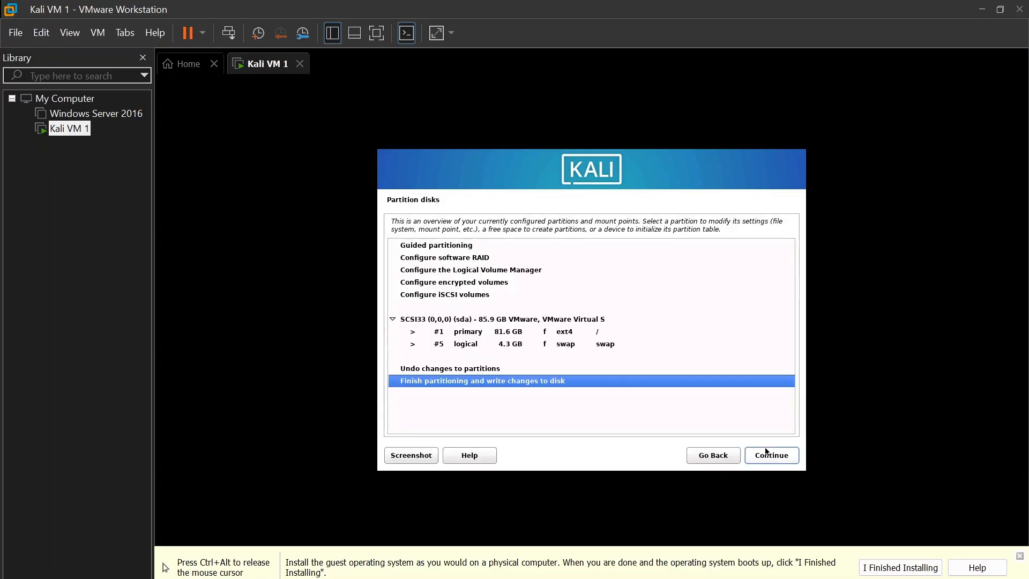
mouse_move(524, 386)
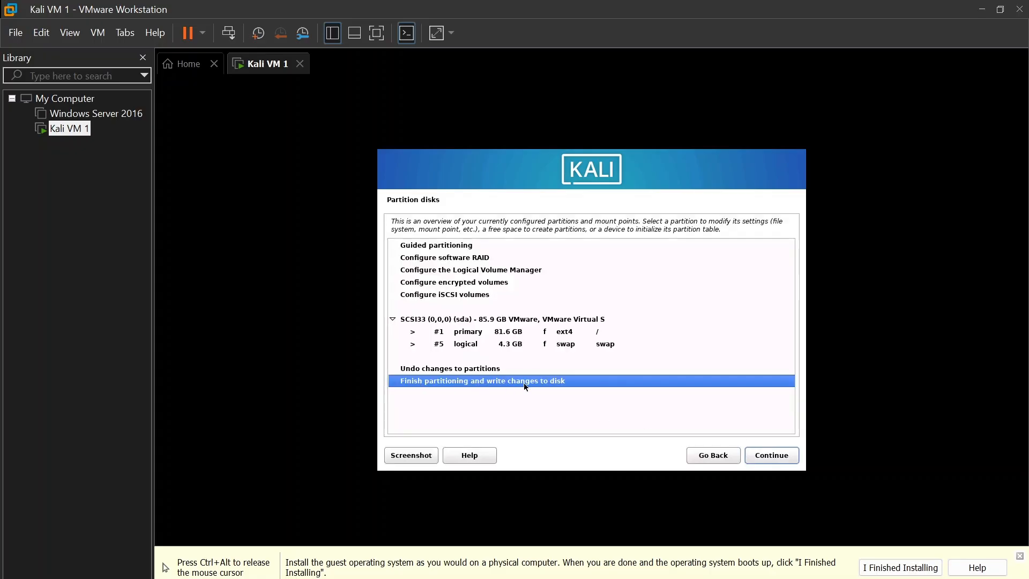
mouse_move(743, 445)
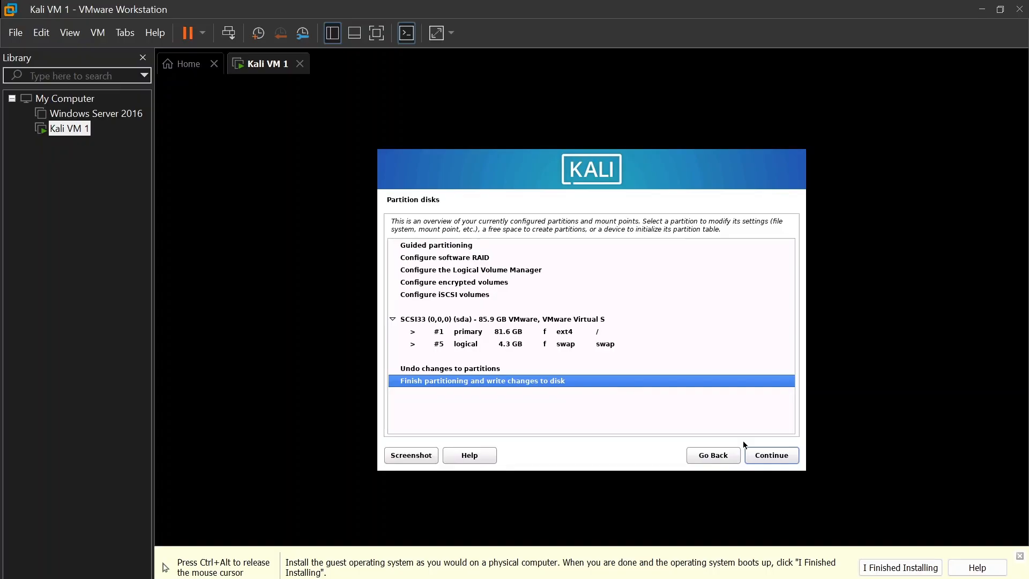
Finish partitioning and confirm Yes to write the changes to disk
left_click(771, 455)
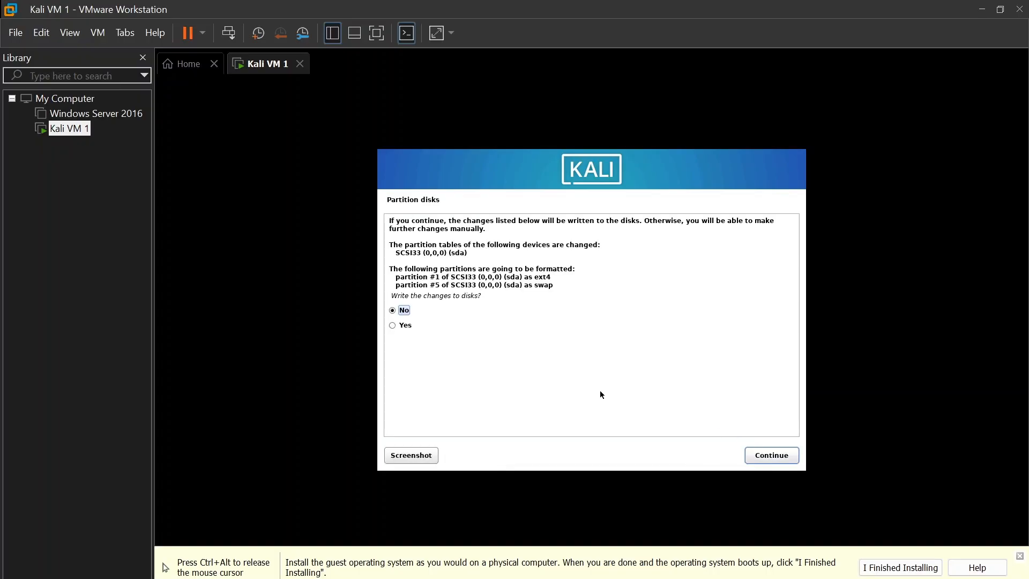
left_click(392, 324)
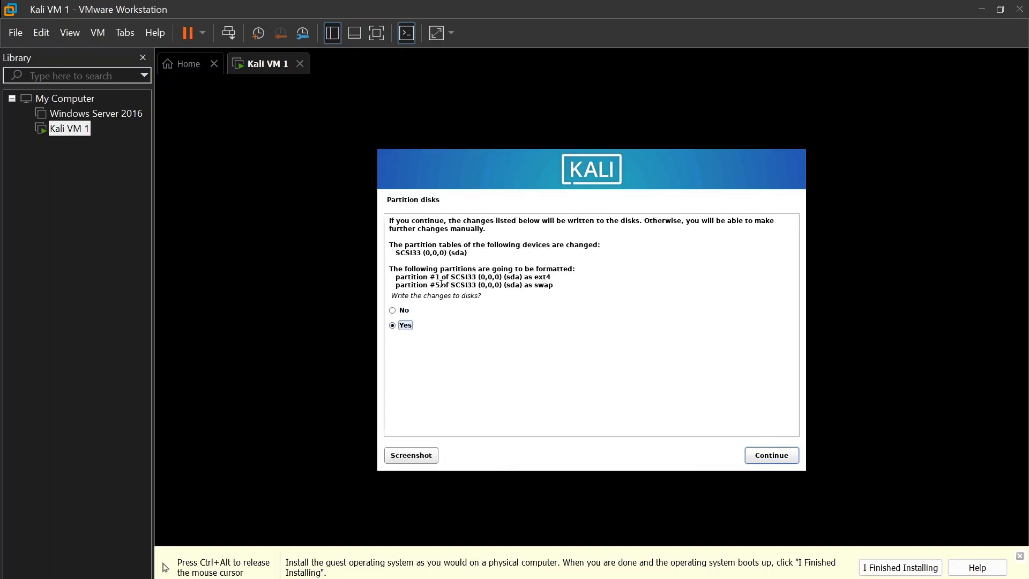
mouse_move(433, 304)
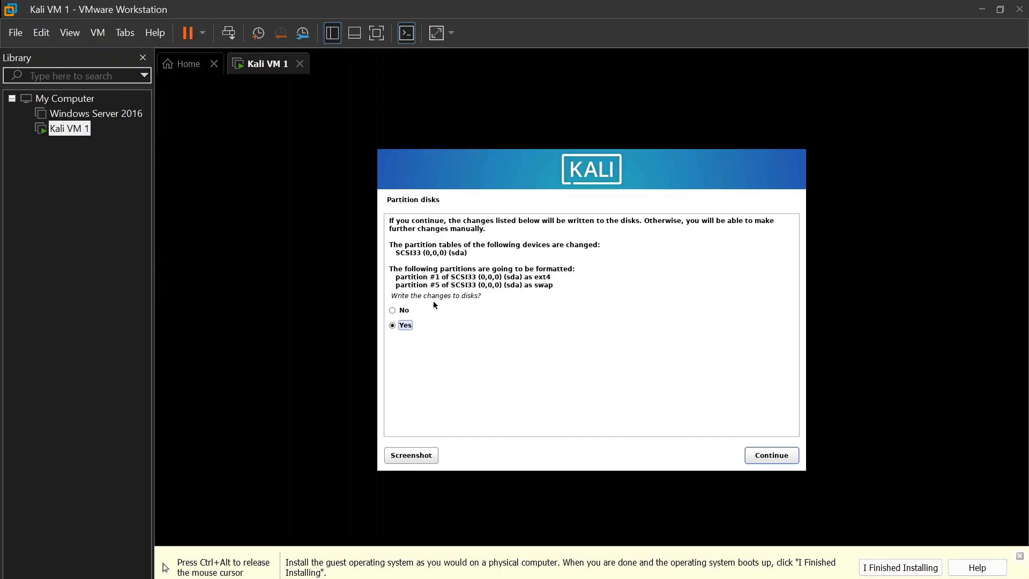
mouse_move(392, 335)
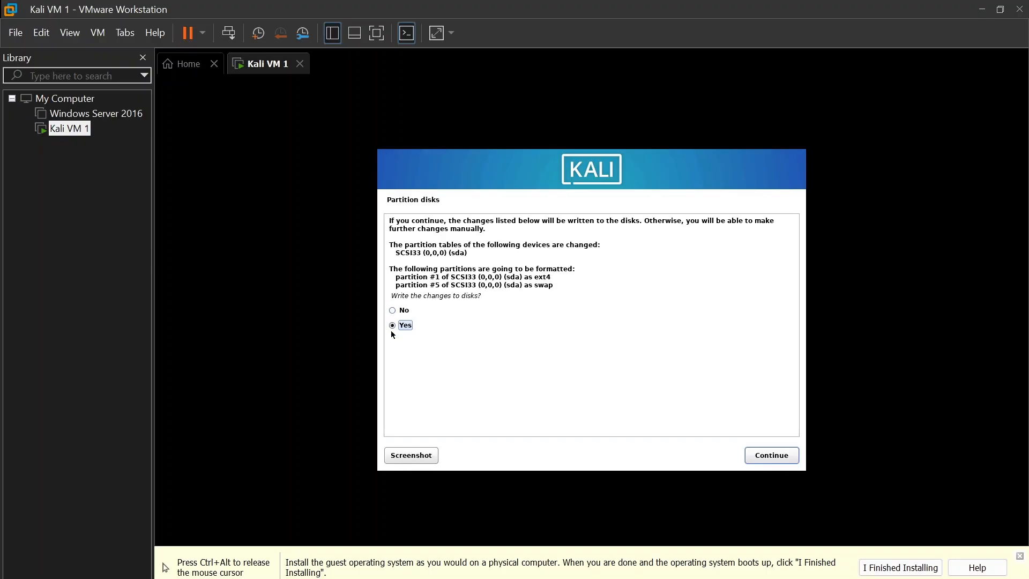
left_click(771, 455)
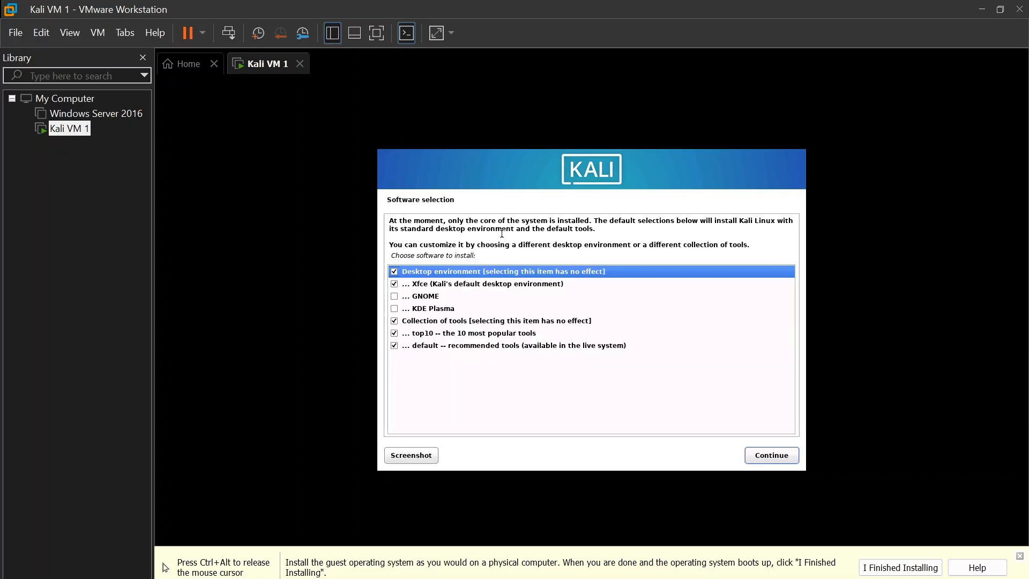
mouse_move(505, 44)
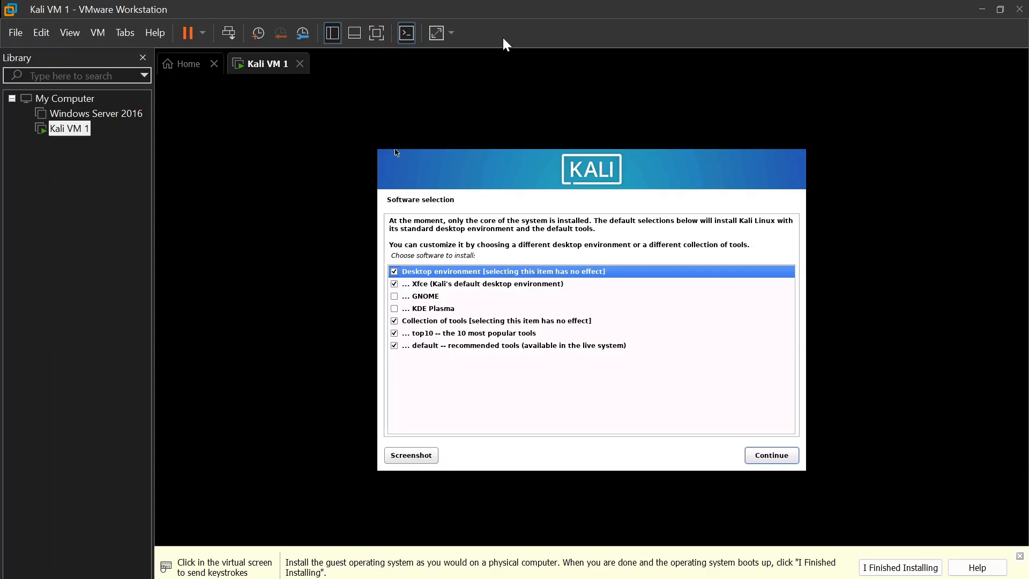
Accept the software selection with GNOME added and keep gdm3 as the display manager
left_click(524, 221)
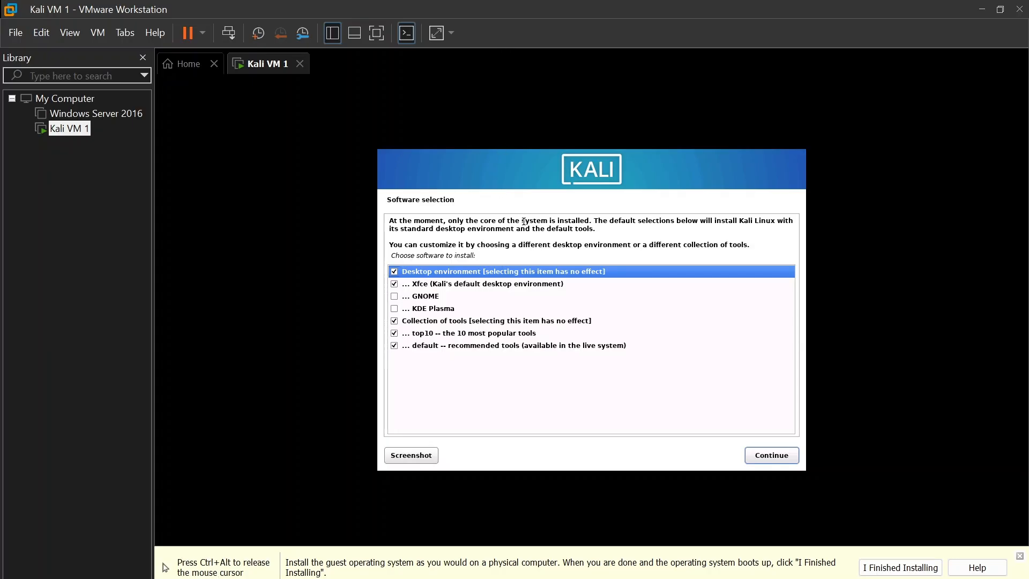
mouse_move(565, 252)
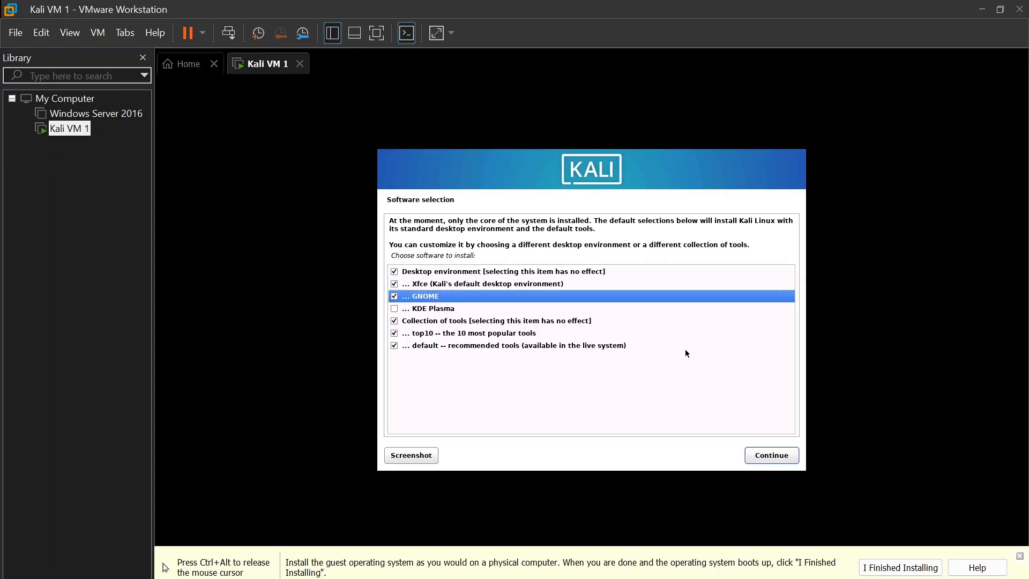
left_click(771, 455)
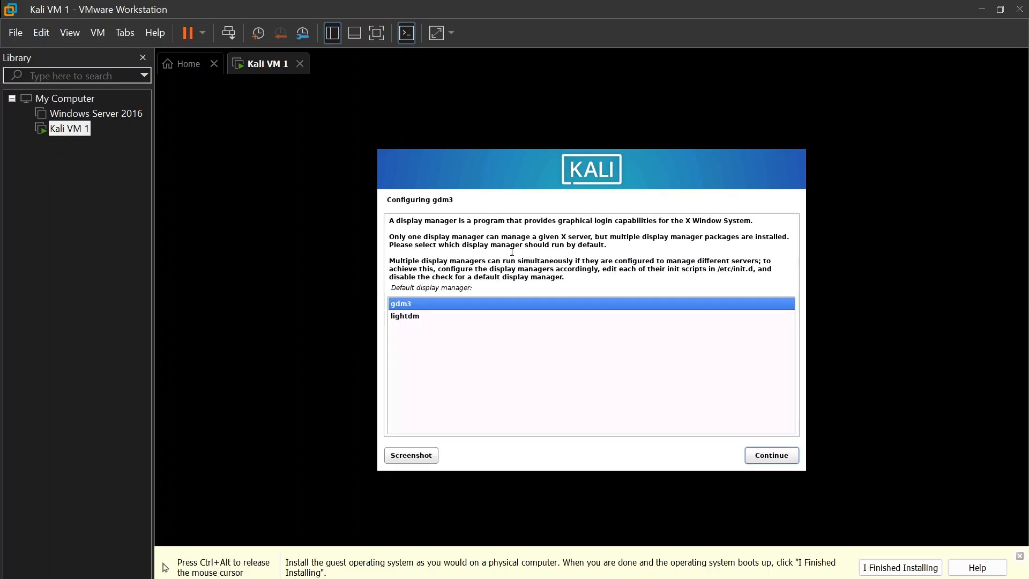
mouse_move(451, 231)
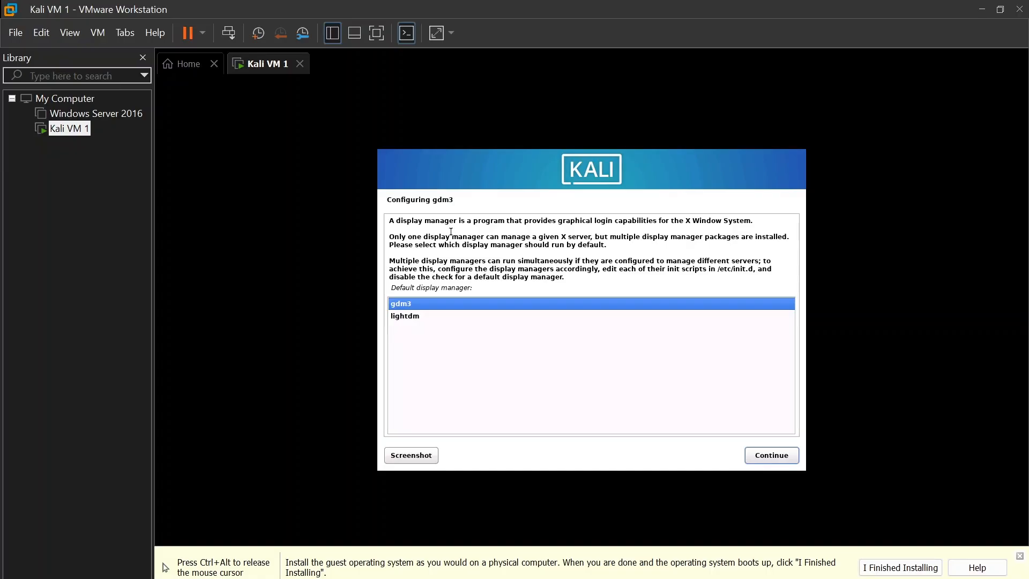
mouse_move(601, 256)
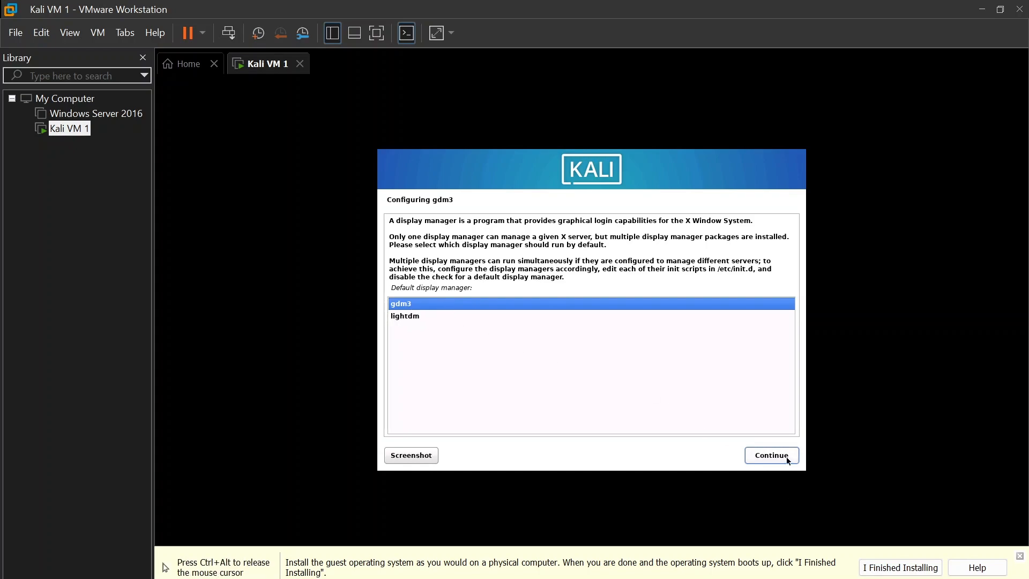
left_click(770, 455)
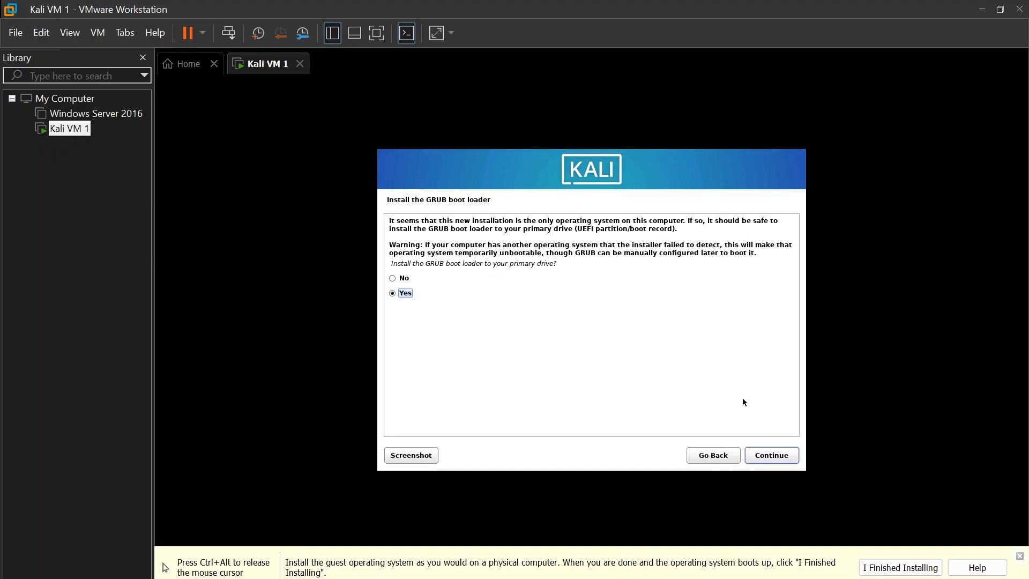
mouse_move(510, 302)
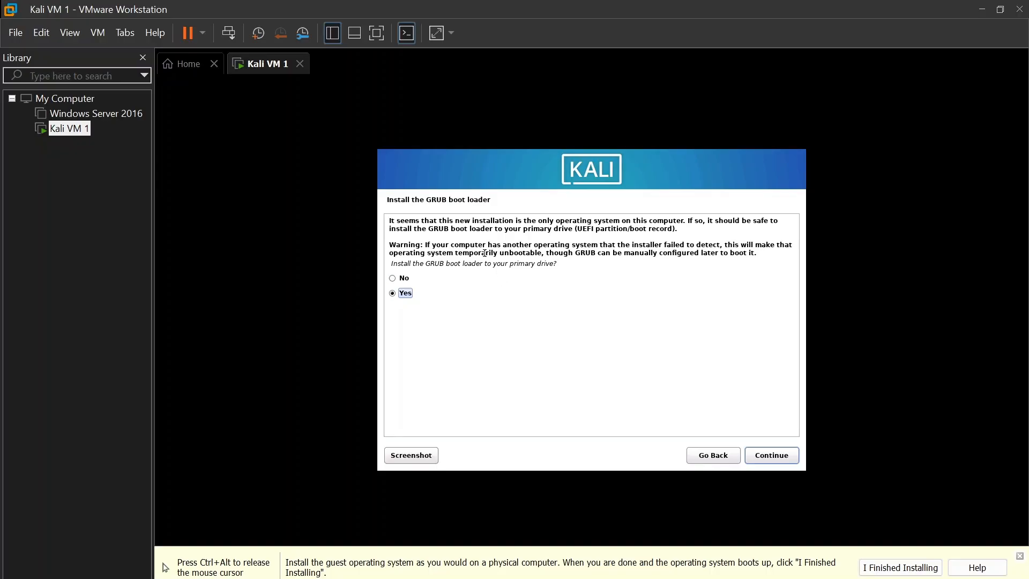
mouse_move(454, 202)
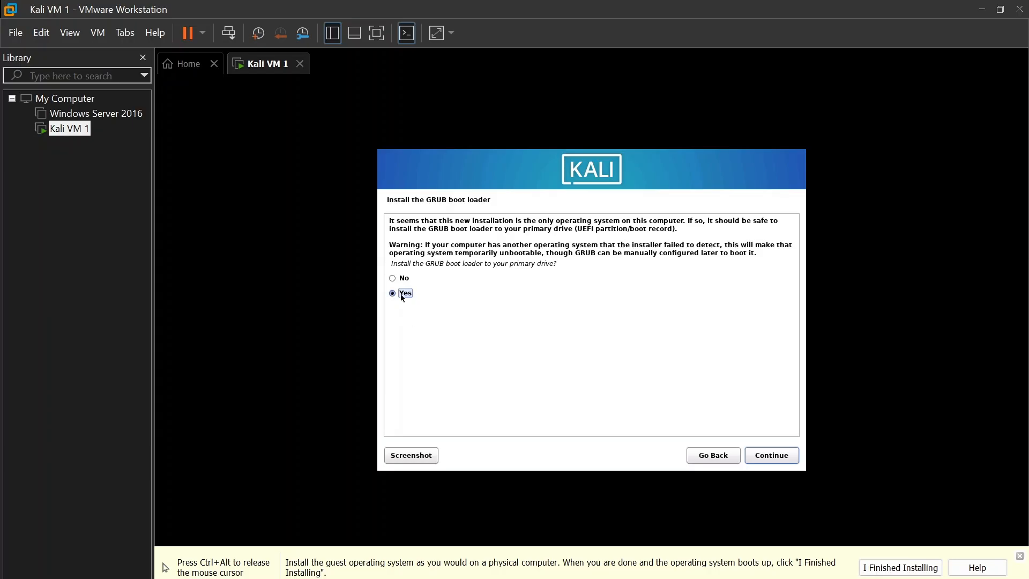
Install the GRUB boot loader to the primary drive /dev/sda
left_click(771, 456)
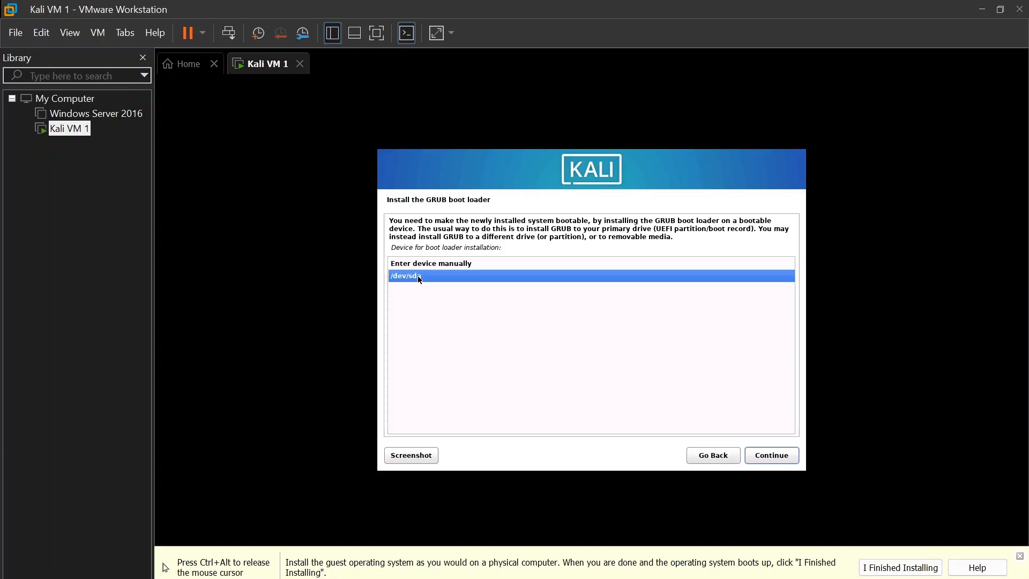
mouse_move(514, 302)
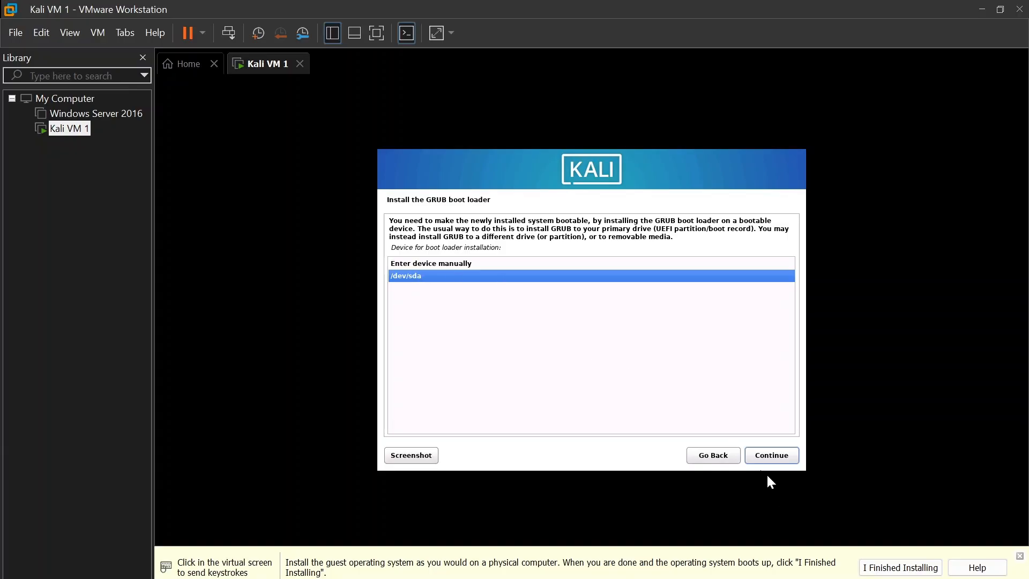
left_click(771, 455)
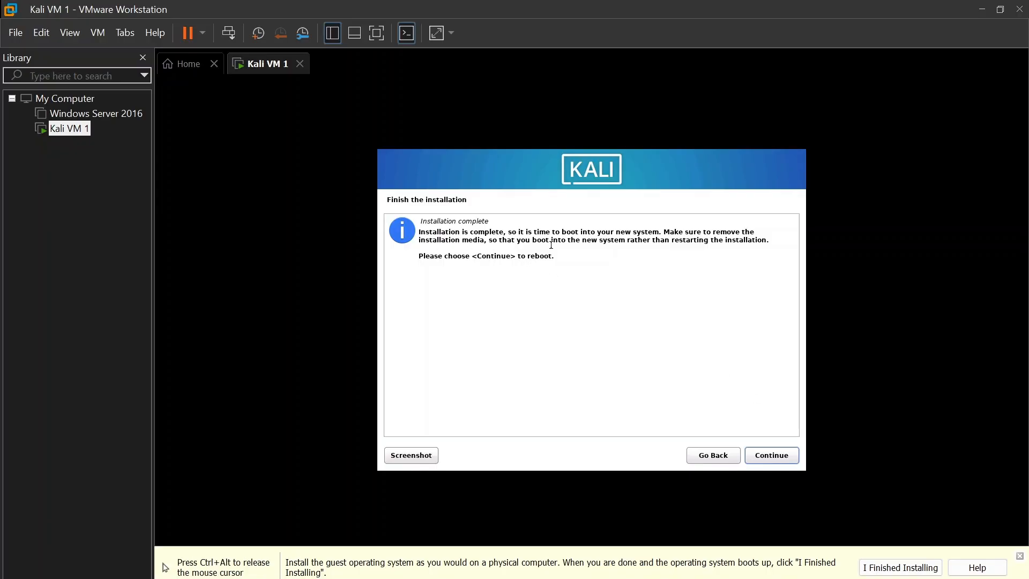
mouse_move(688, 247)
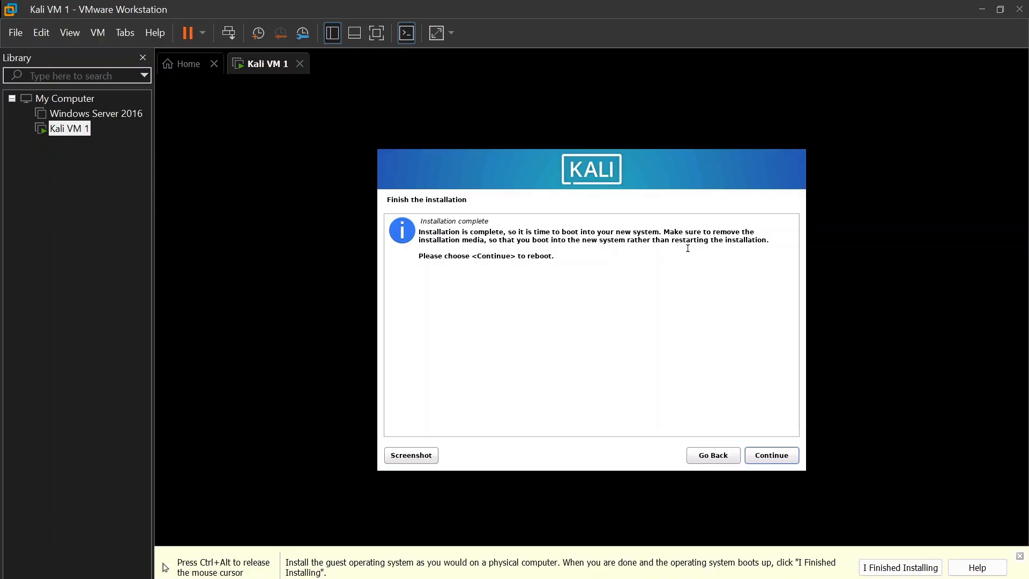
mouse_move(534, 258)
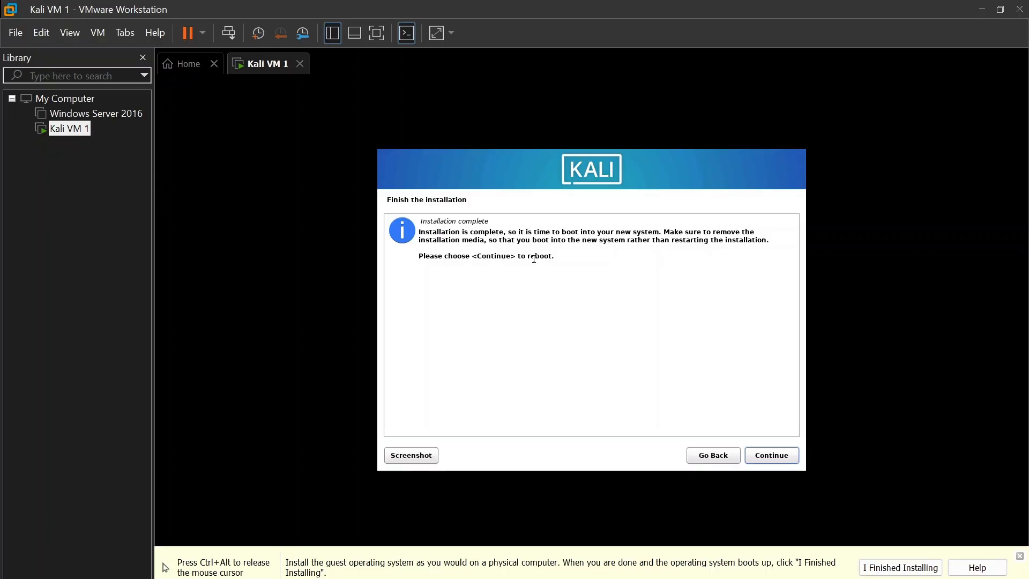
mouse_move(534, 262)
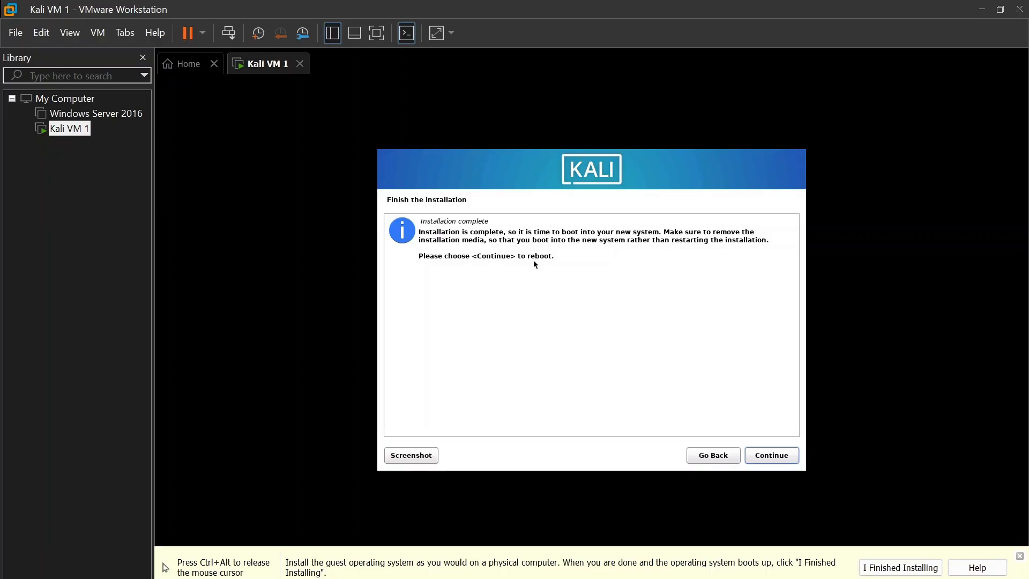
mouse_move(601, 303)
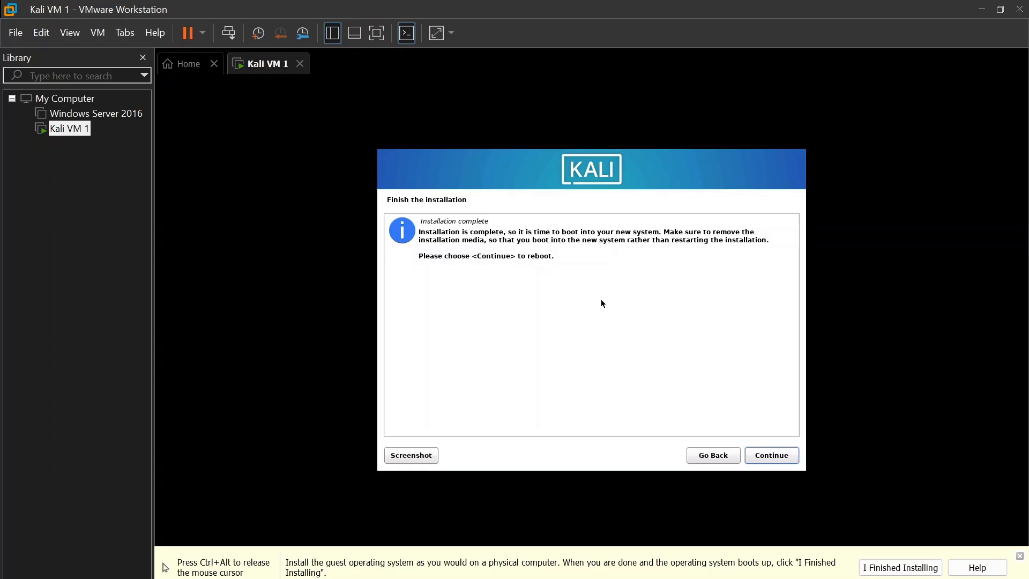
mouse_move(772, 456)
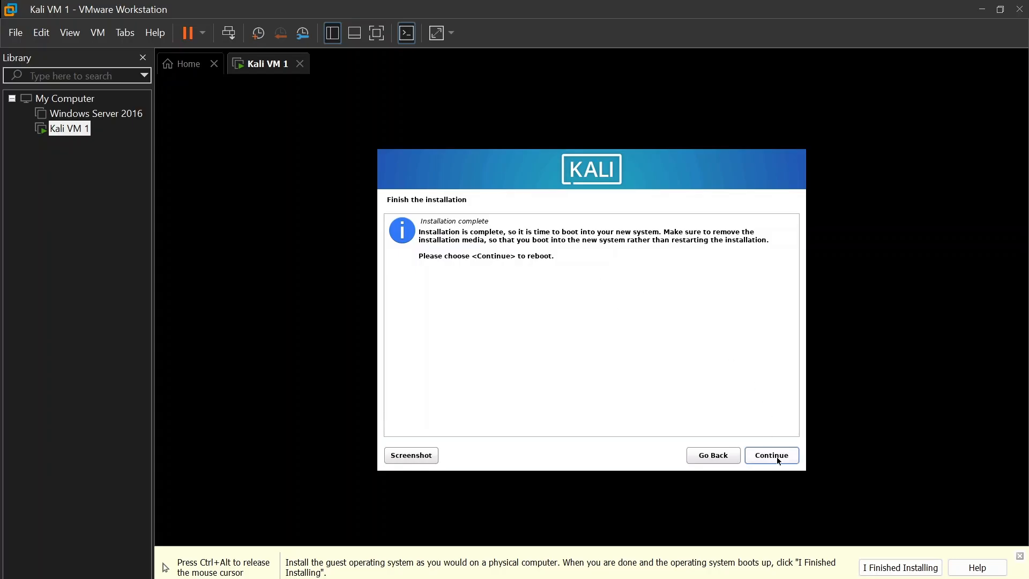
Continue past the Finish the installation screen to reboot into the new Kali system
left_click(771, 455)
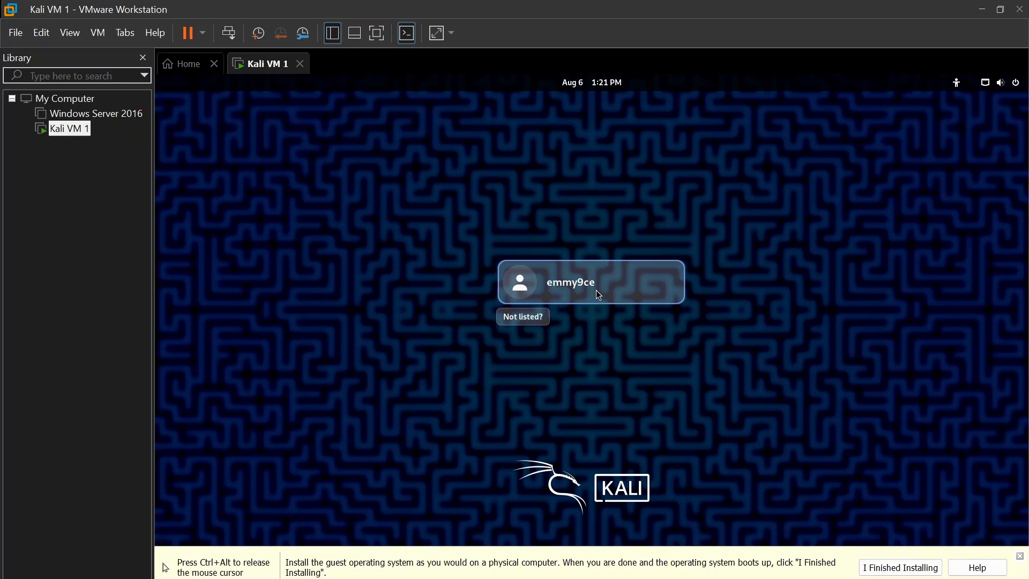
Log into the Kali GNOME desktop, then hide the VM library and close the Home tab
left_click(590, 282)
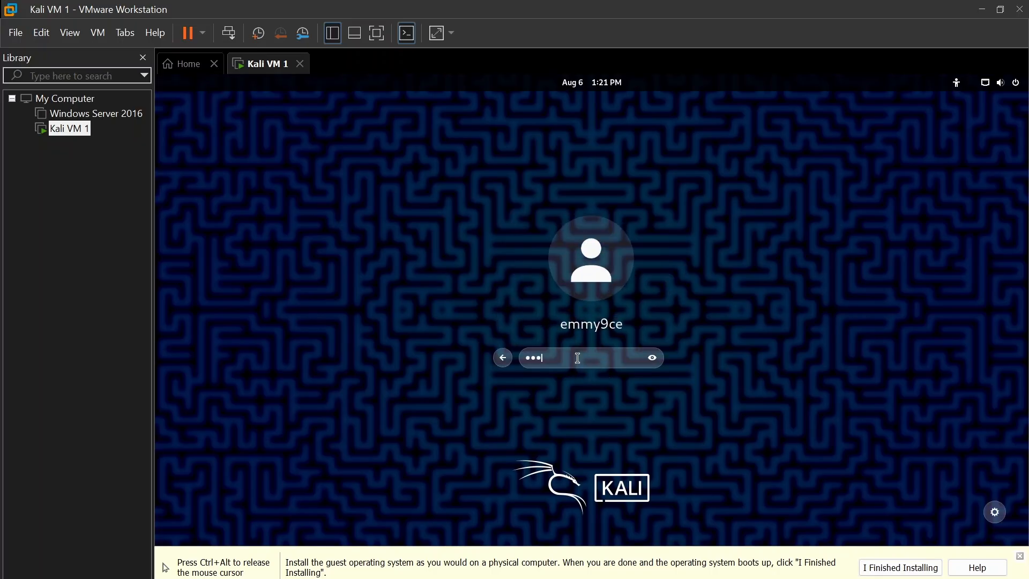
key("Return")
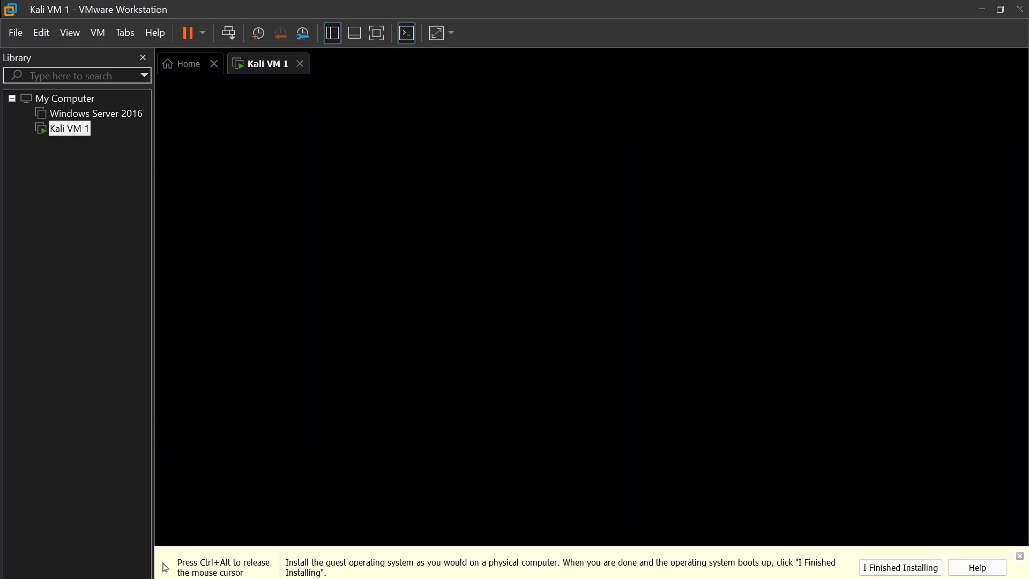
mouse_move(156, 105)
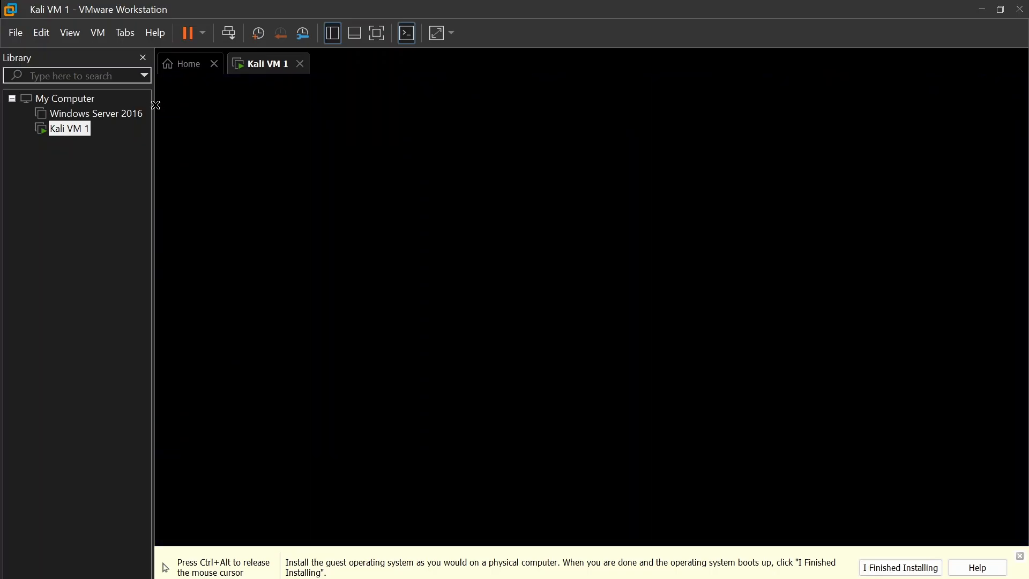
left_click(143, 57)
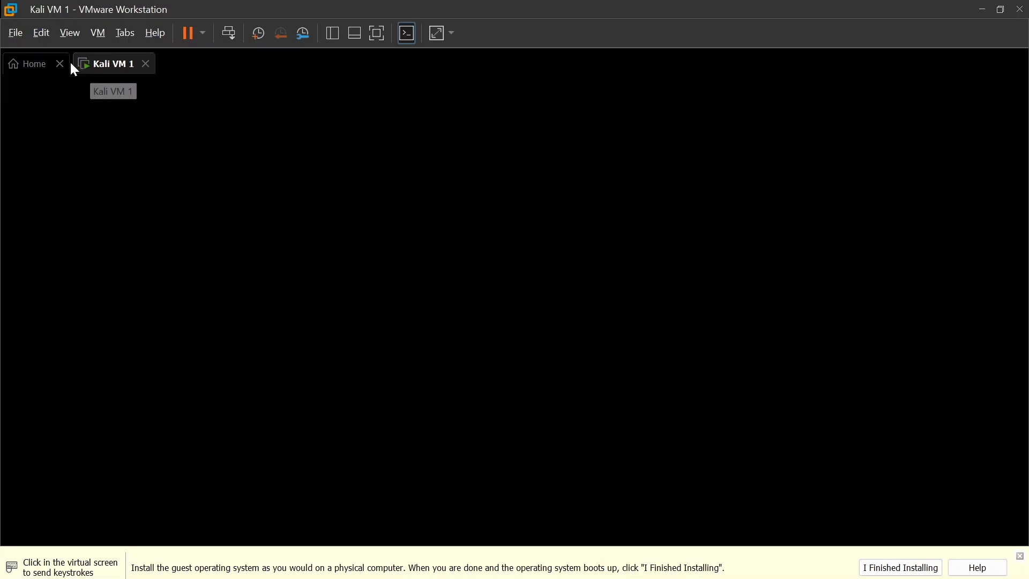
left_click(59, 64)
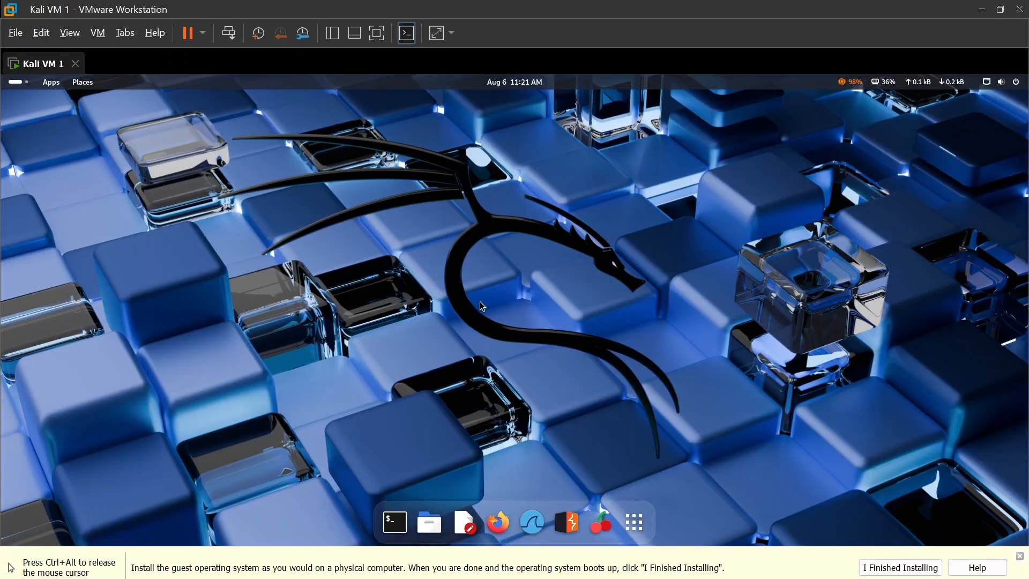
mouse_move(407, 279)
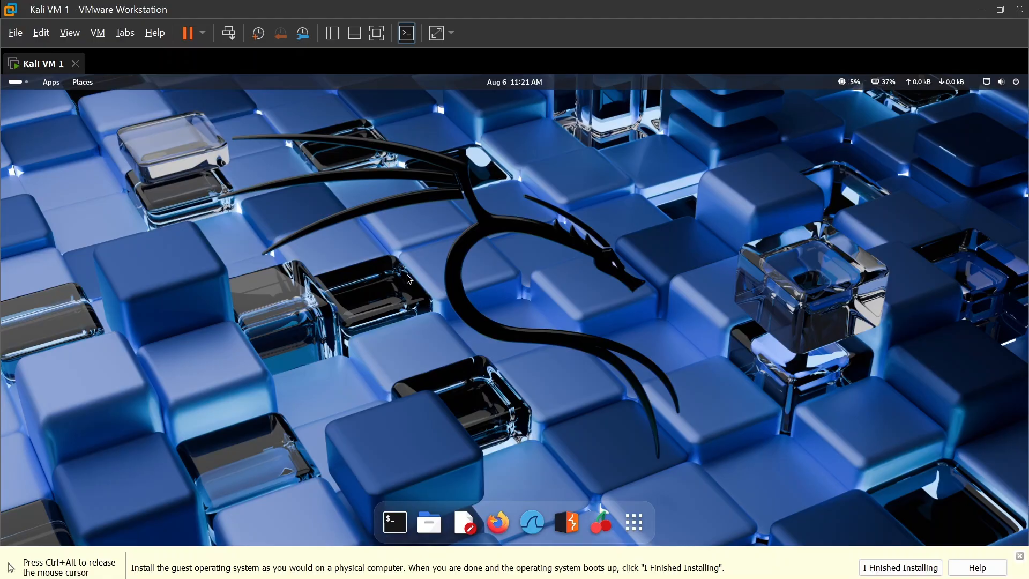
mouse_move(559, 183)
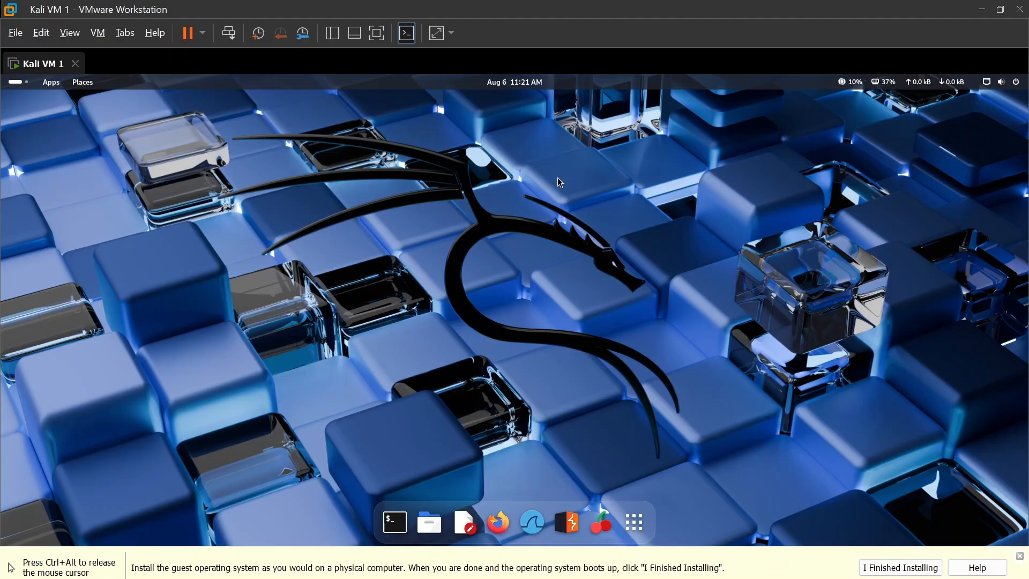
mouse_move(451, 322)
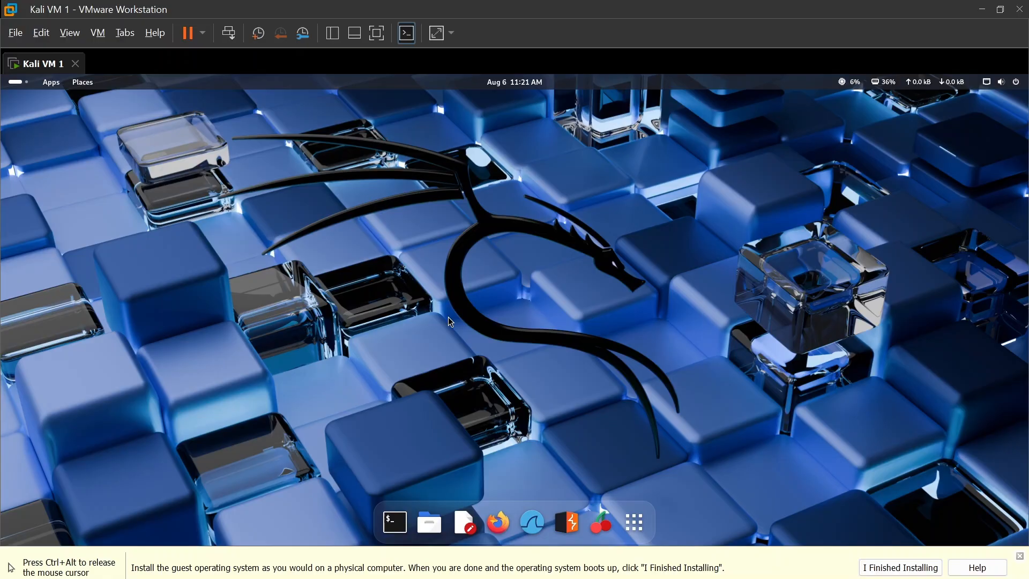
Run sudo apt update in a new terminal, reporting 520 upgradable packages
left_click(393, 523)
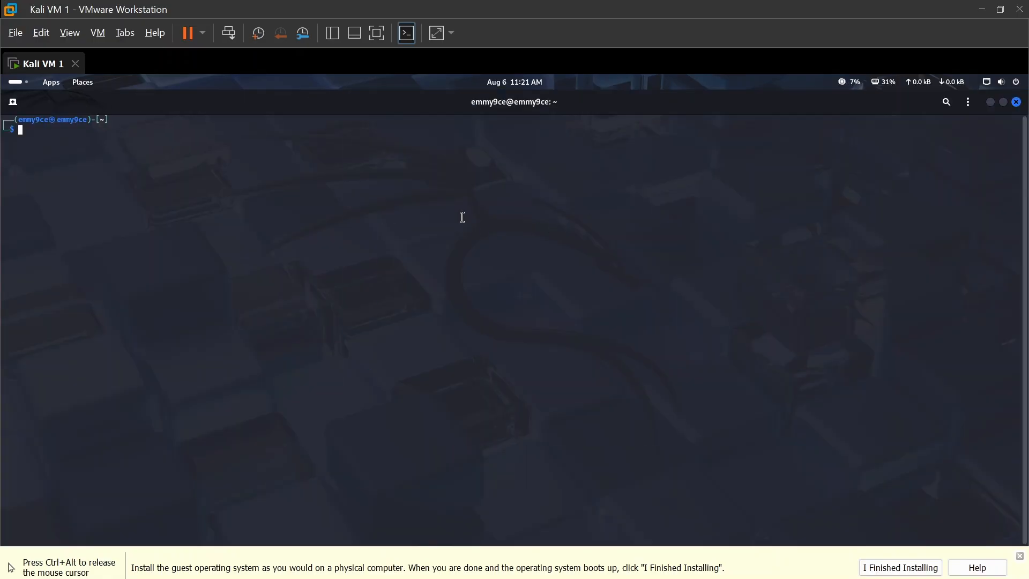
type("sudo")
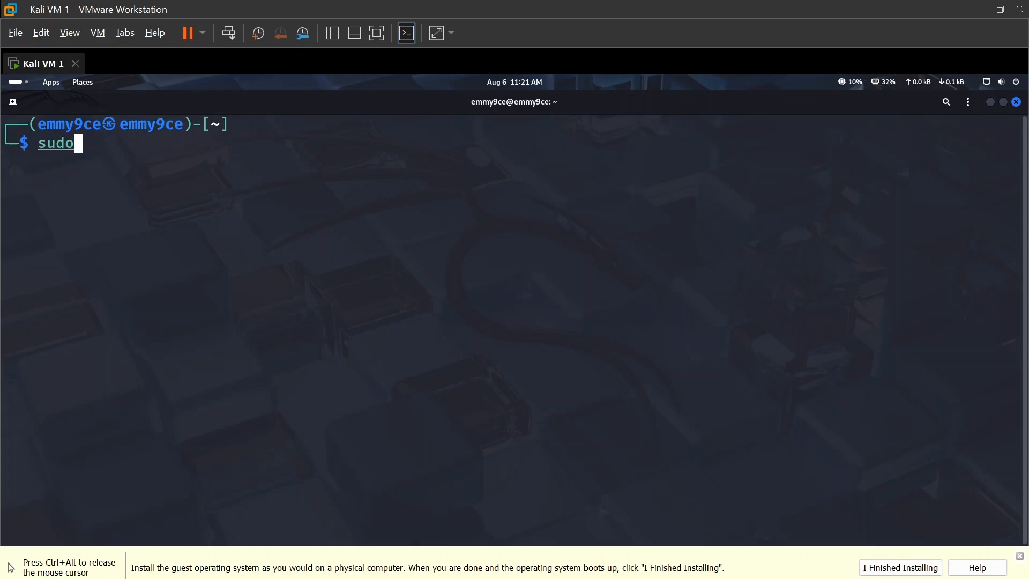
type("apt uo")
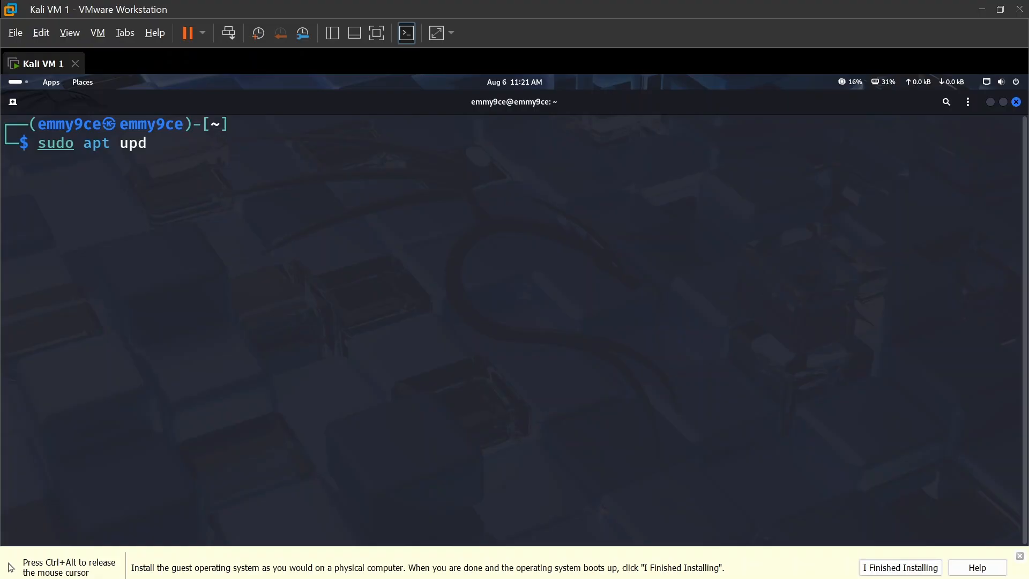
key("Return")
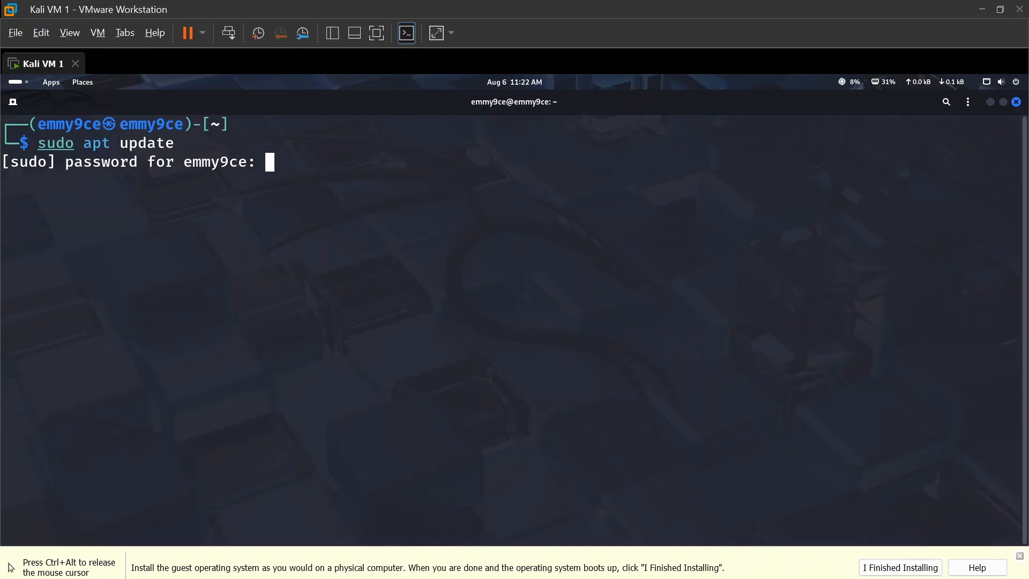
key("Return")
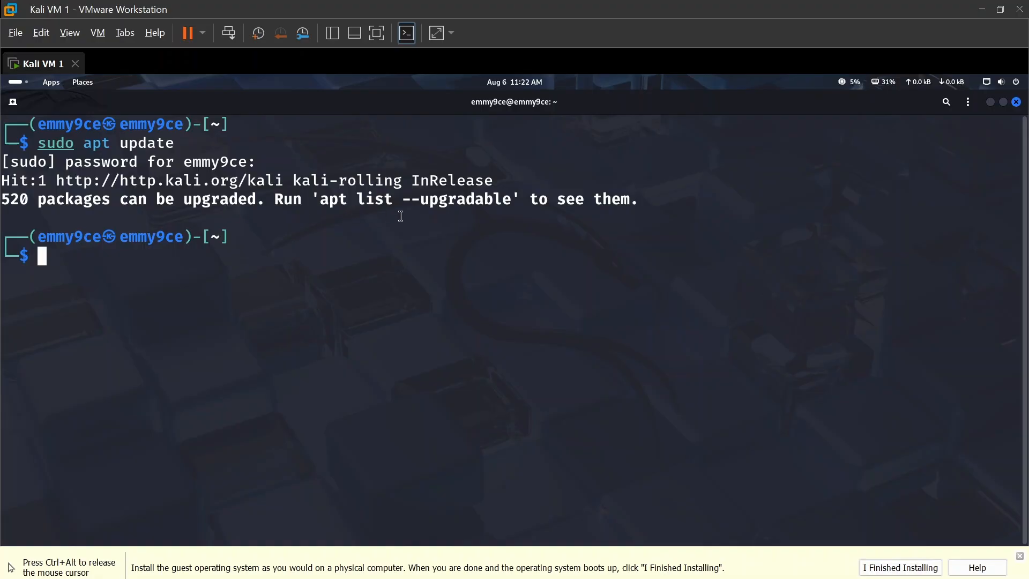
mouse_move(199, 254)
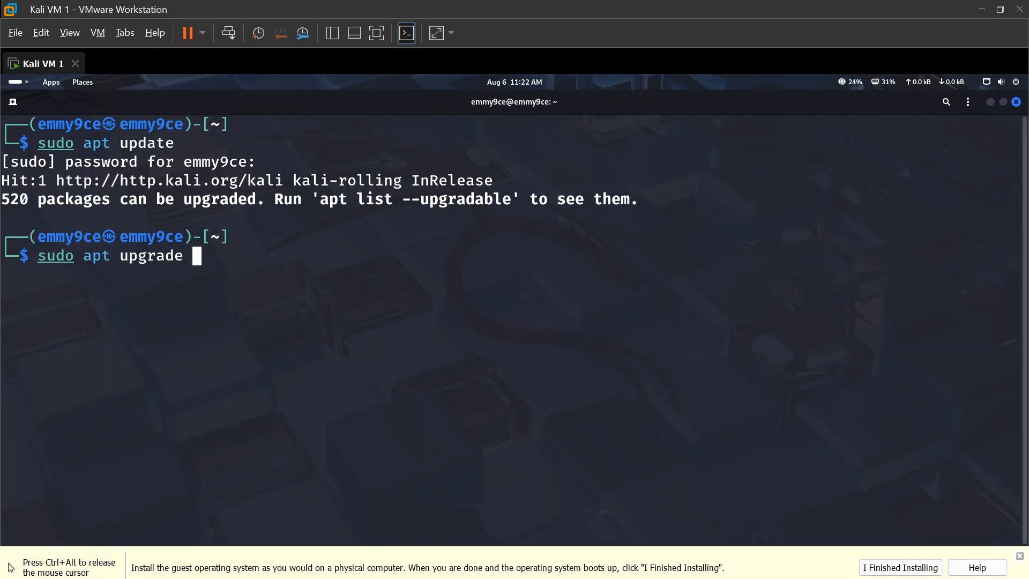
Run sudo apt upgrade -y to upgrade all installed packages
type("-y")
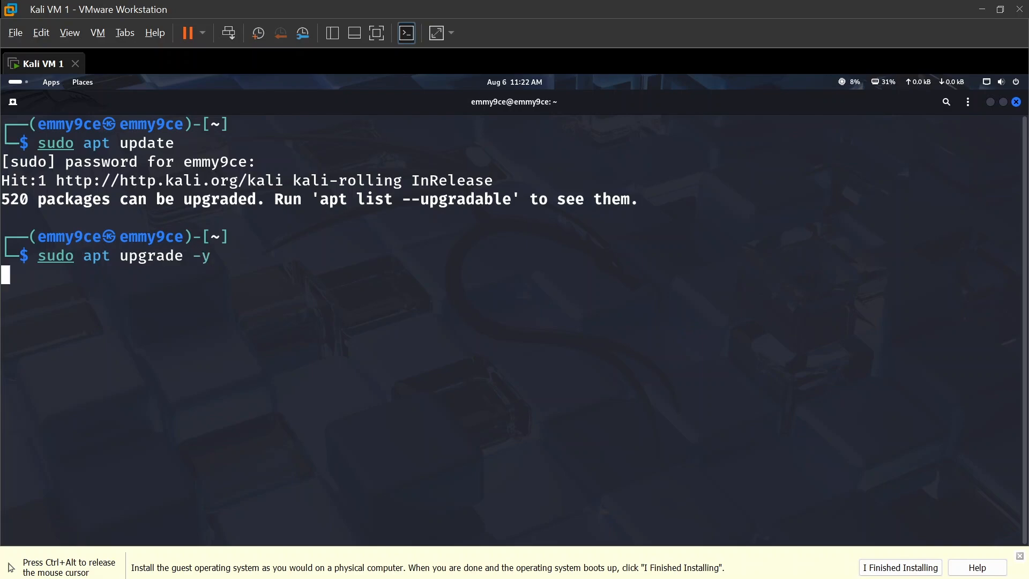
key("Return")
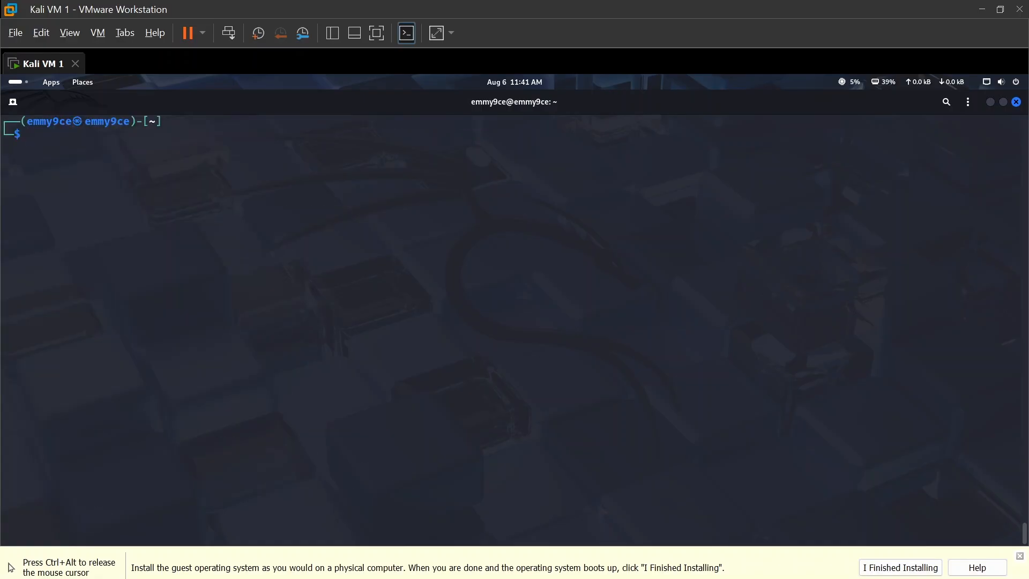
mouse_move(659, 412)
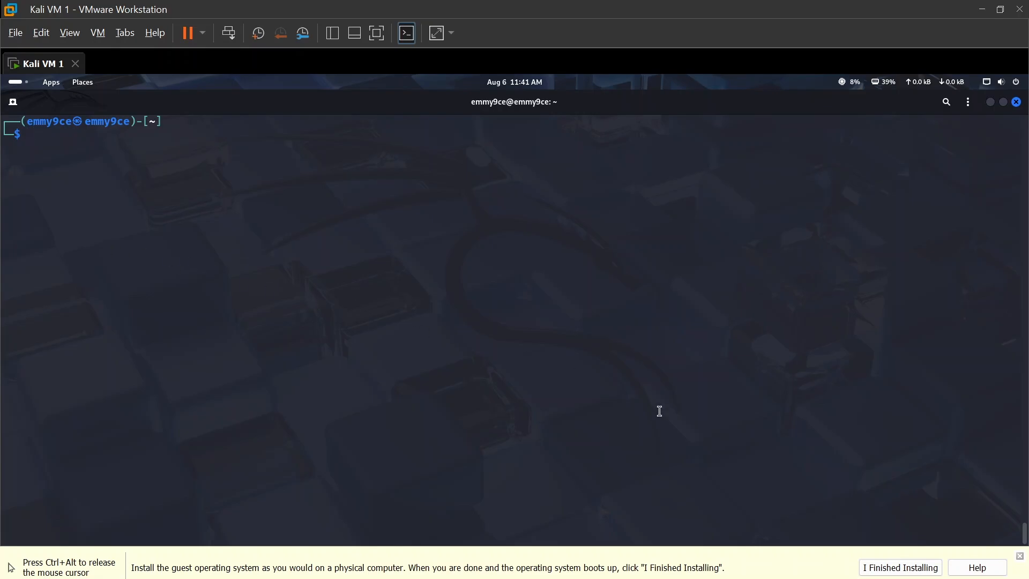